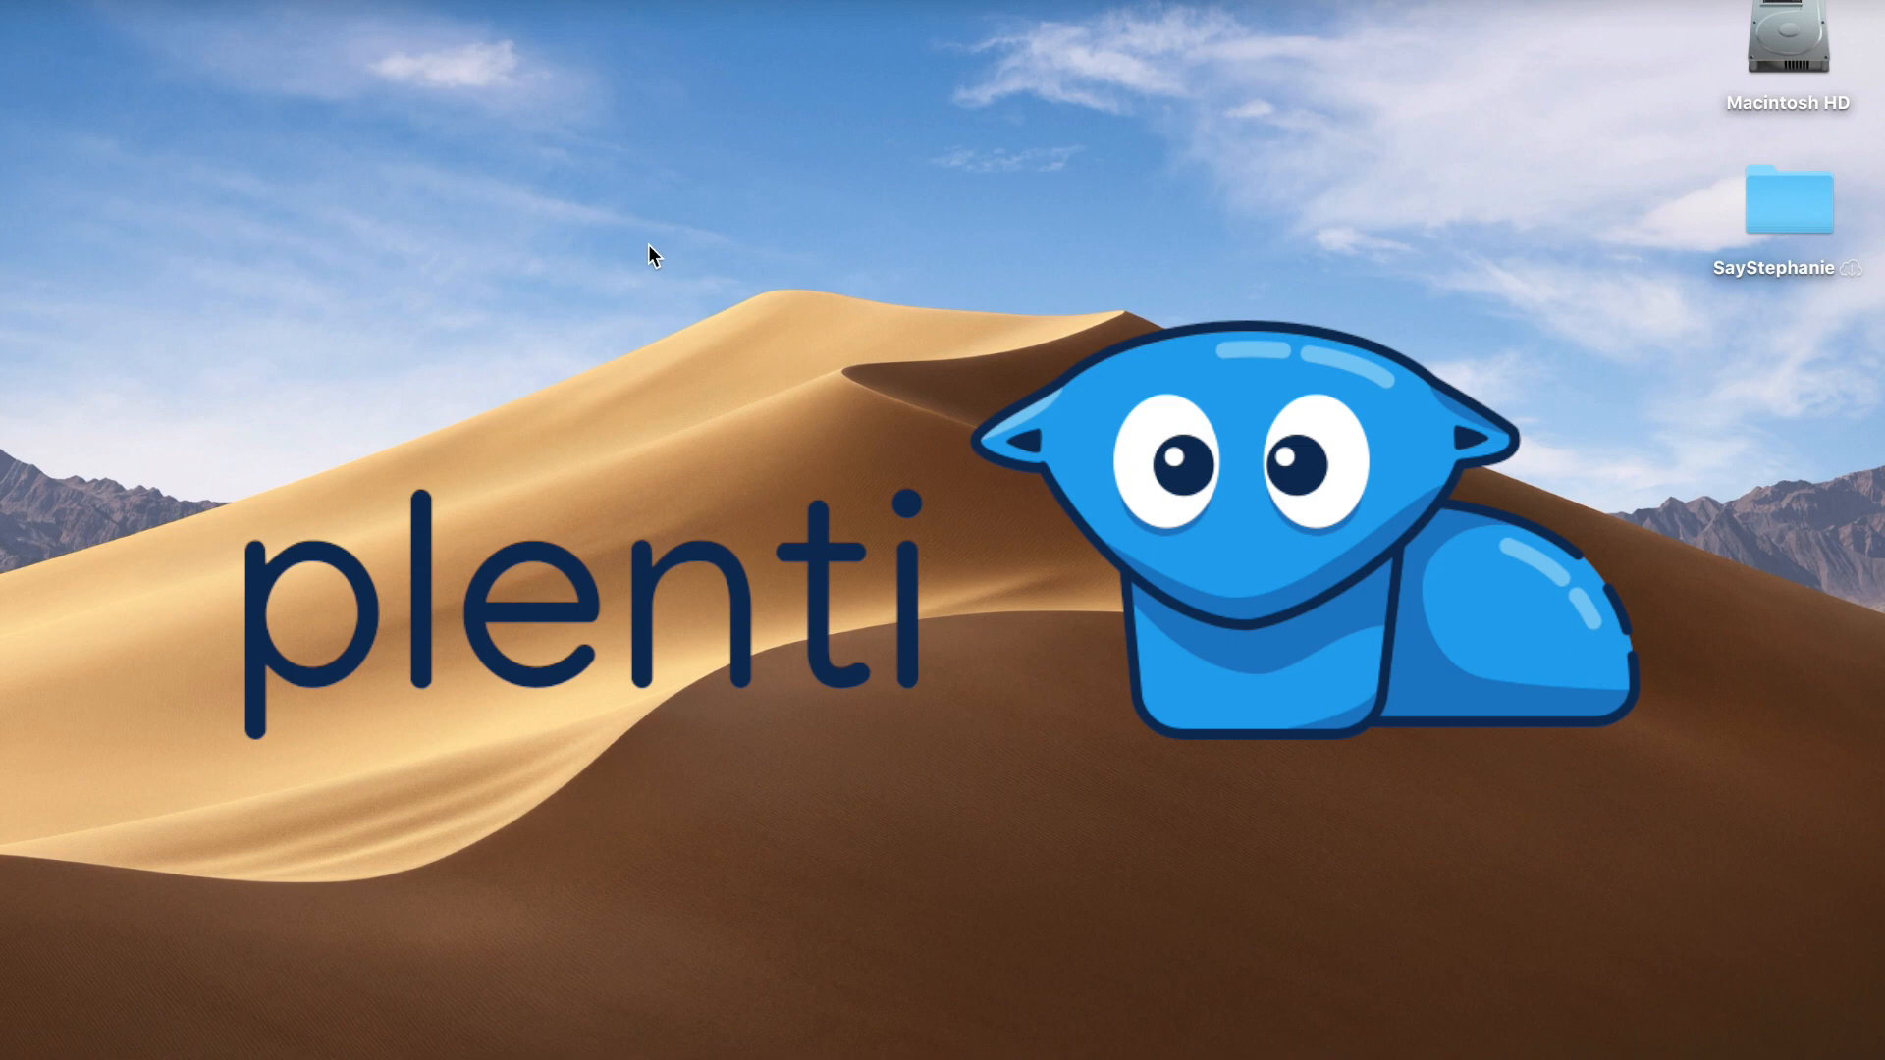
mouse_move(620, 241)
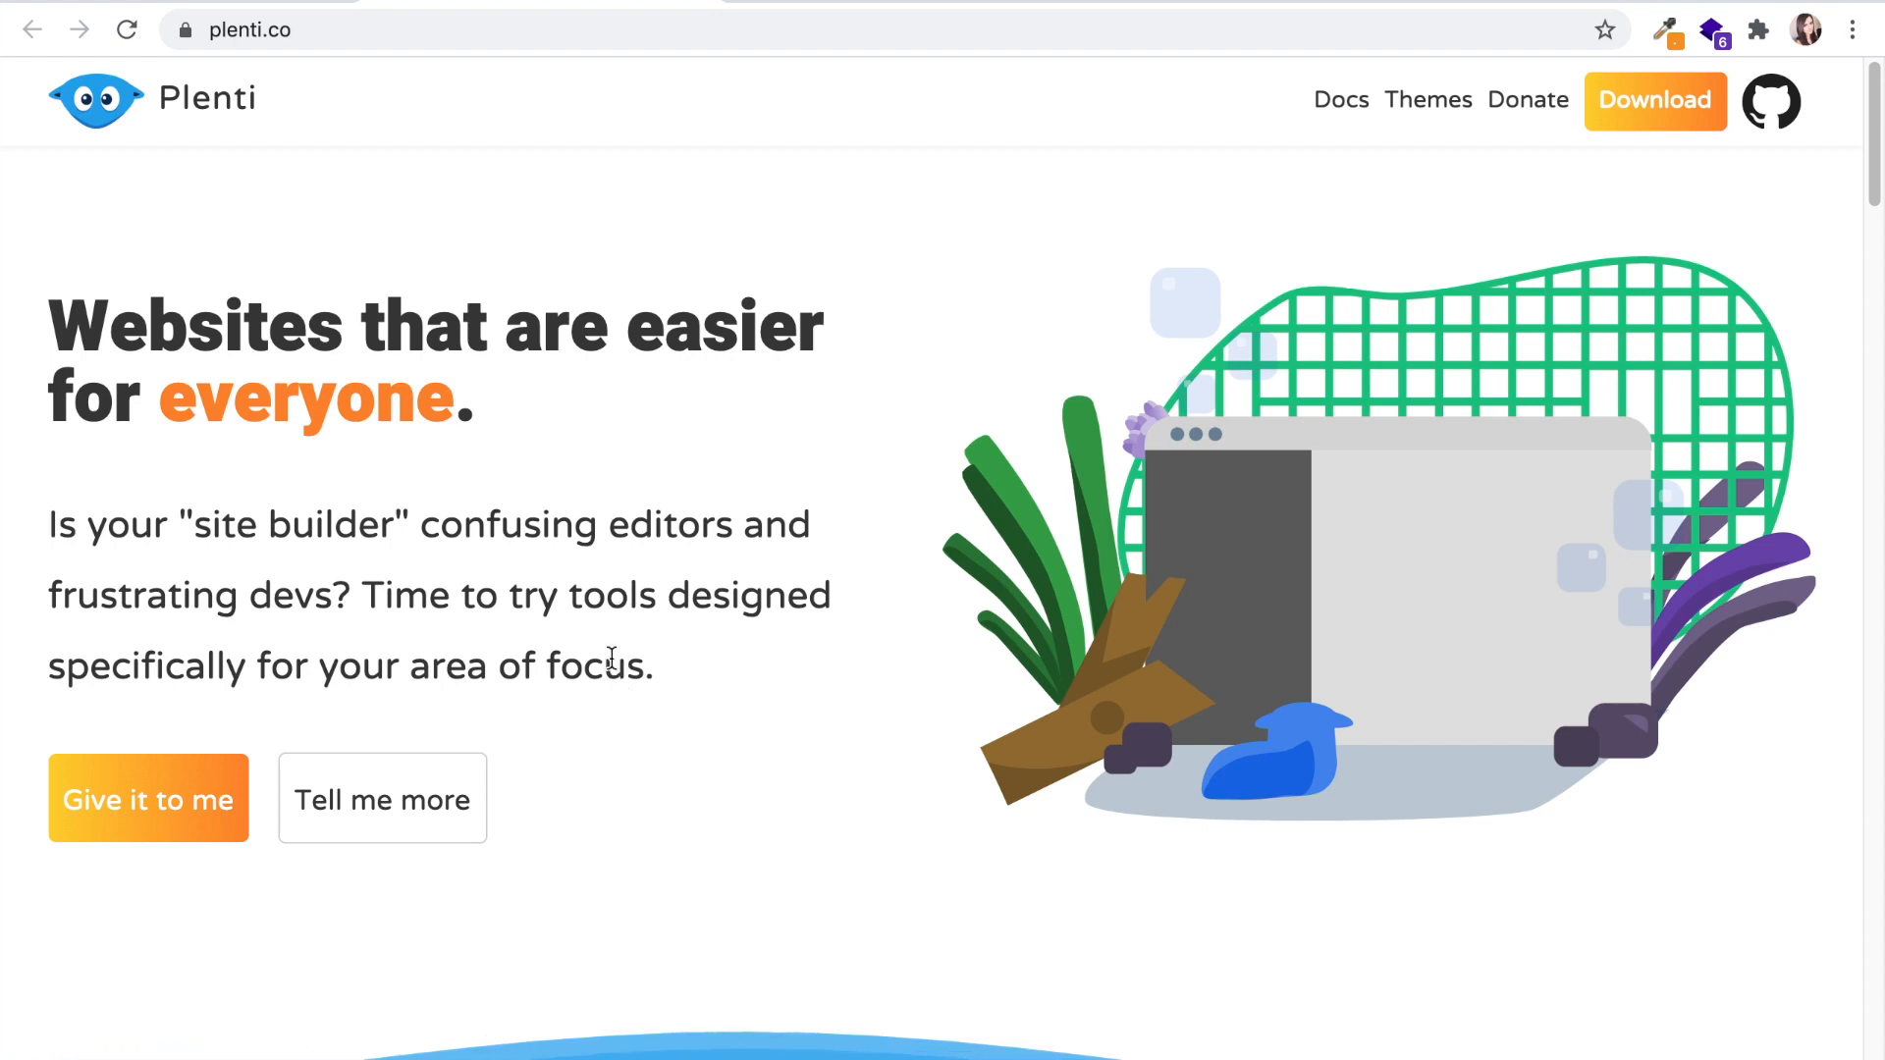
Step: Scroll through the plenti.co homepage to the footer and follow 'Show me the code' to GitHub
scroll("down", 3)
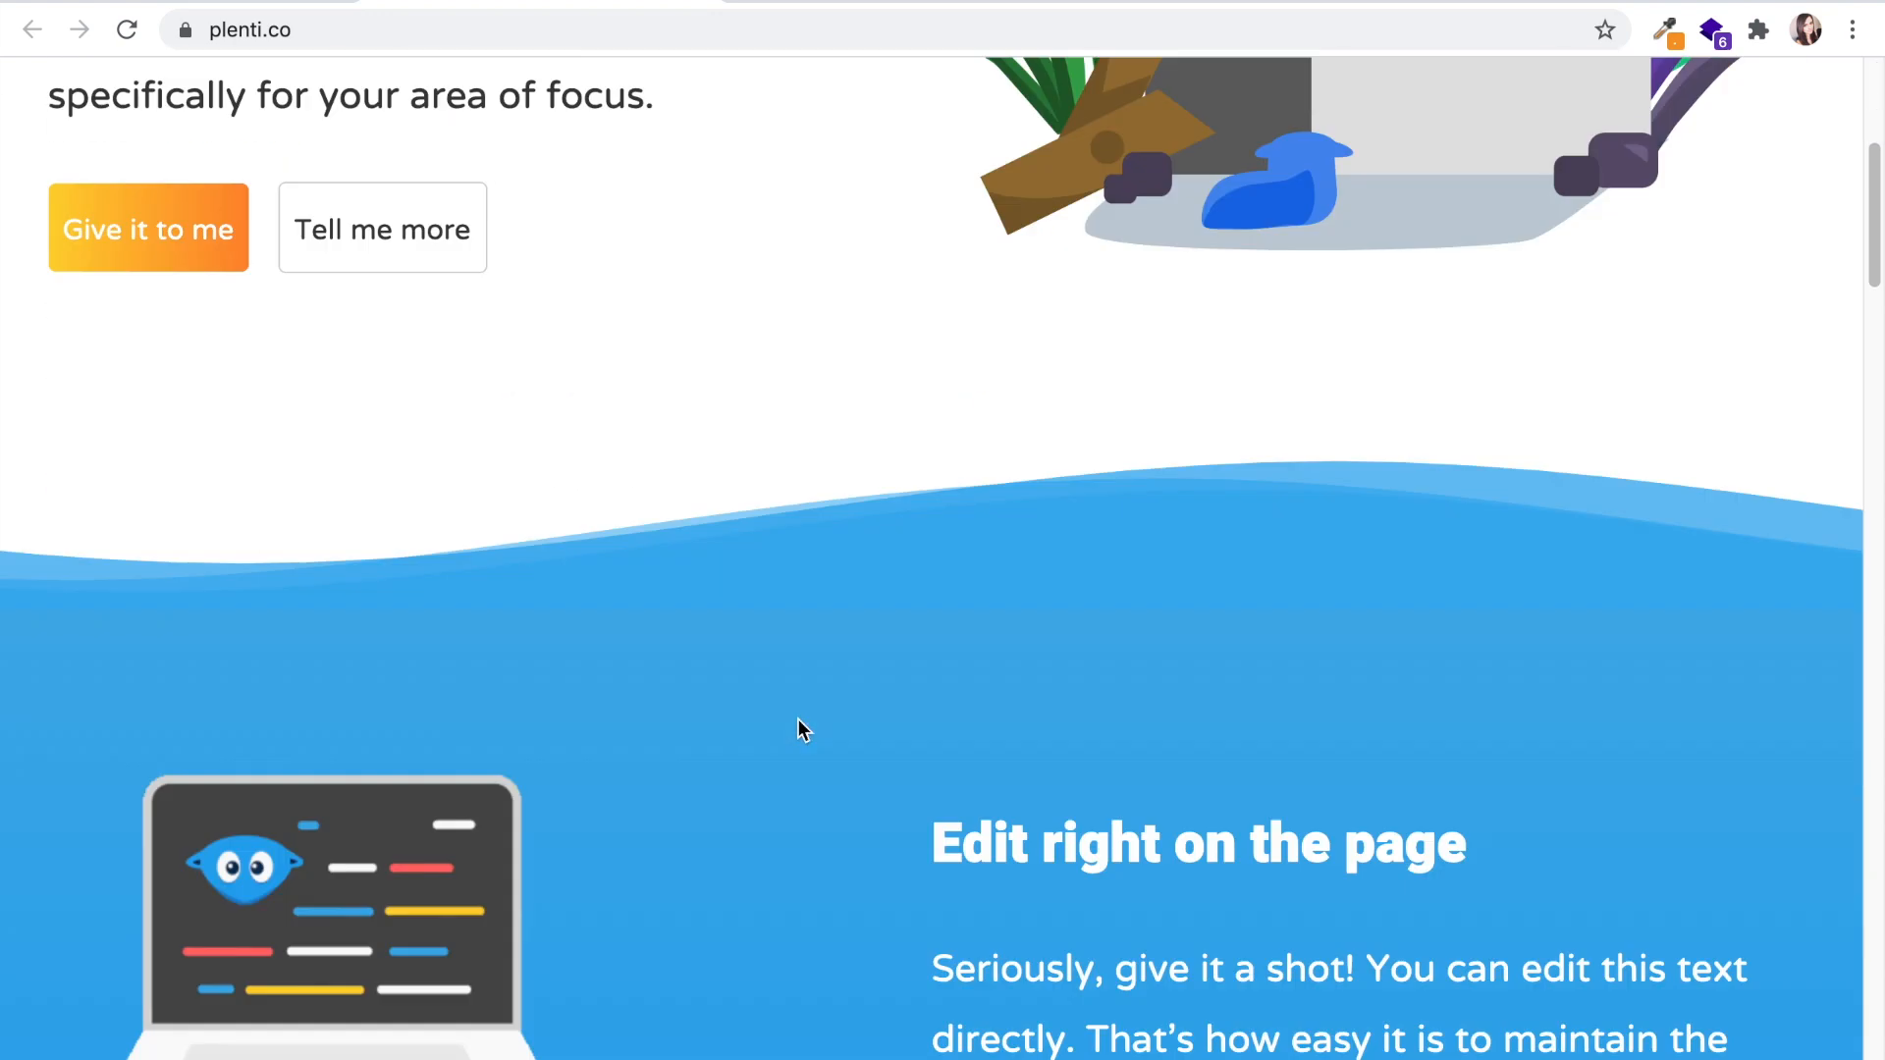
scroll("down", 3)
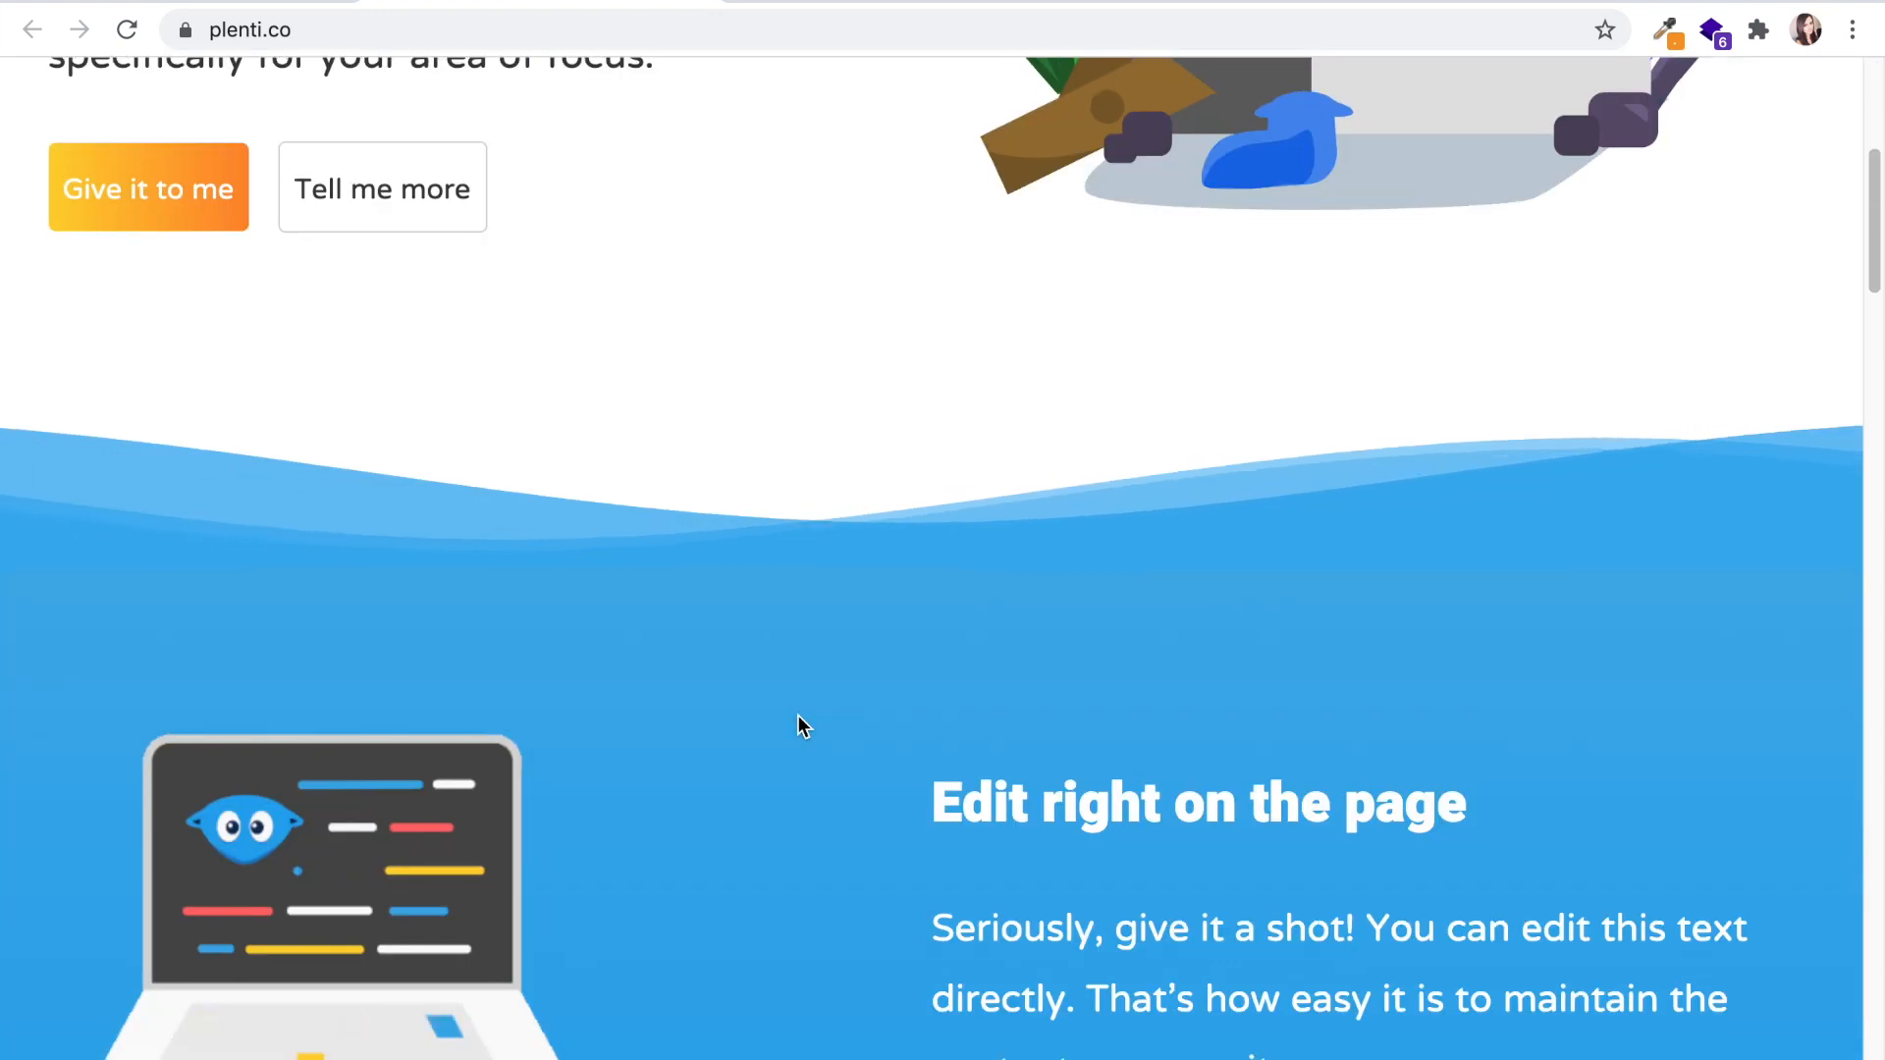
scroll("down", 3)
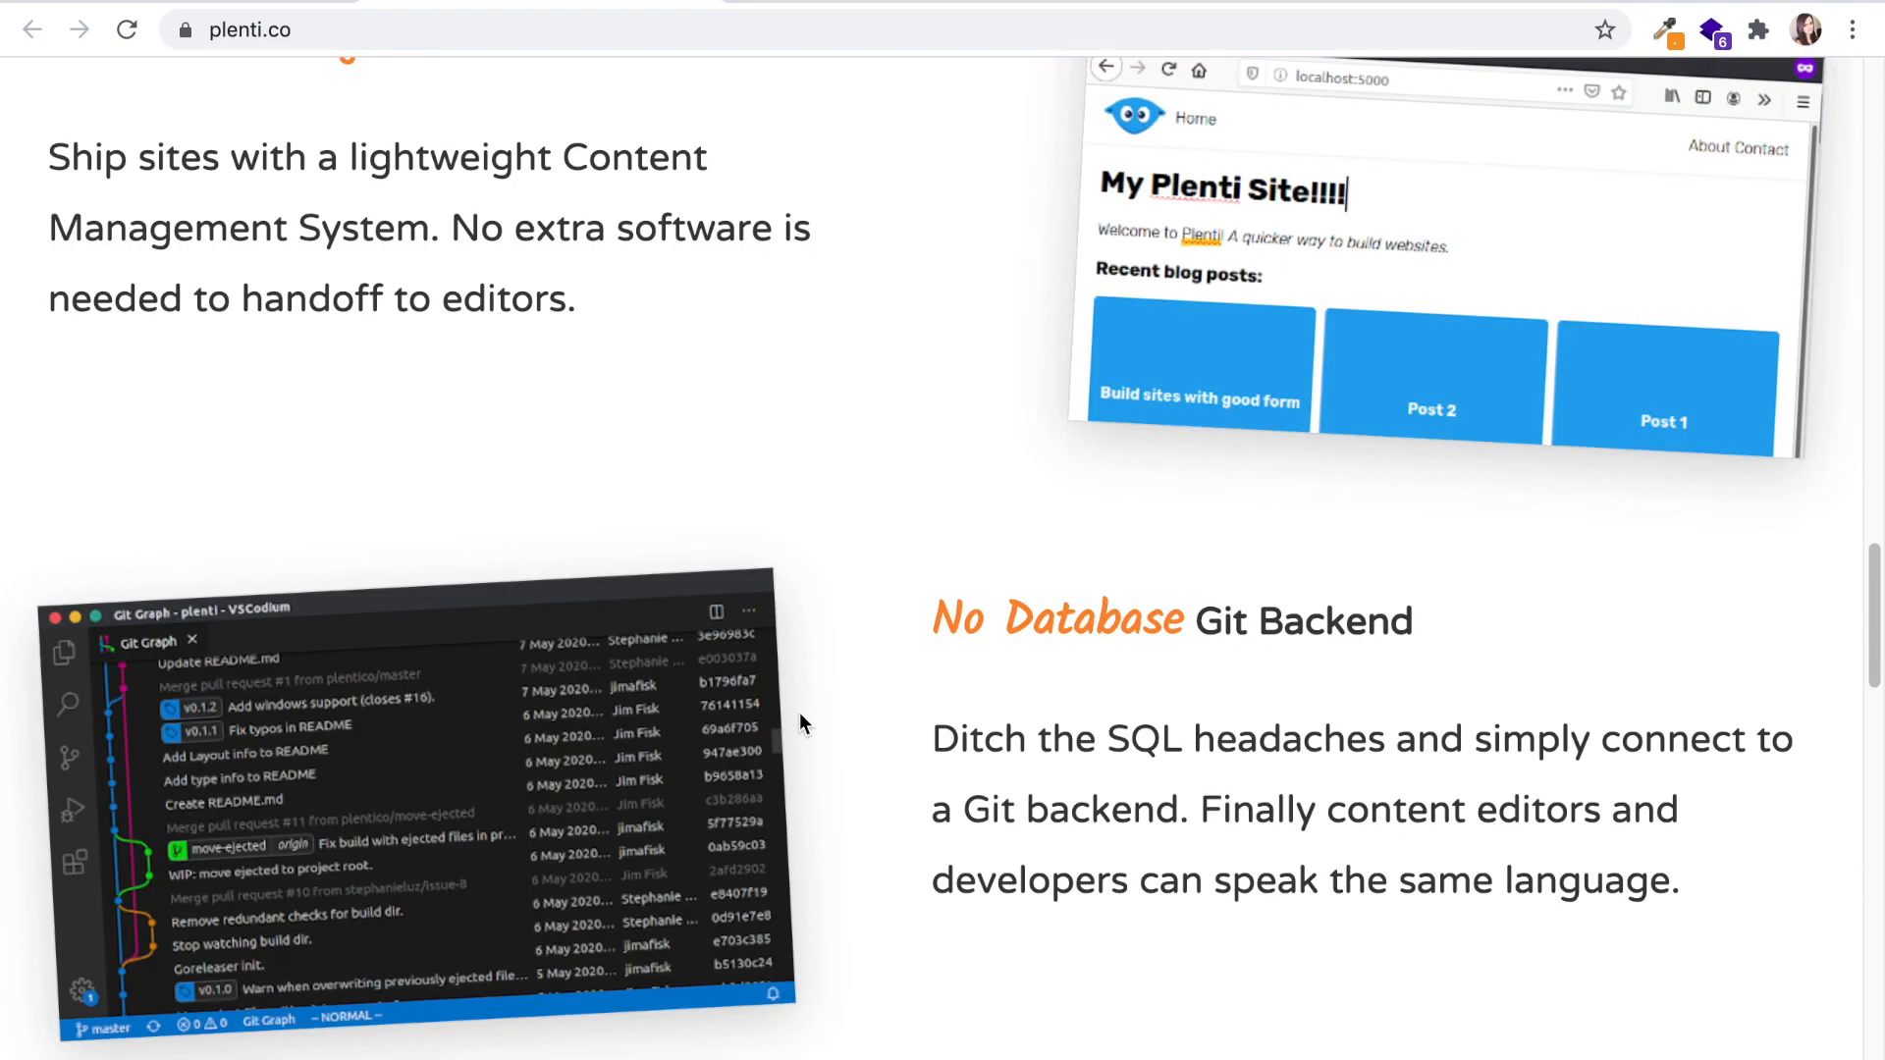
scroll("up", 3)
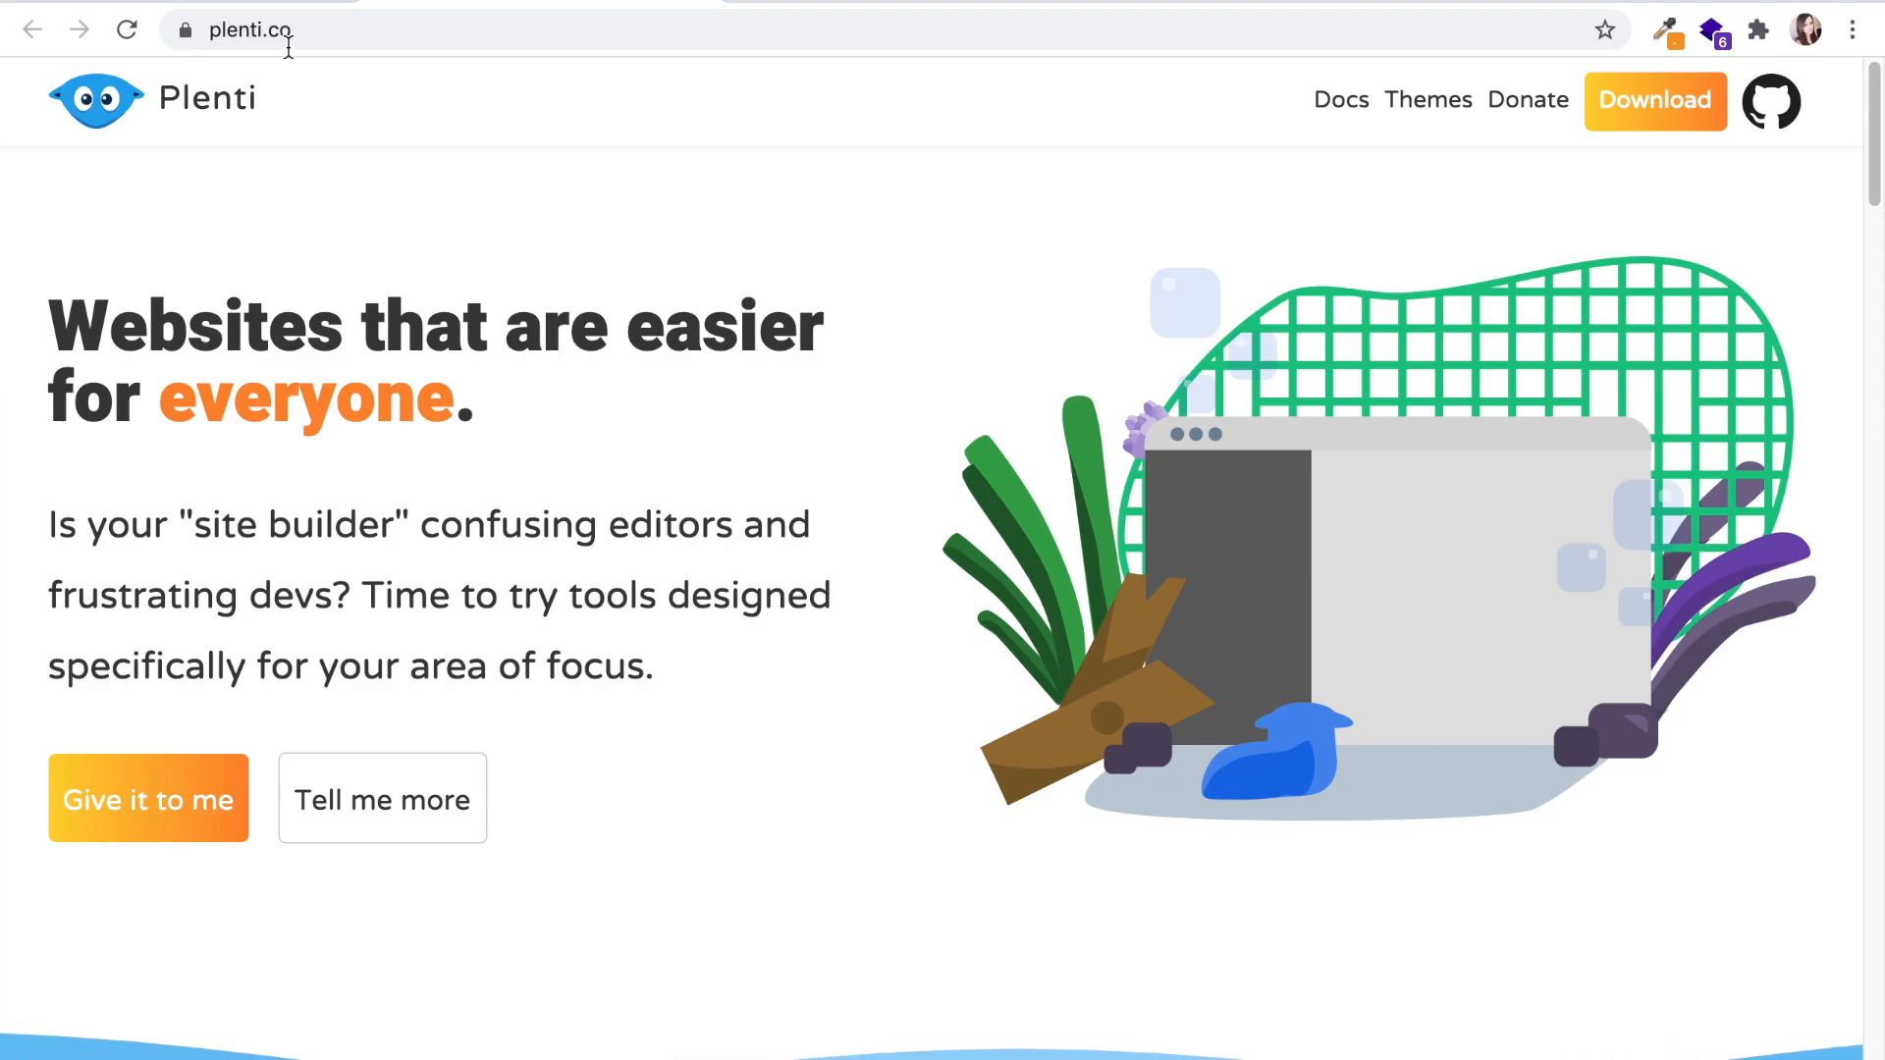
scroll("down", 3)
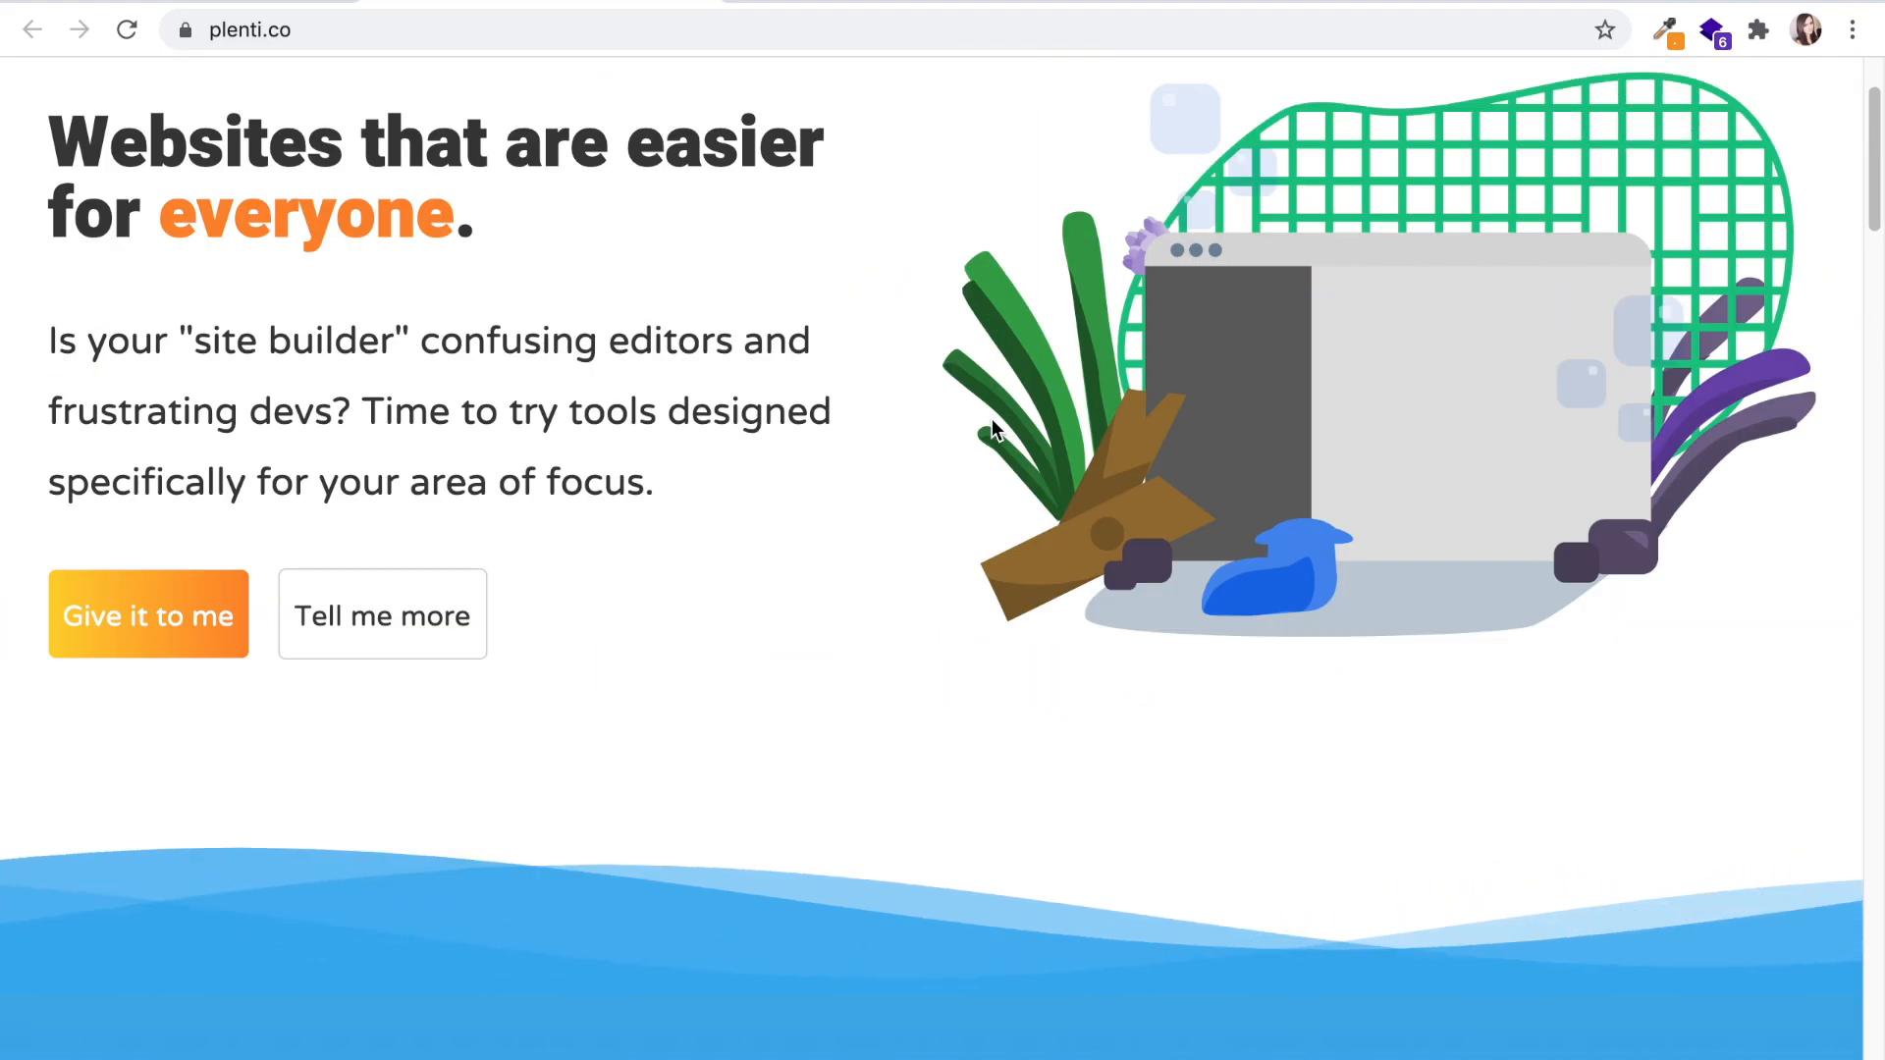
scroll("down", 3)
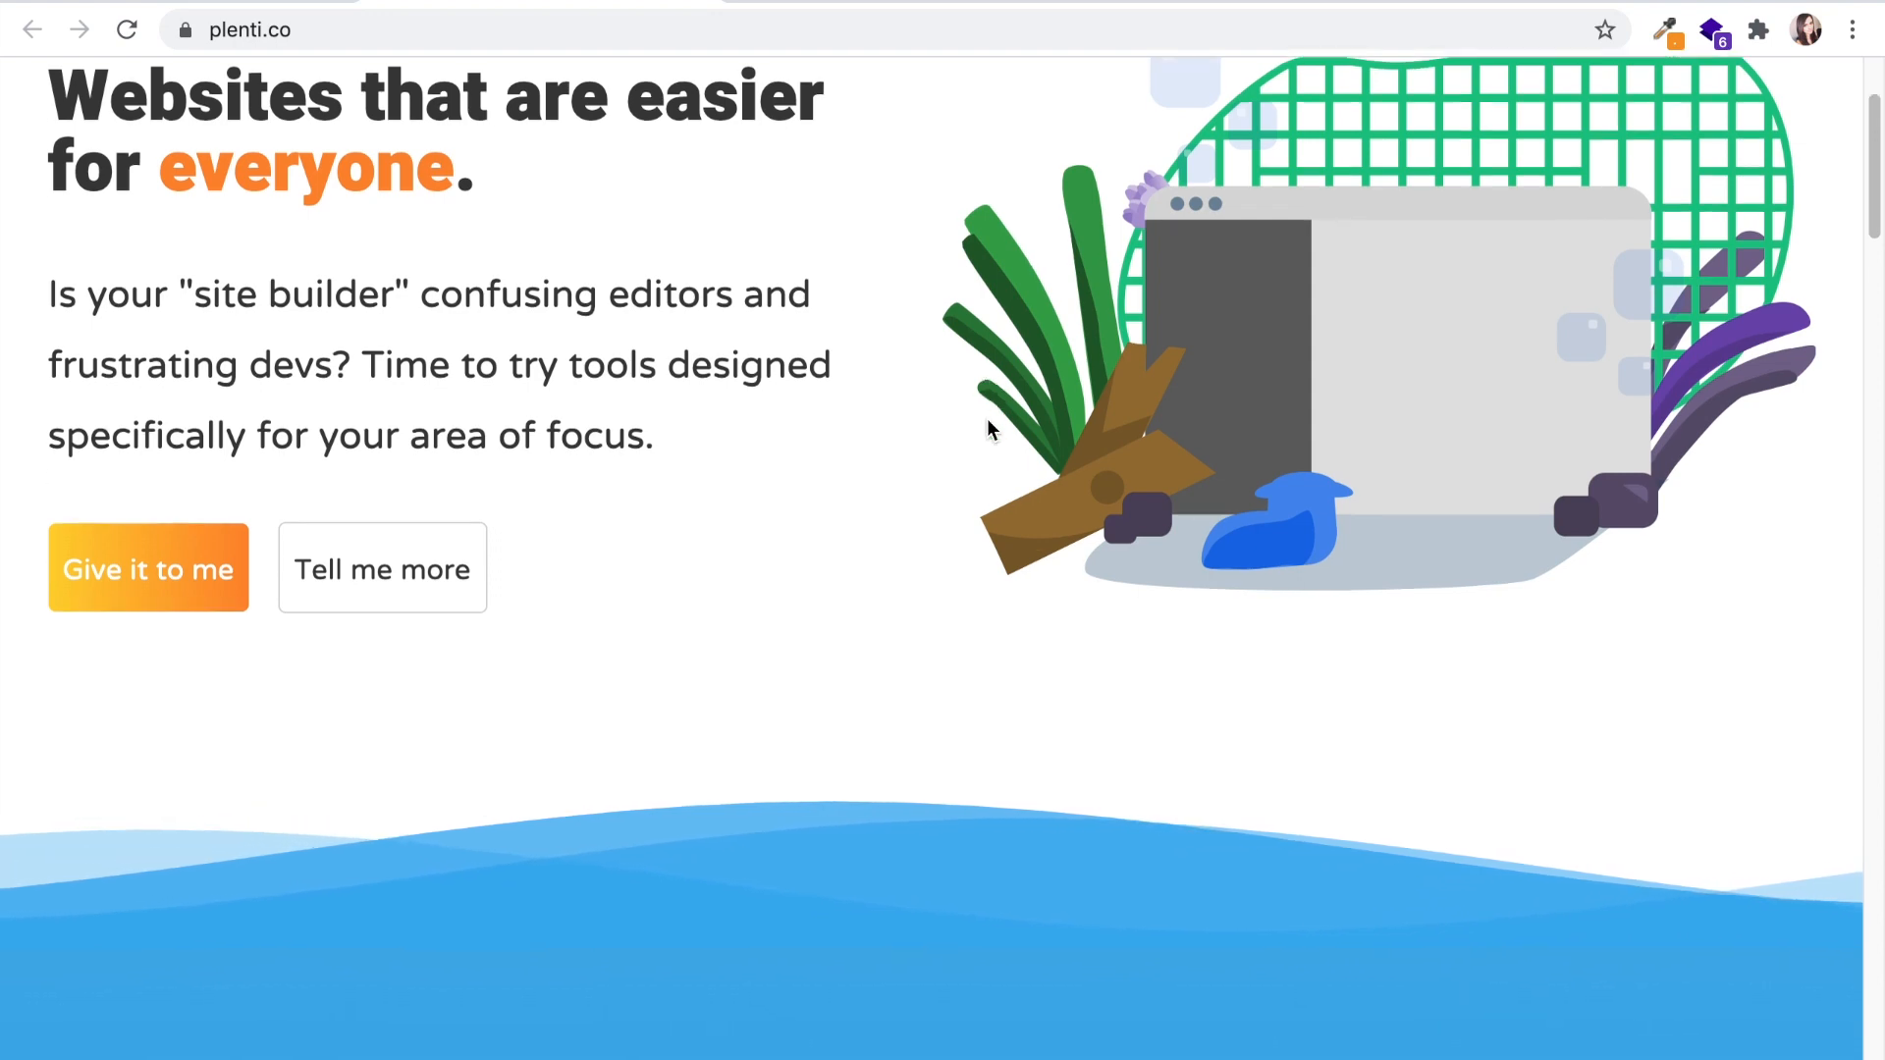
scroll("down", 3)
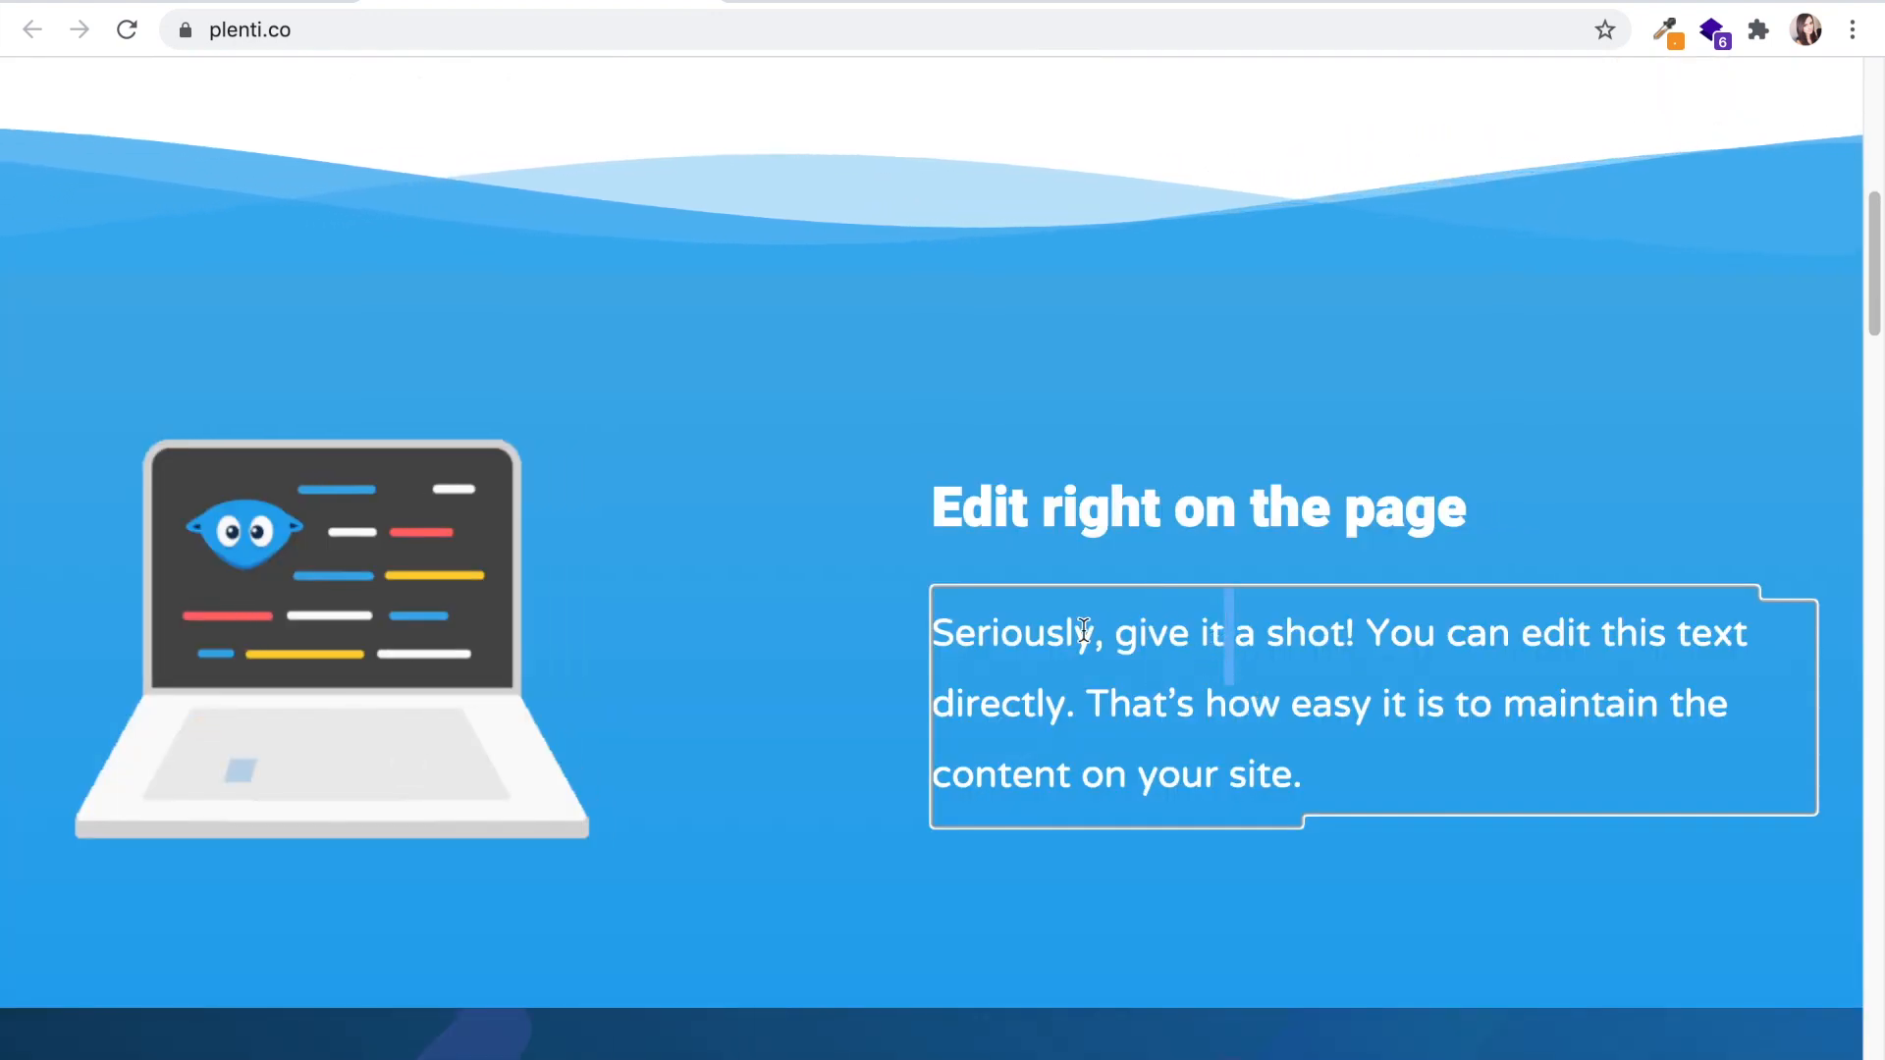
scroll("down", 3)
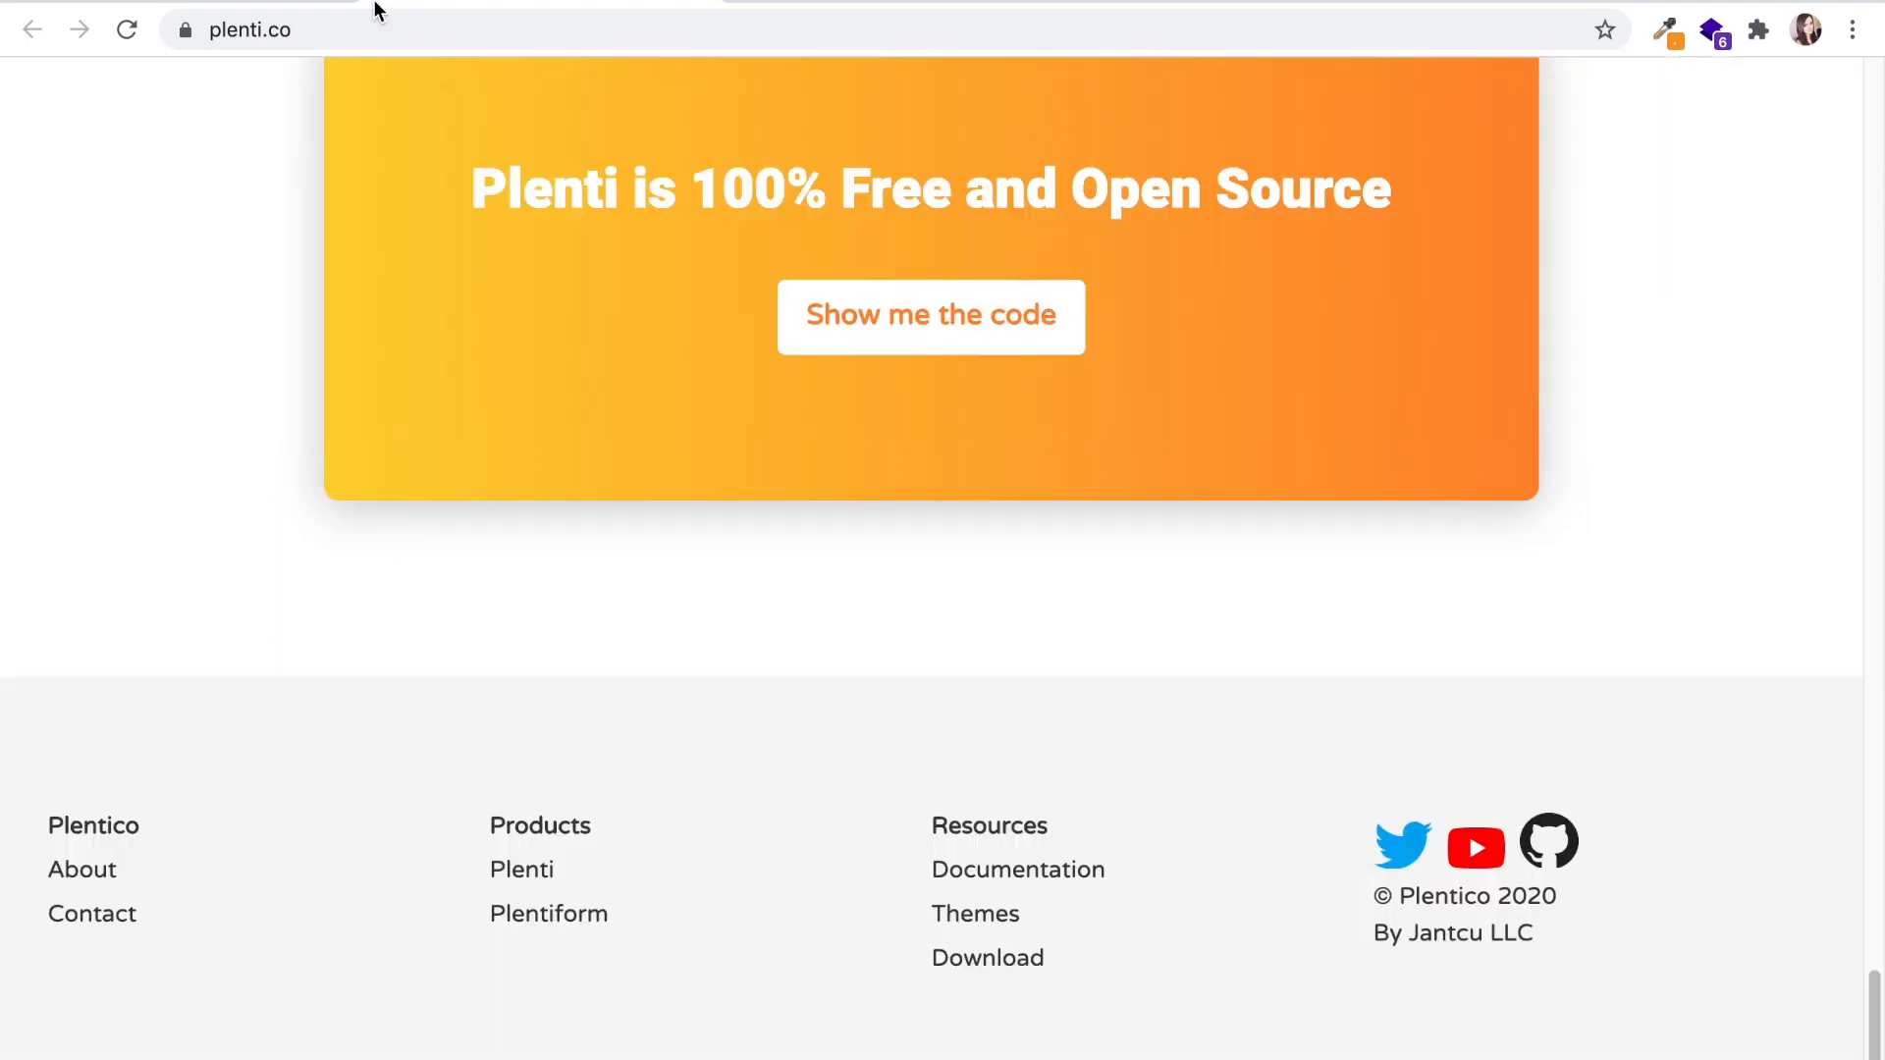
left_click(930, 317)
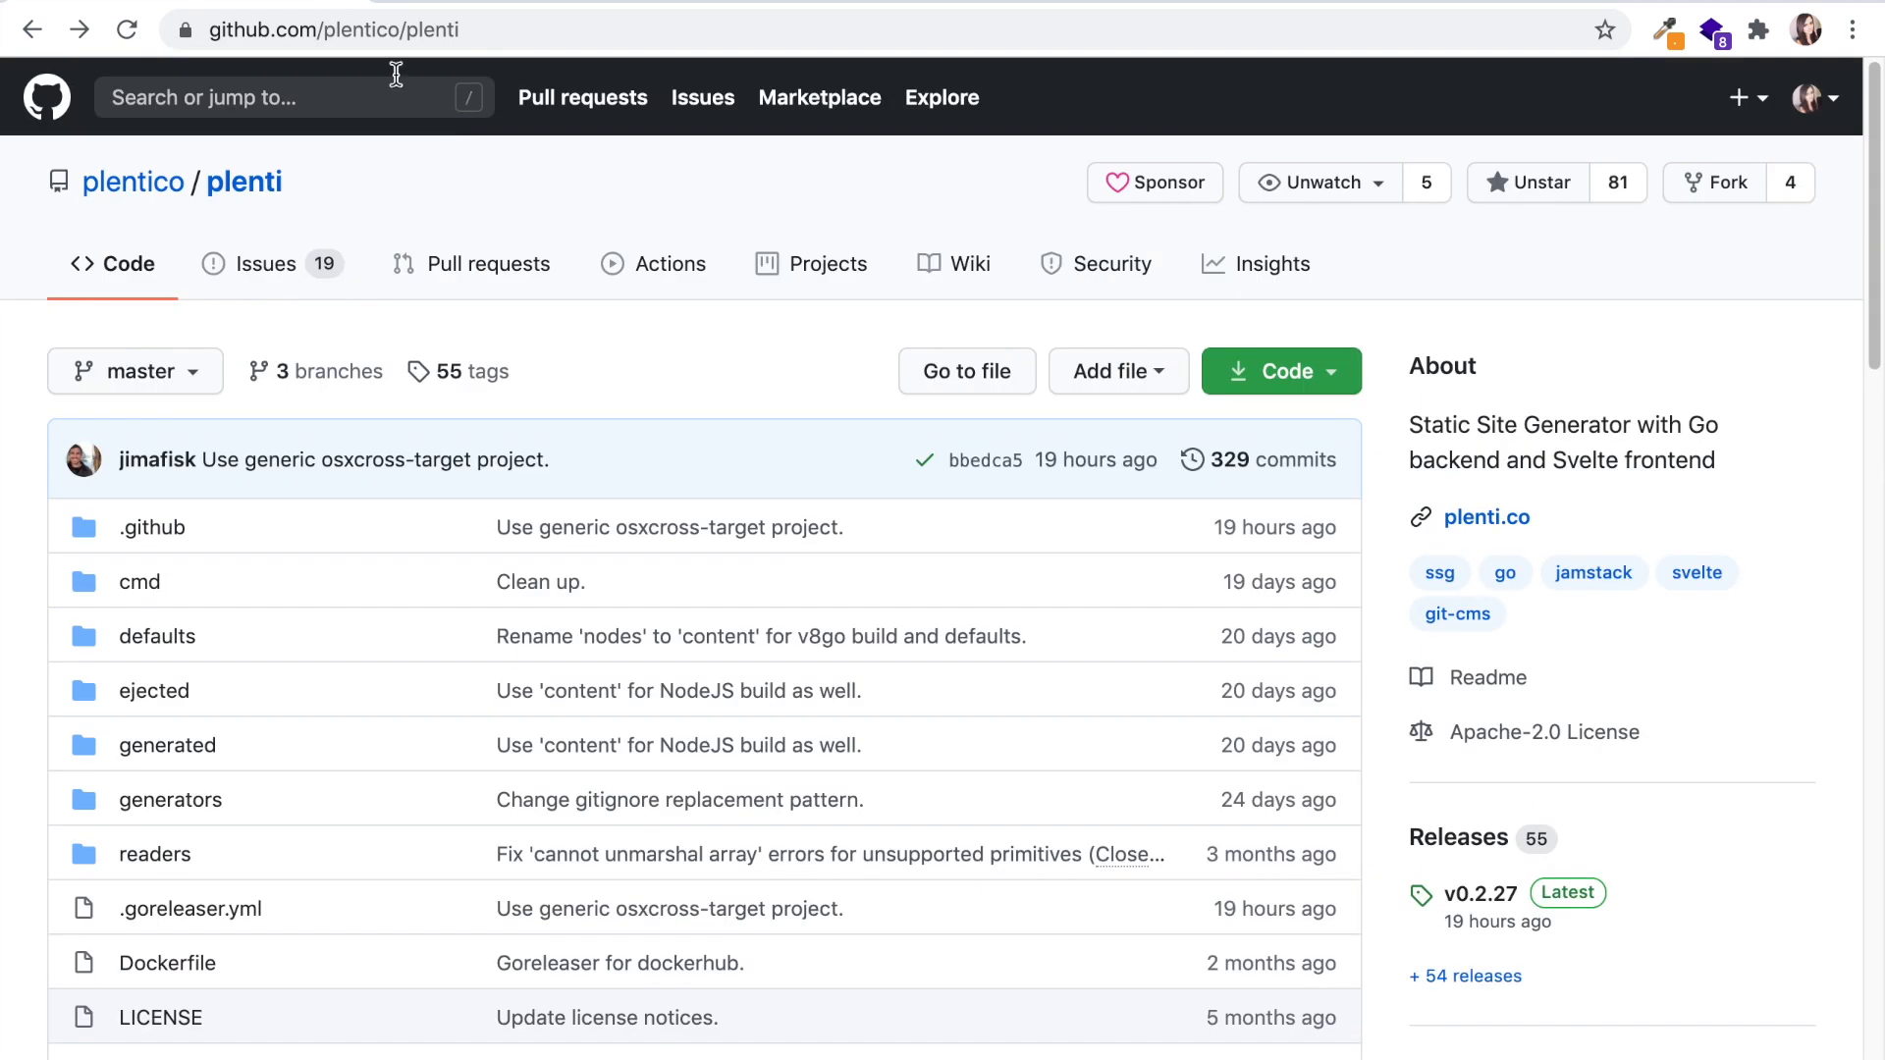
mouse_move(585, 638)
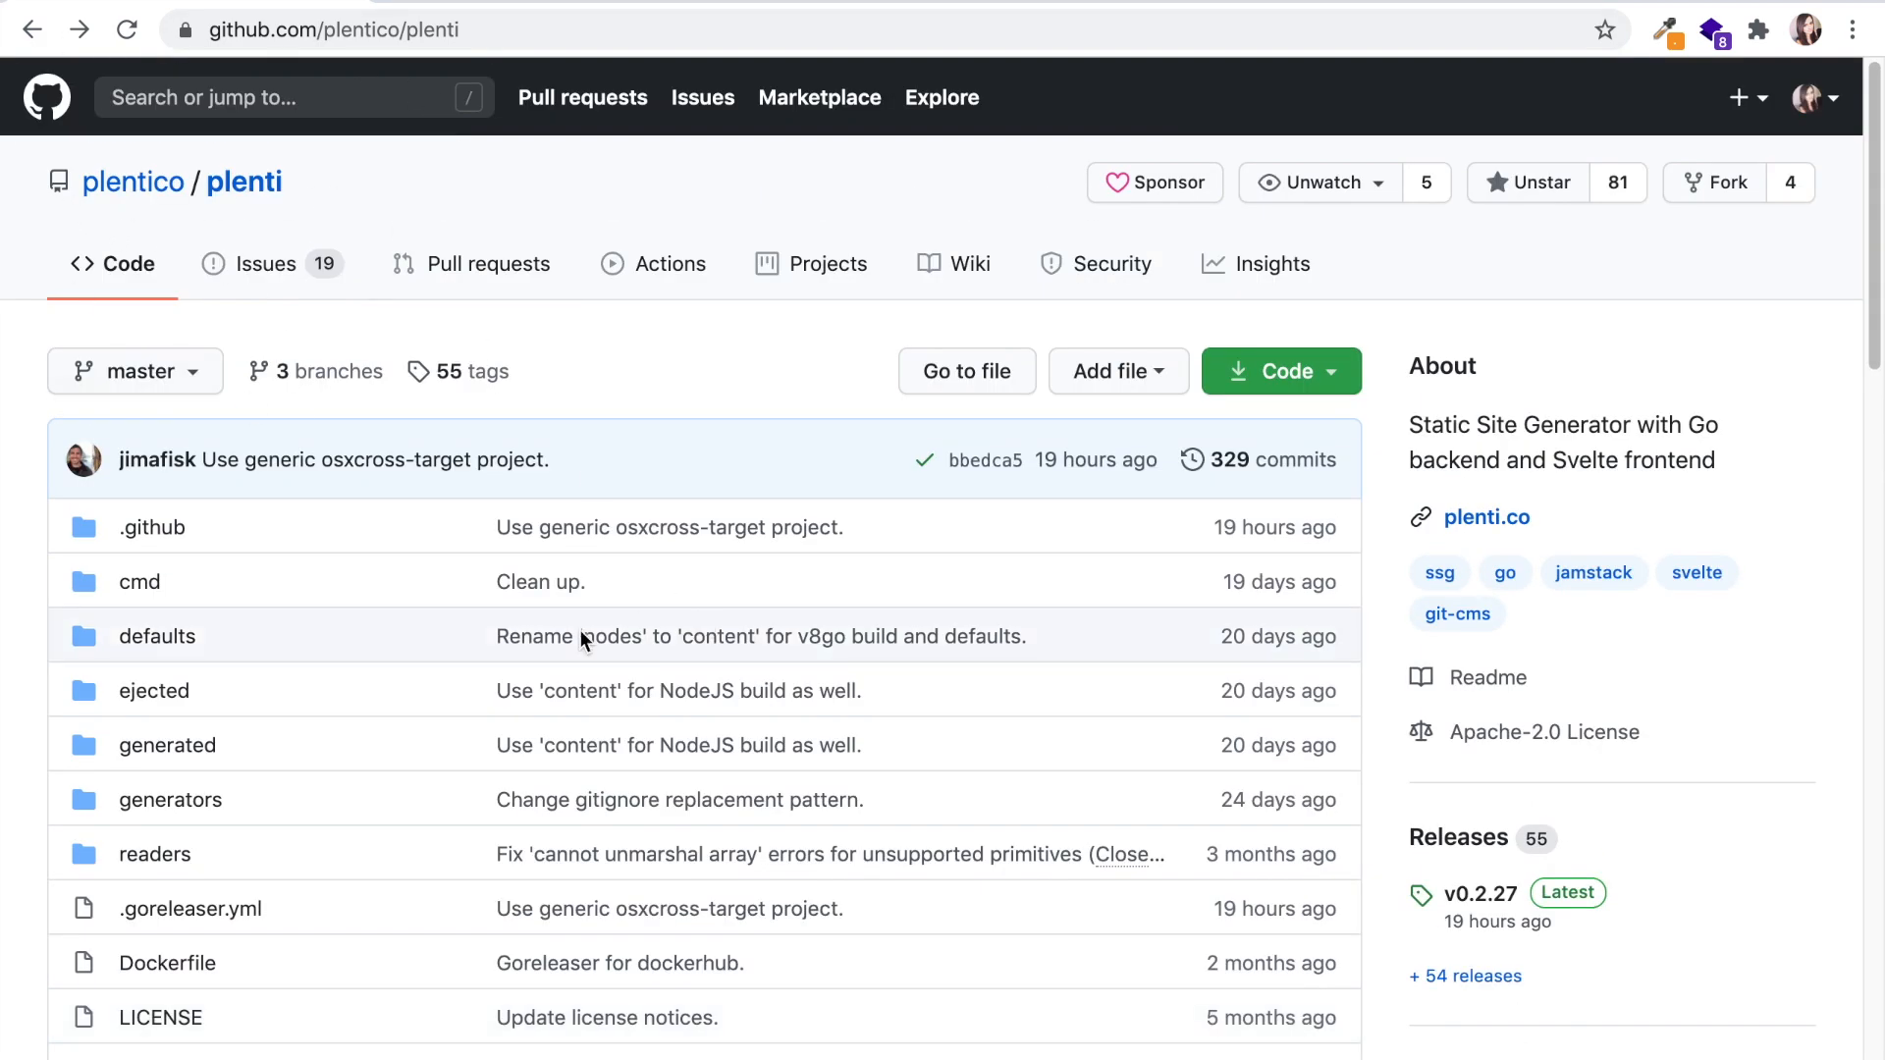
Step: Scroll the plentico/plenti repository page to the README Installation section
scroll("down", 3)
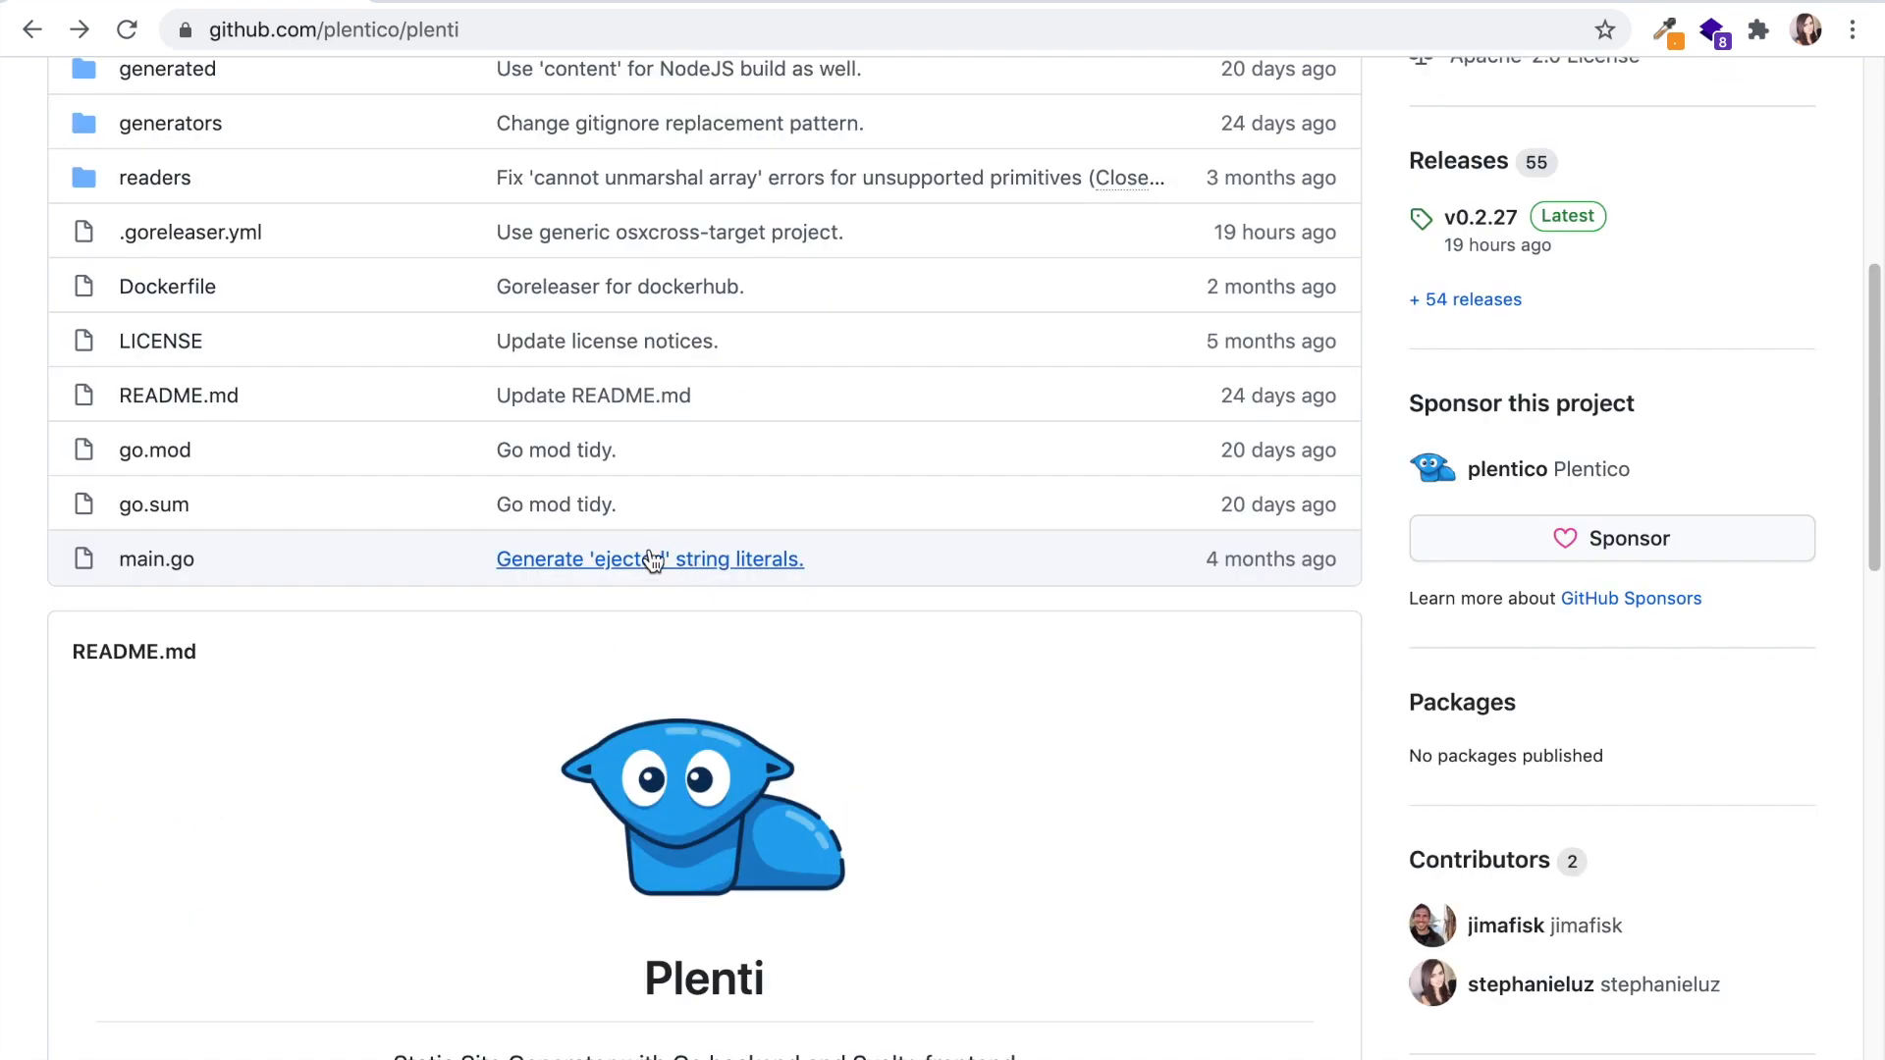
scroll("down", 3)
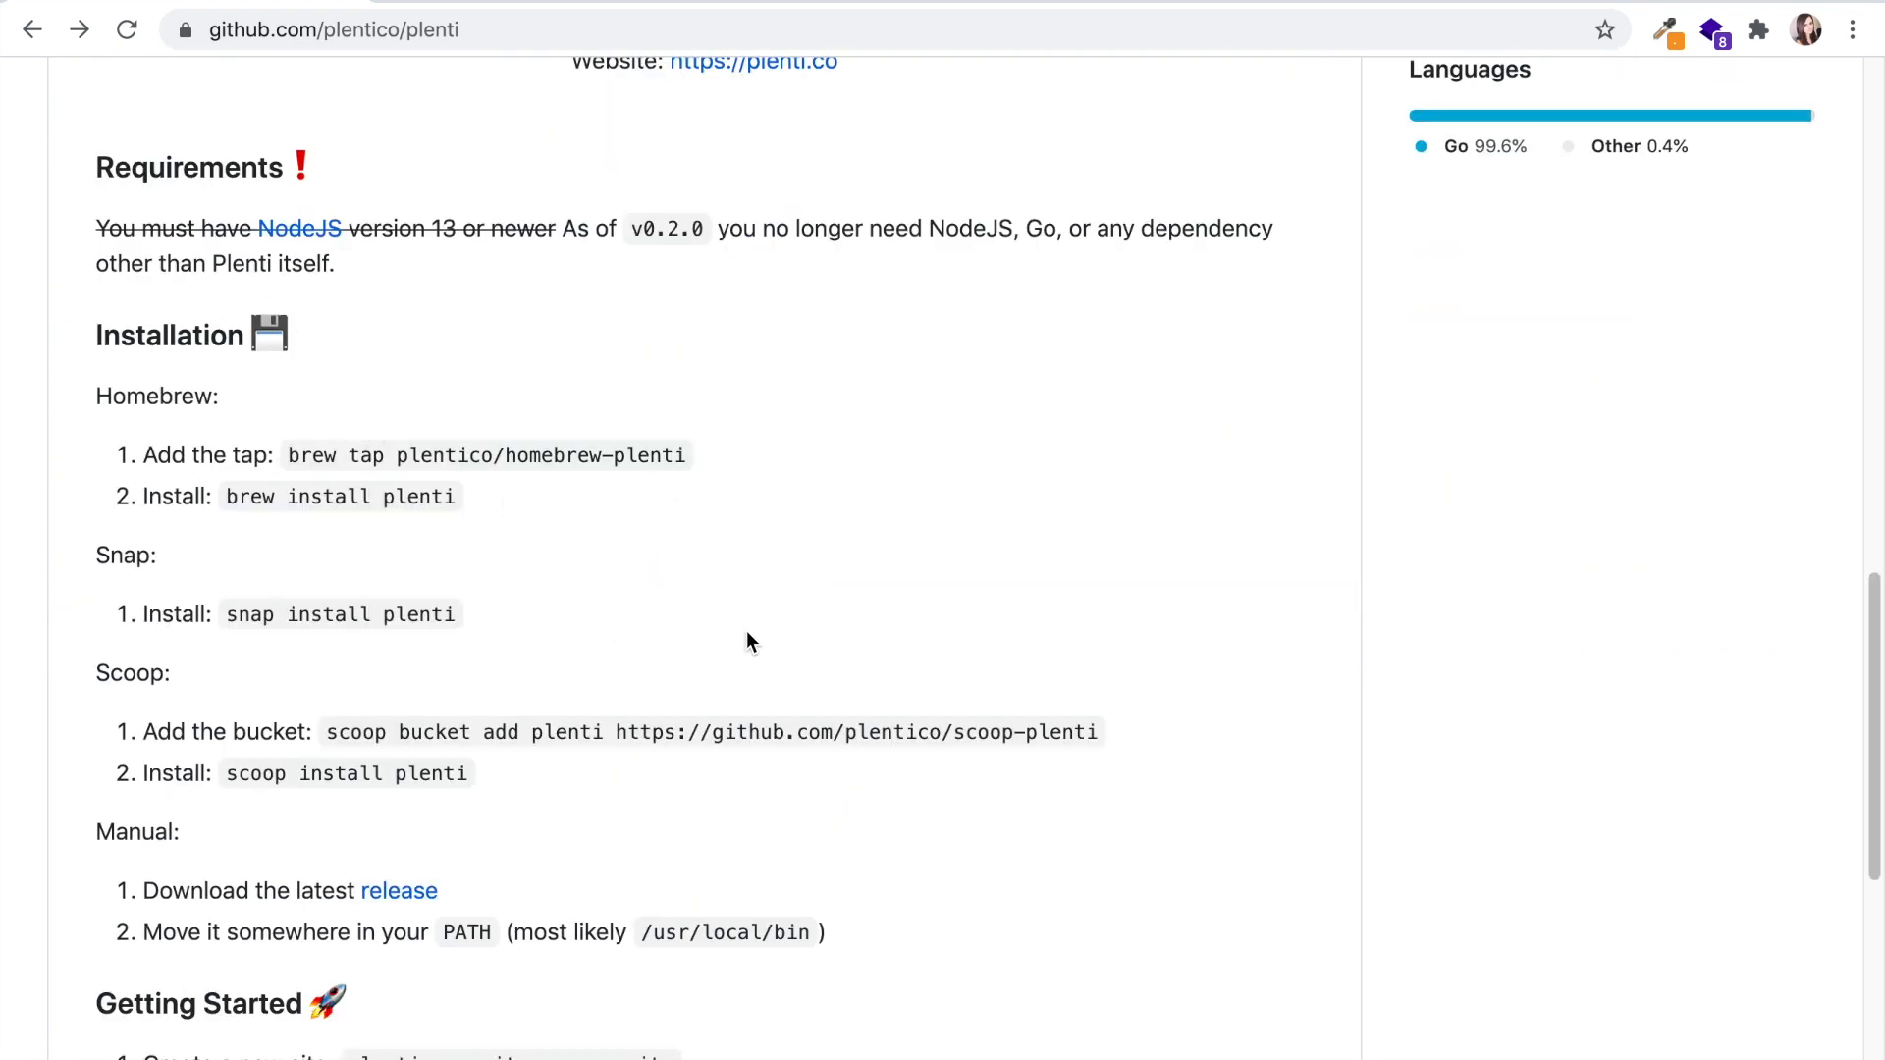
scroll("up", 3)
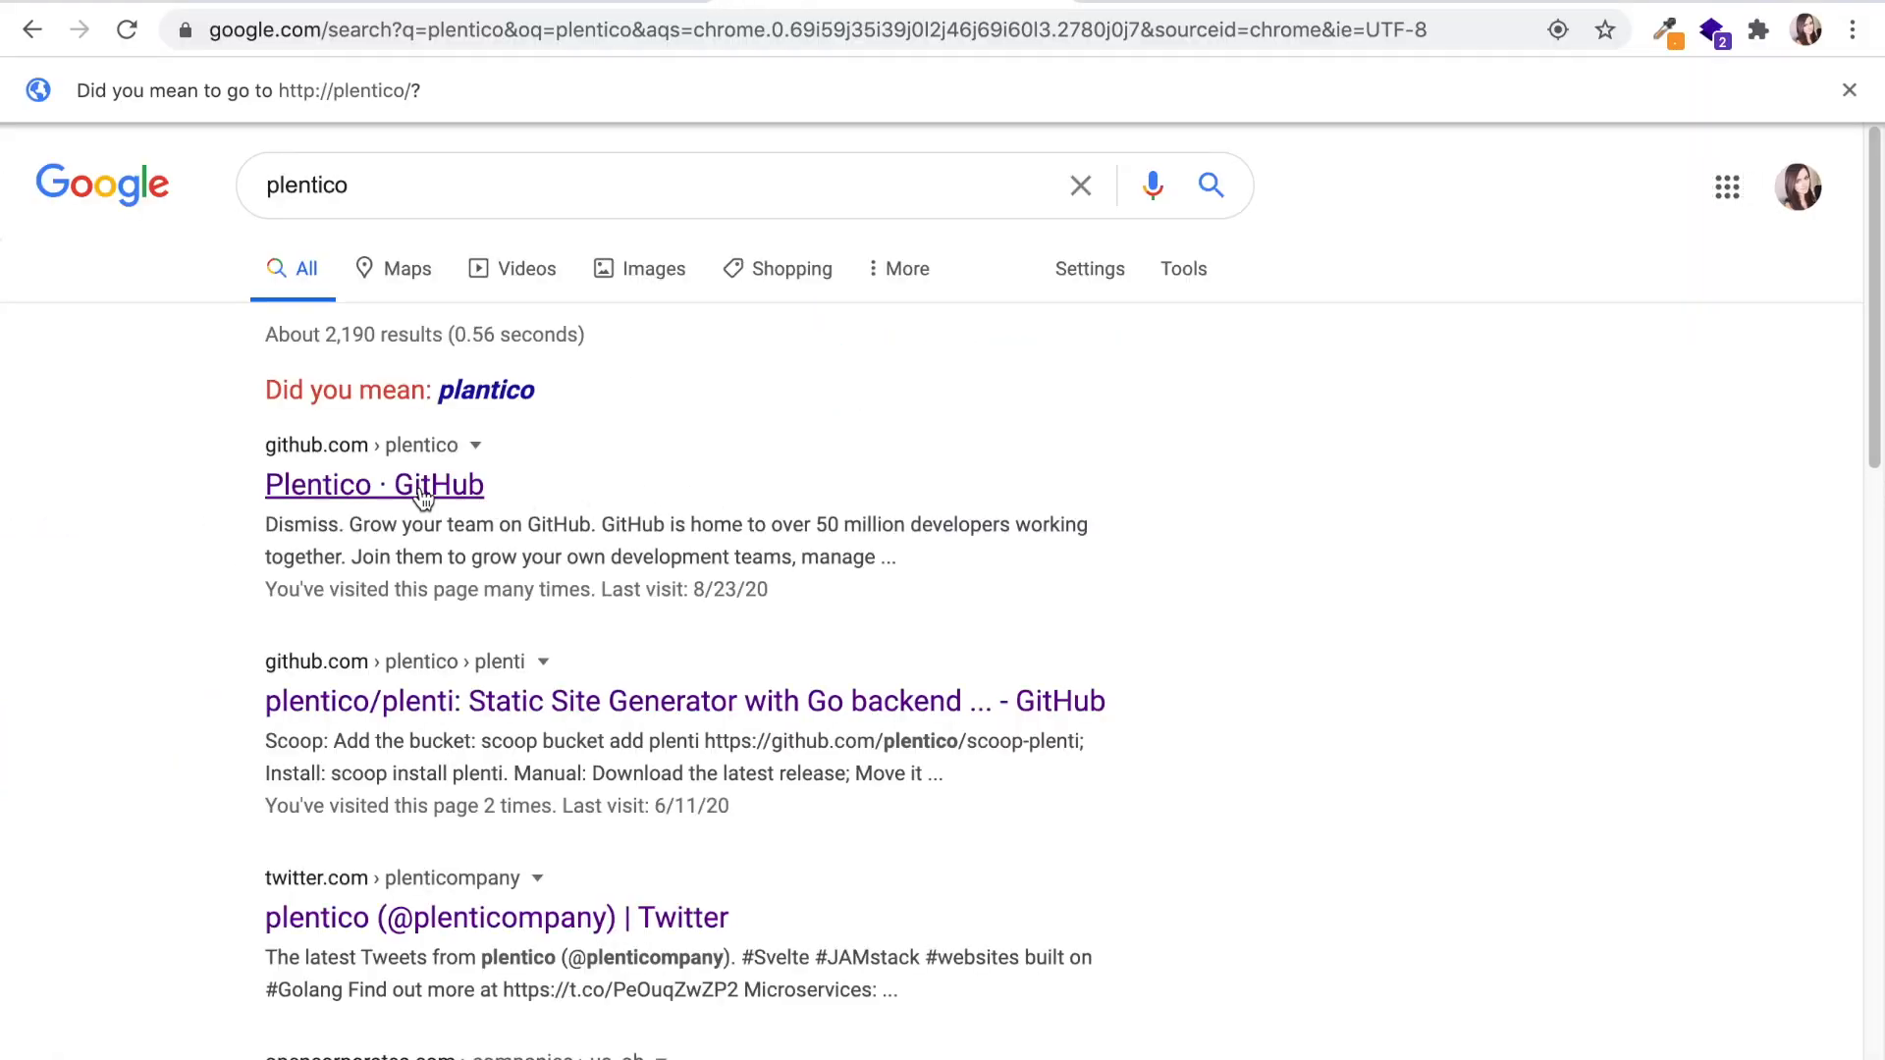
Step: Go from the 'Plentico · GitHub' search result to the organisation's pinned plenti repository
left_click(373, 483)
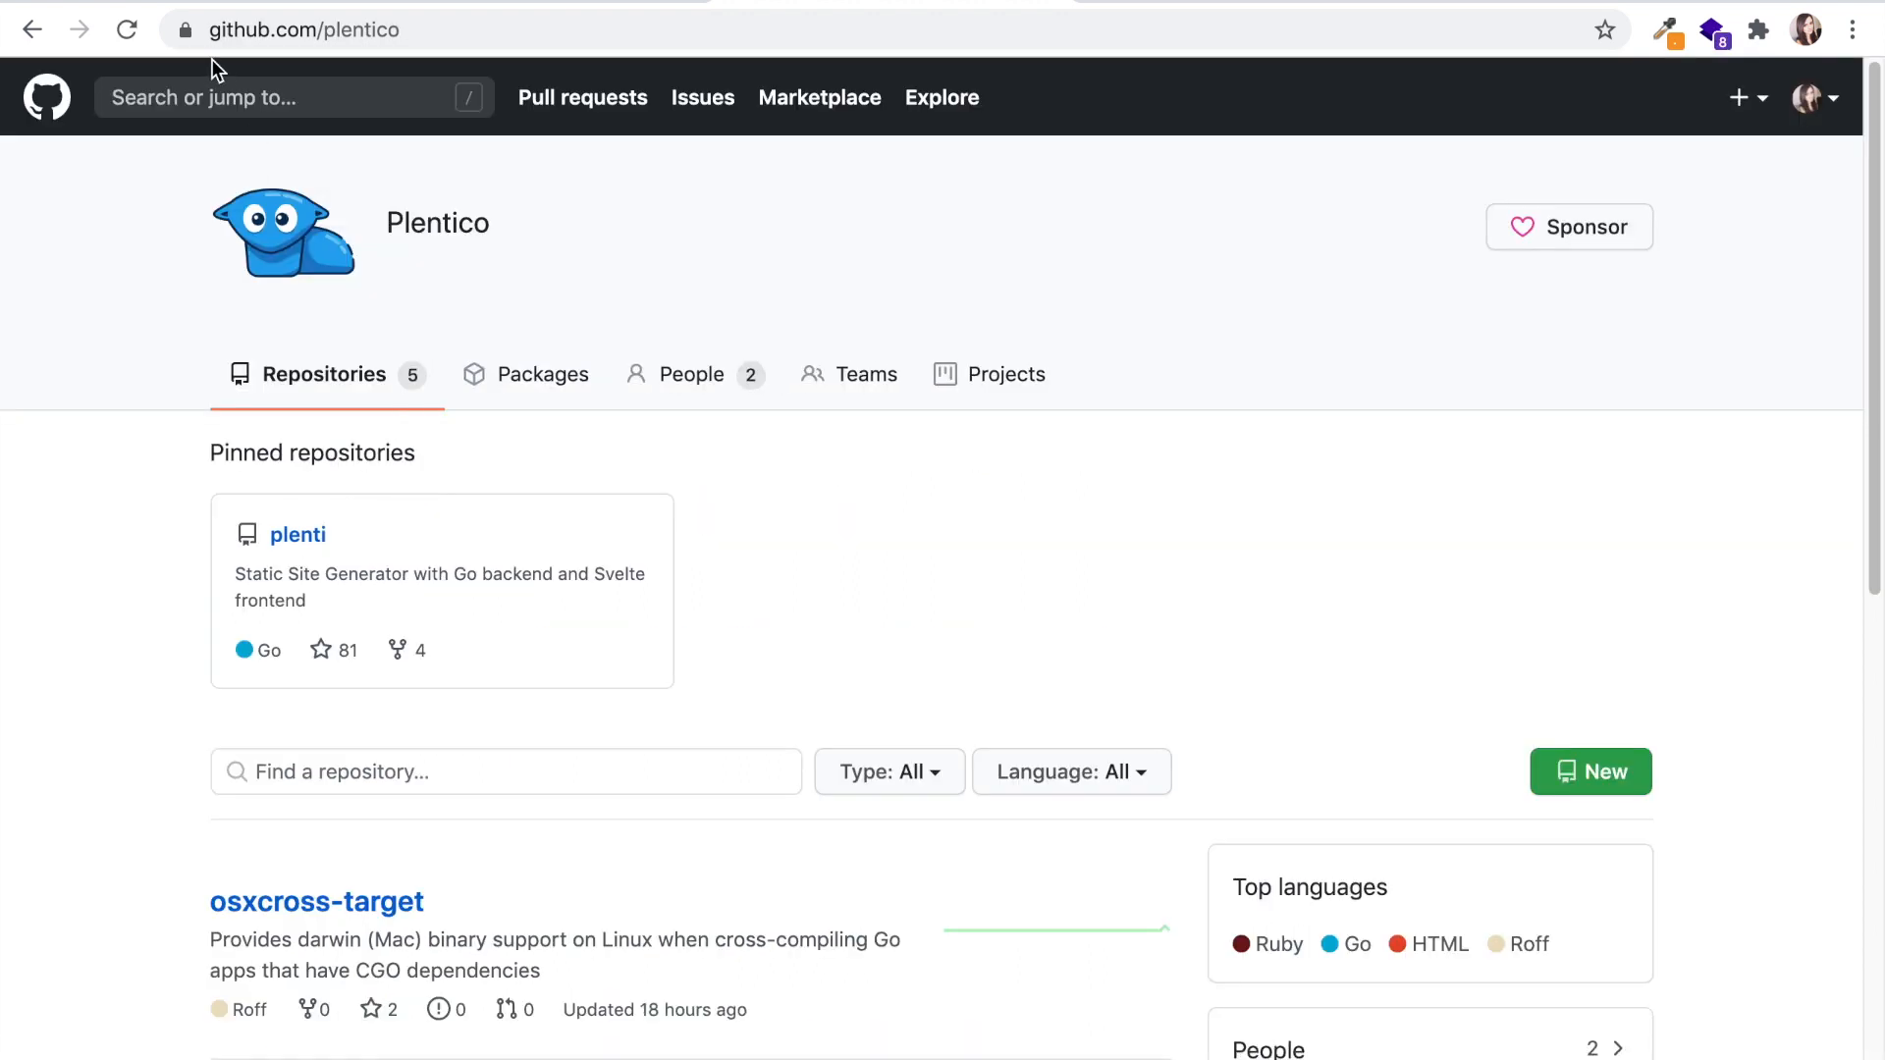
left_click(335, 29)
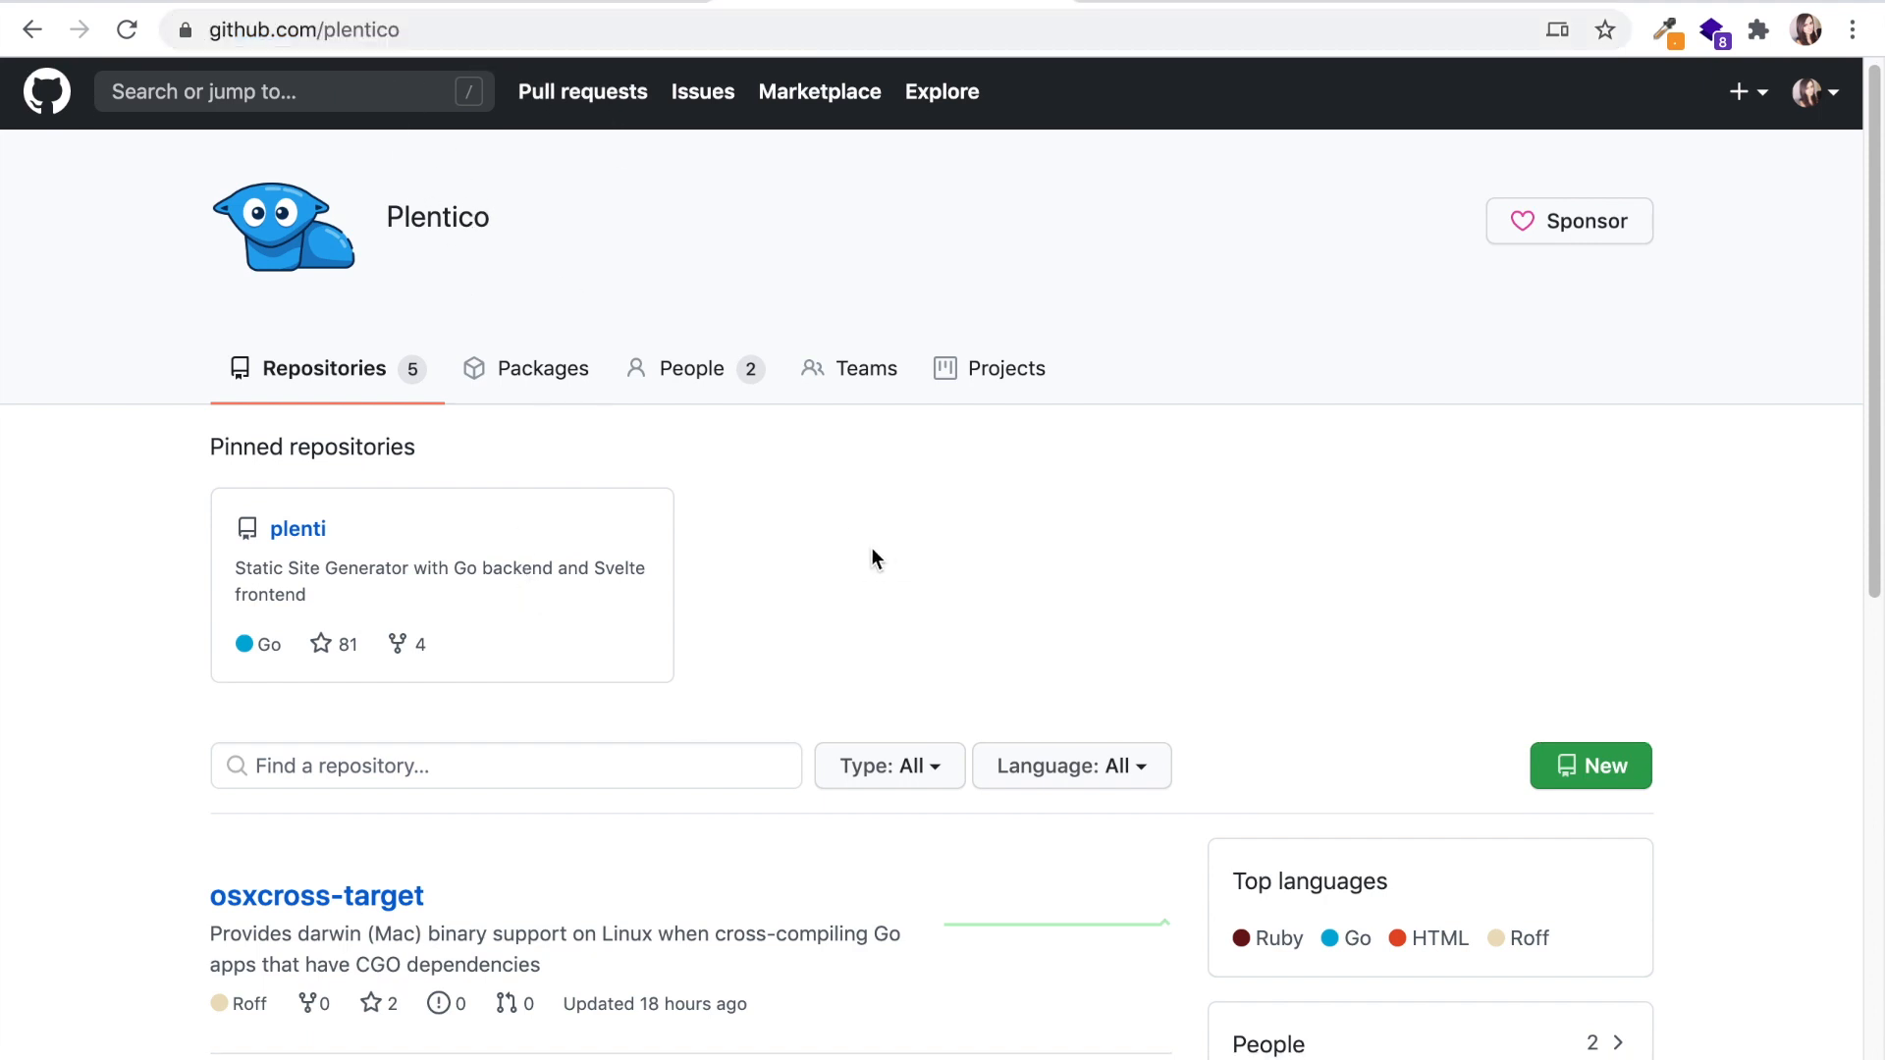
left_click(296, 528)
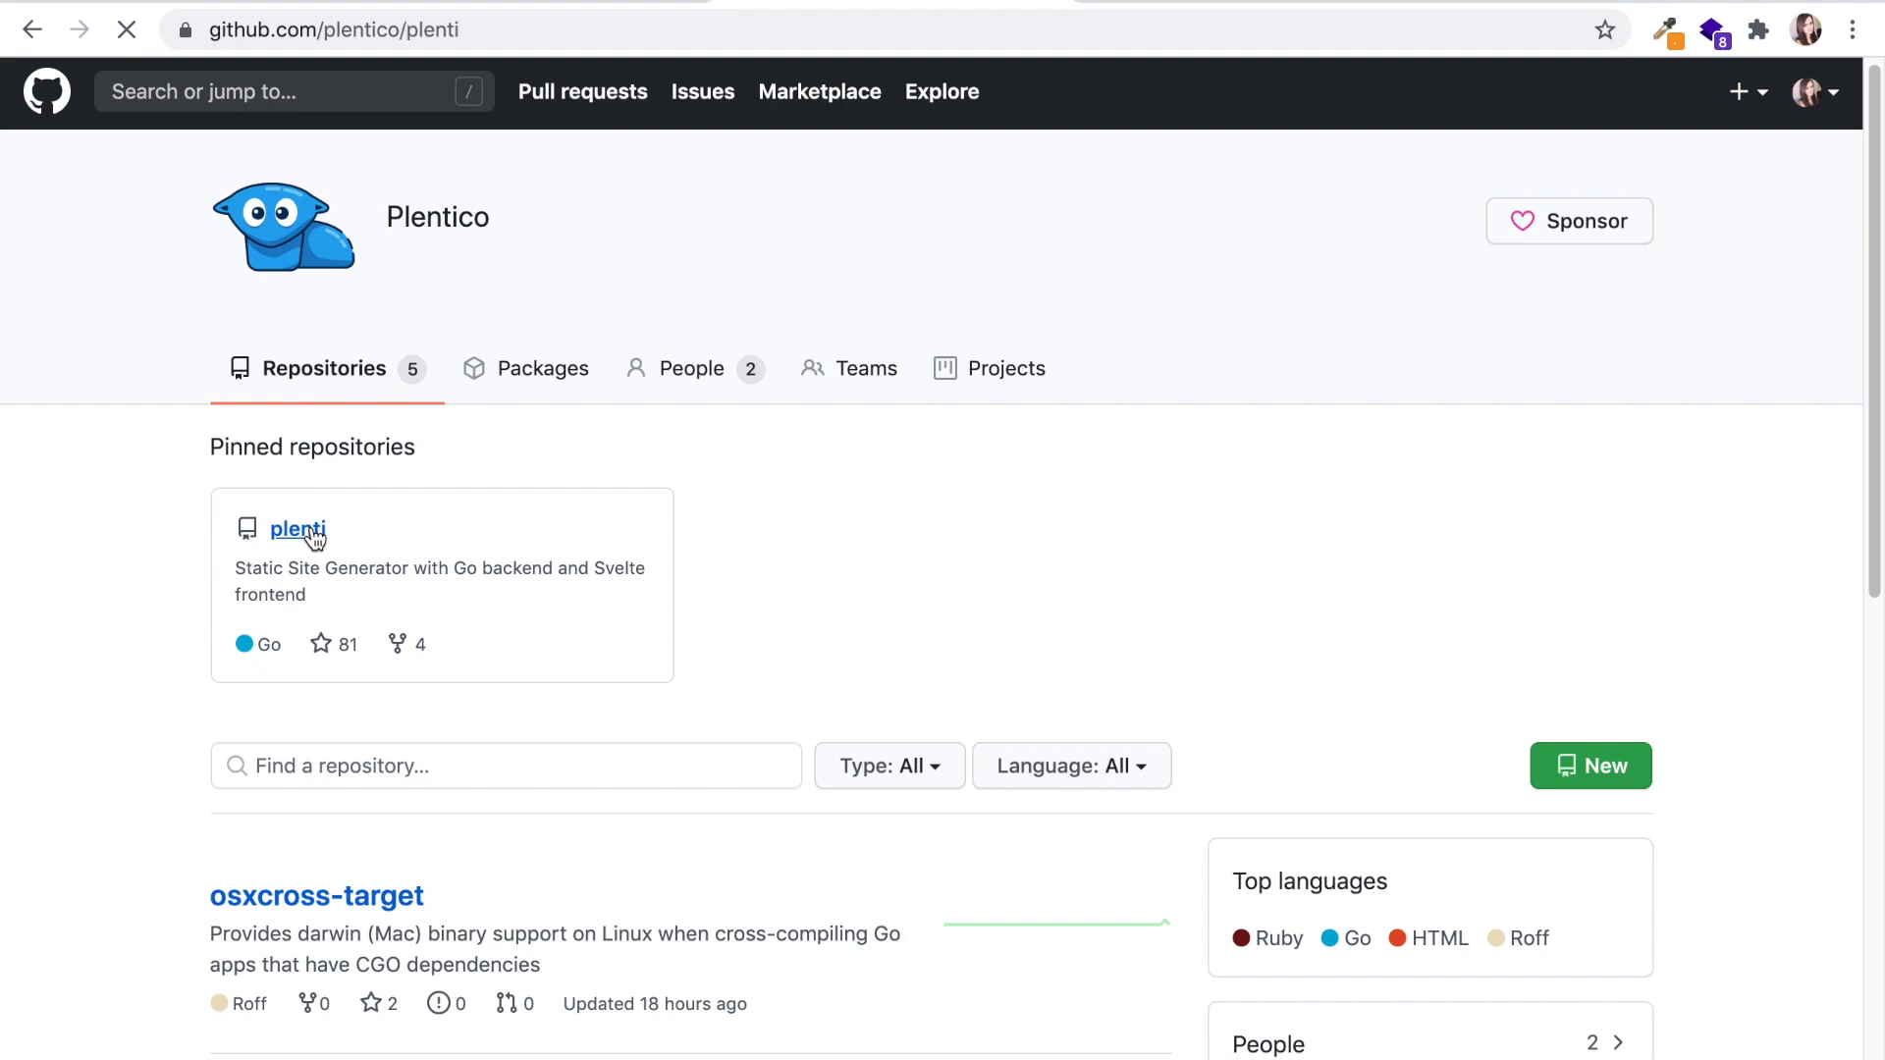
Step: Read the README's Homebrew installation commands down to Getting Started, then return to the desktop
left_click(297, 529)
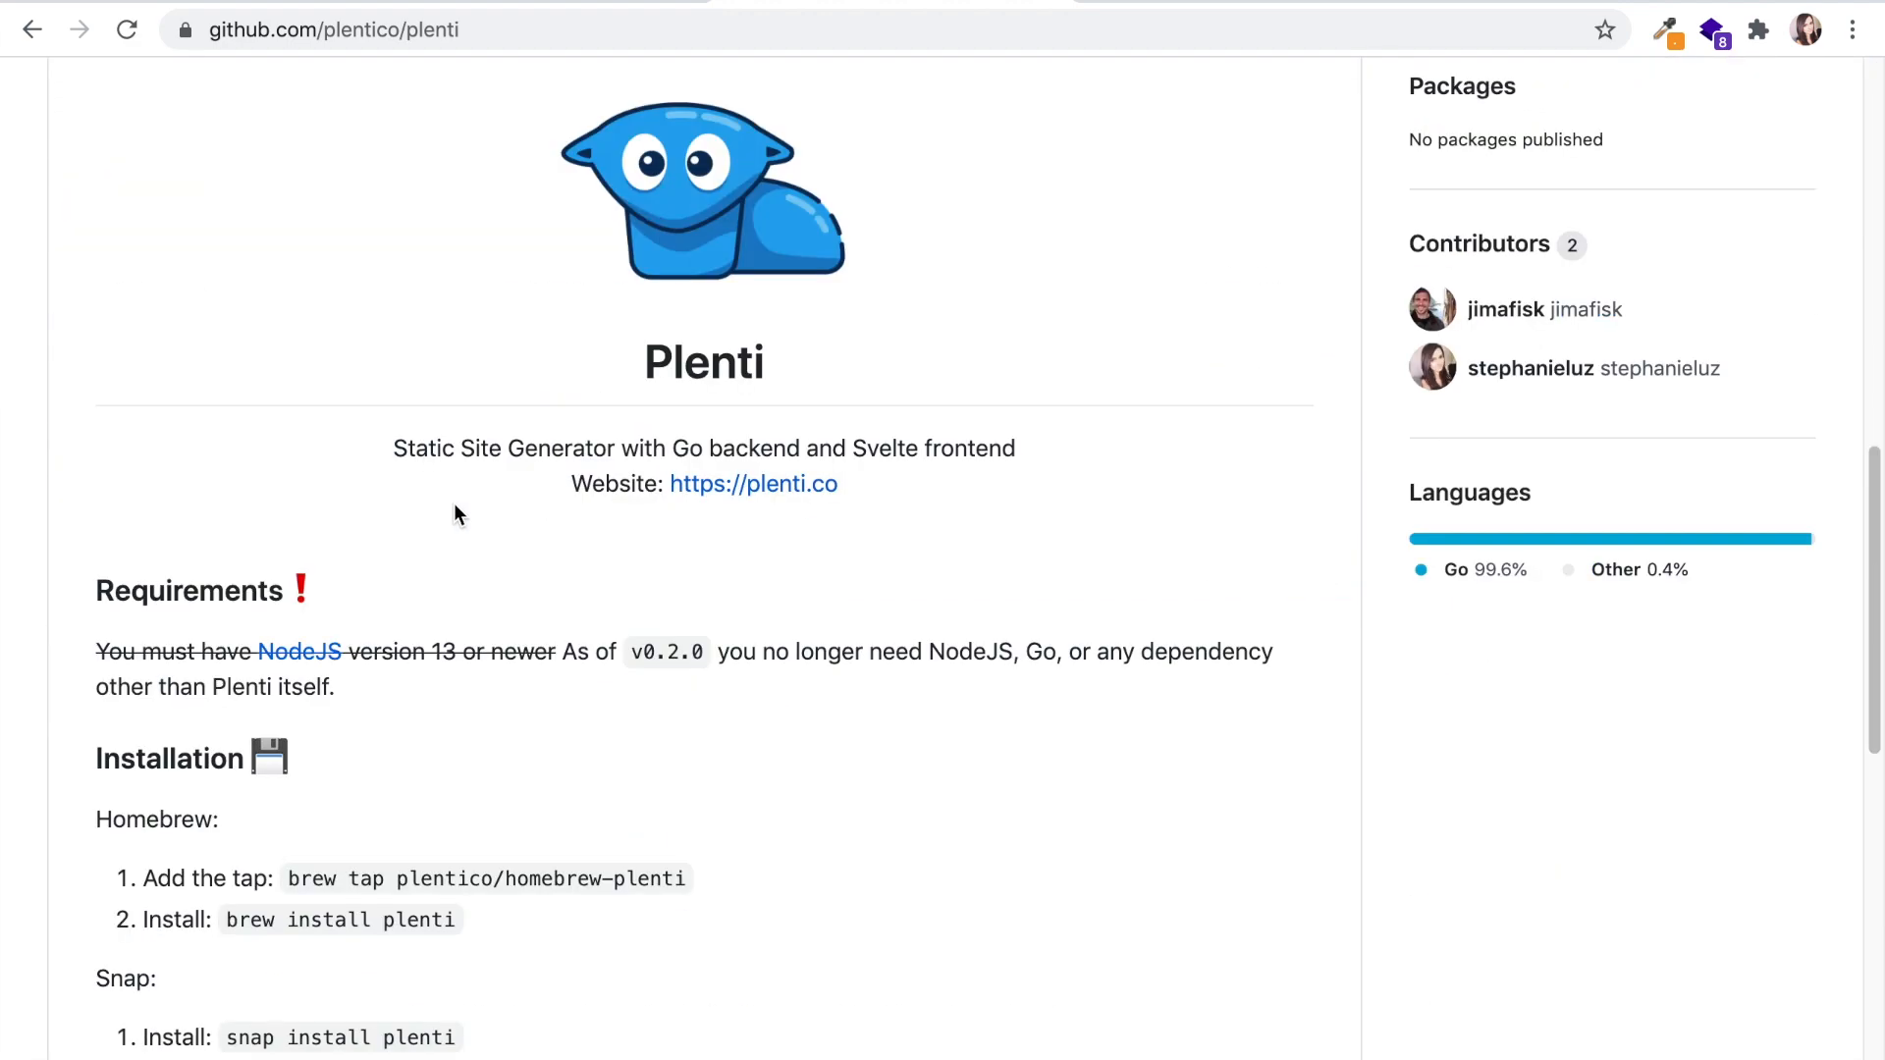
scroll("down", 3)
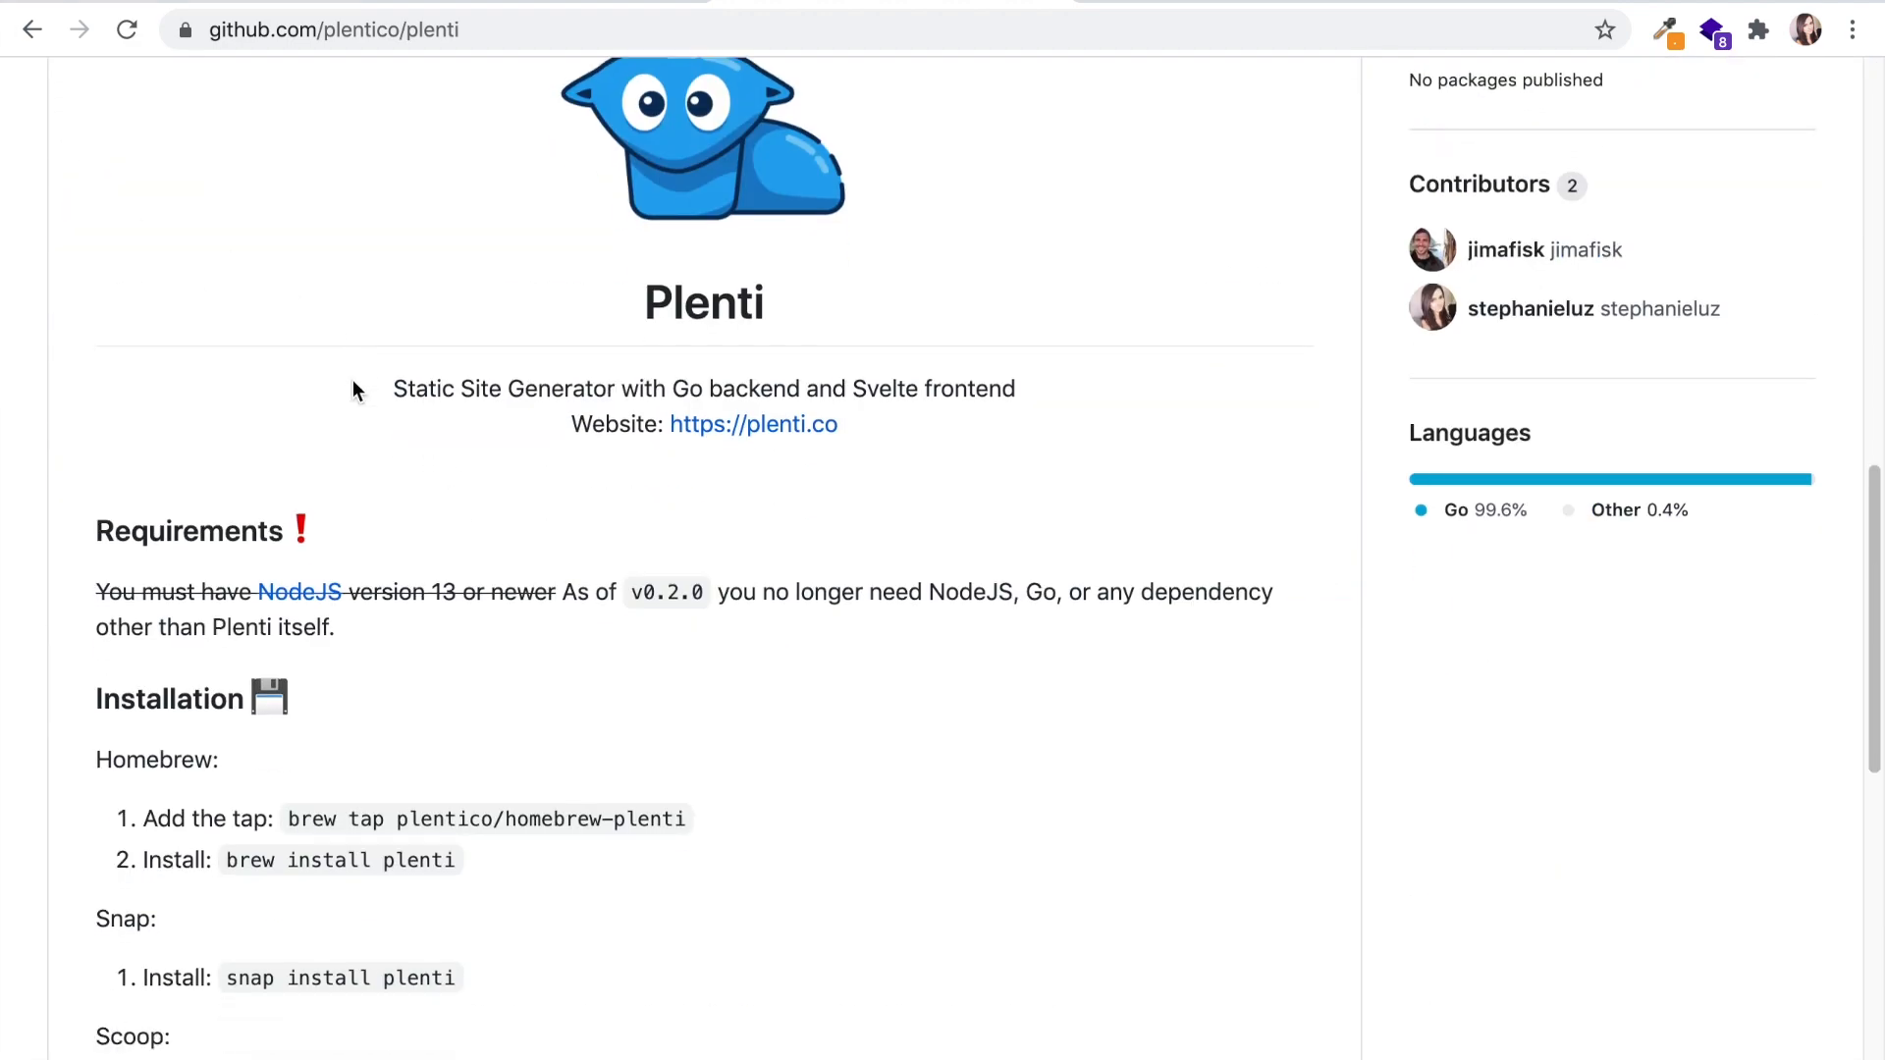
left_click_drag(202, 532, 373, 591)
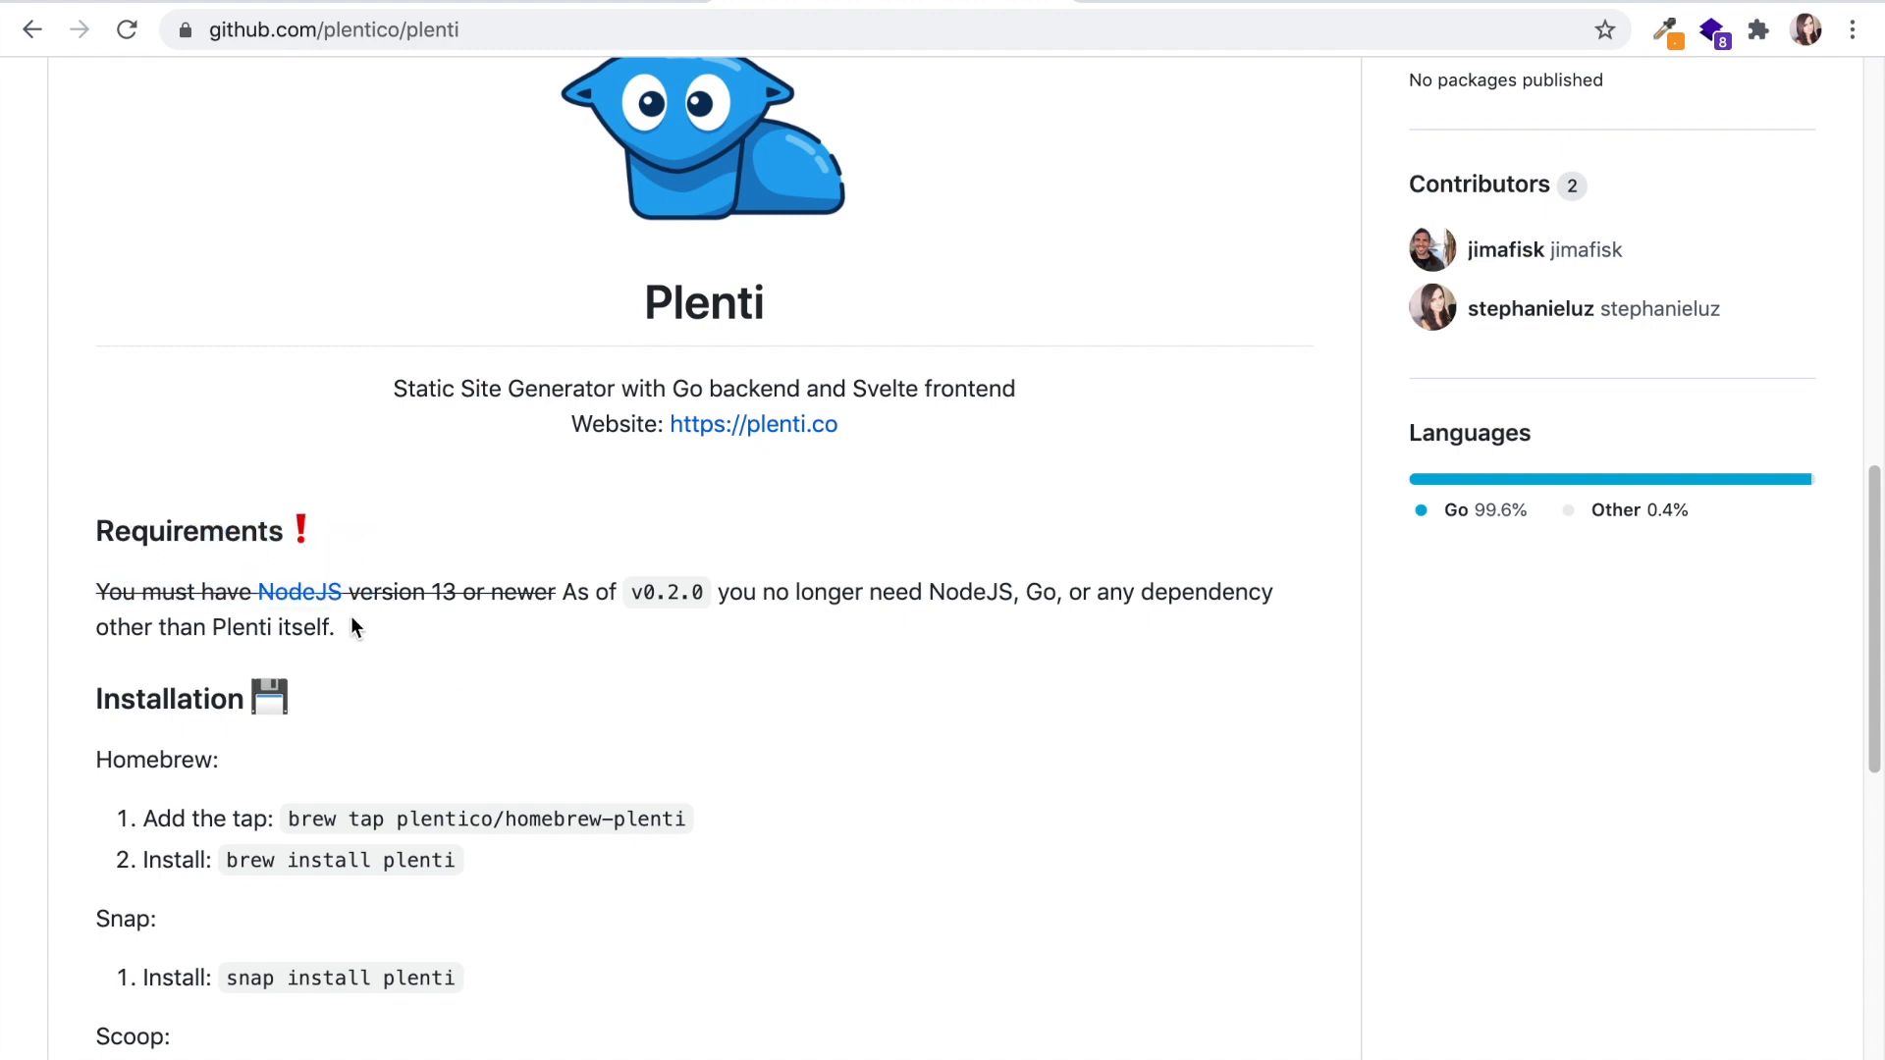
mouse_move(361, 575)
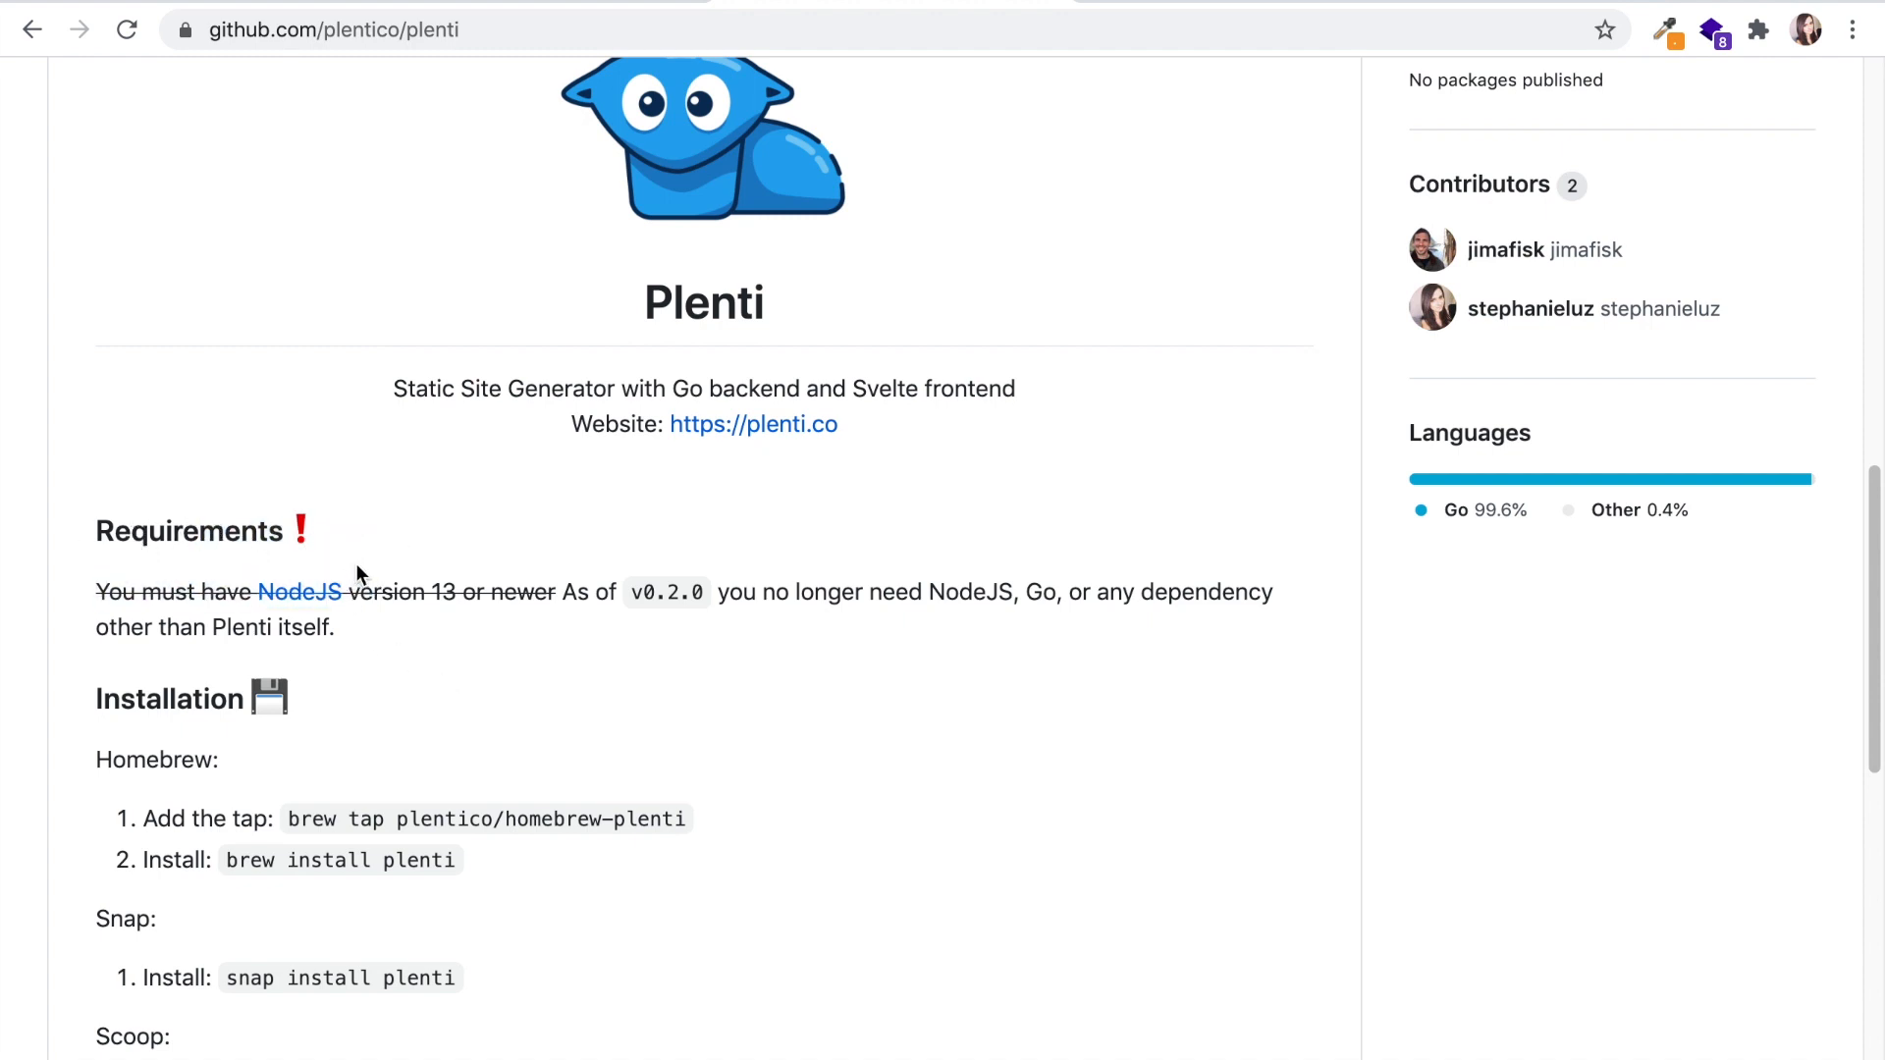
mouse_move(959, 629)
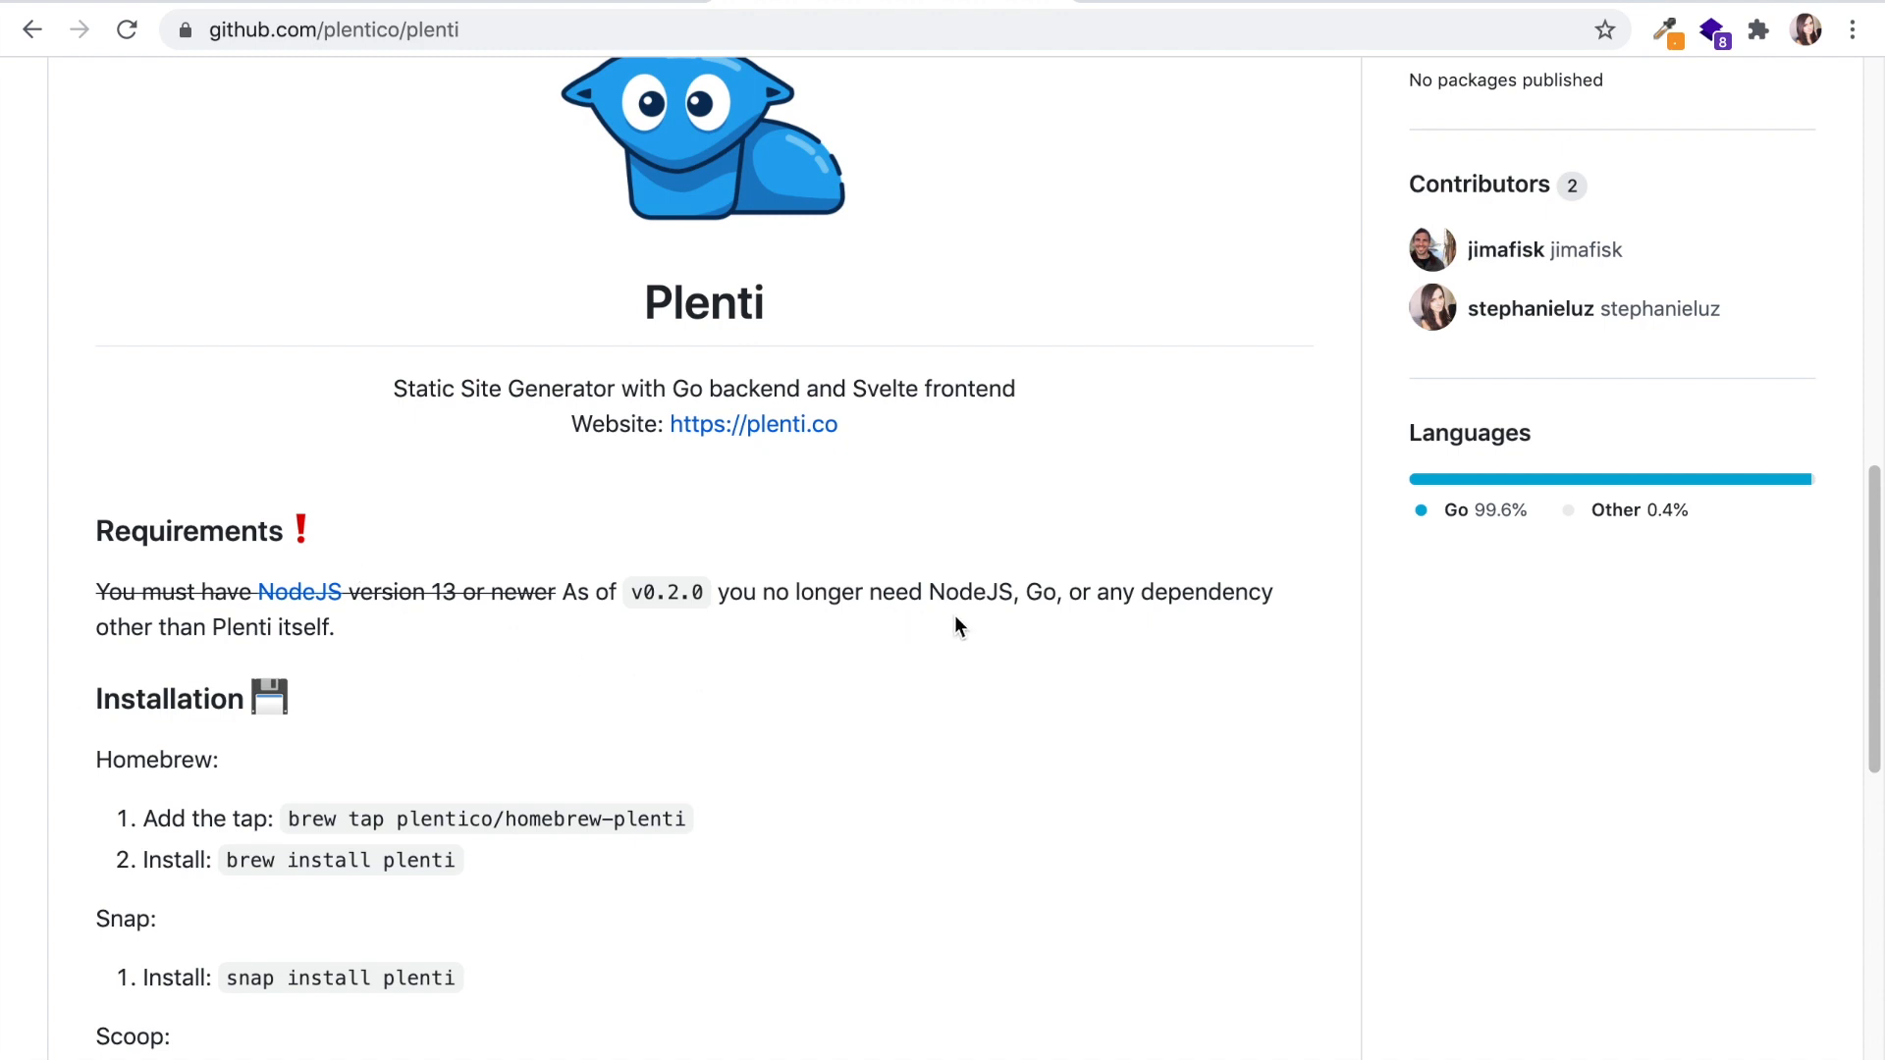
mouse_move(1216, 630)
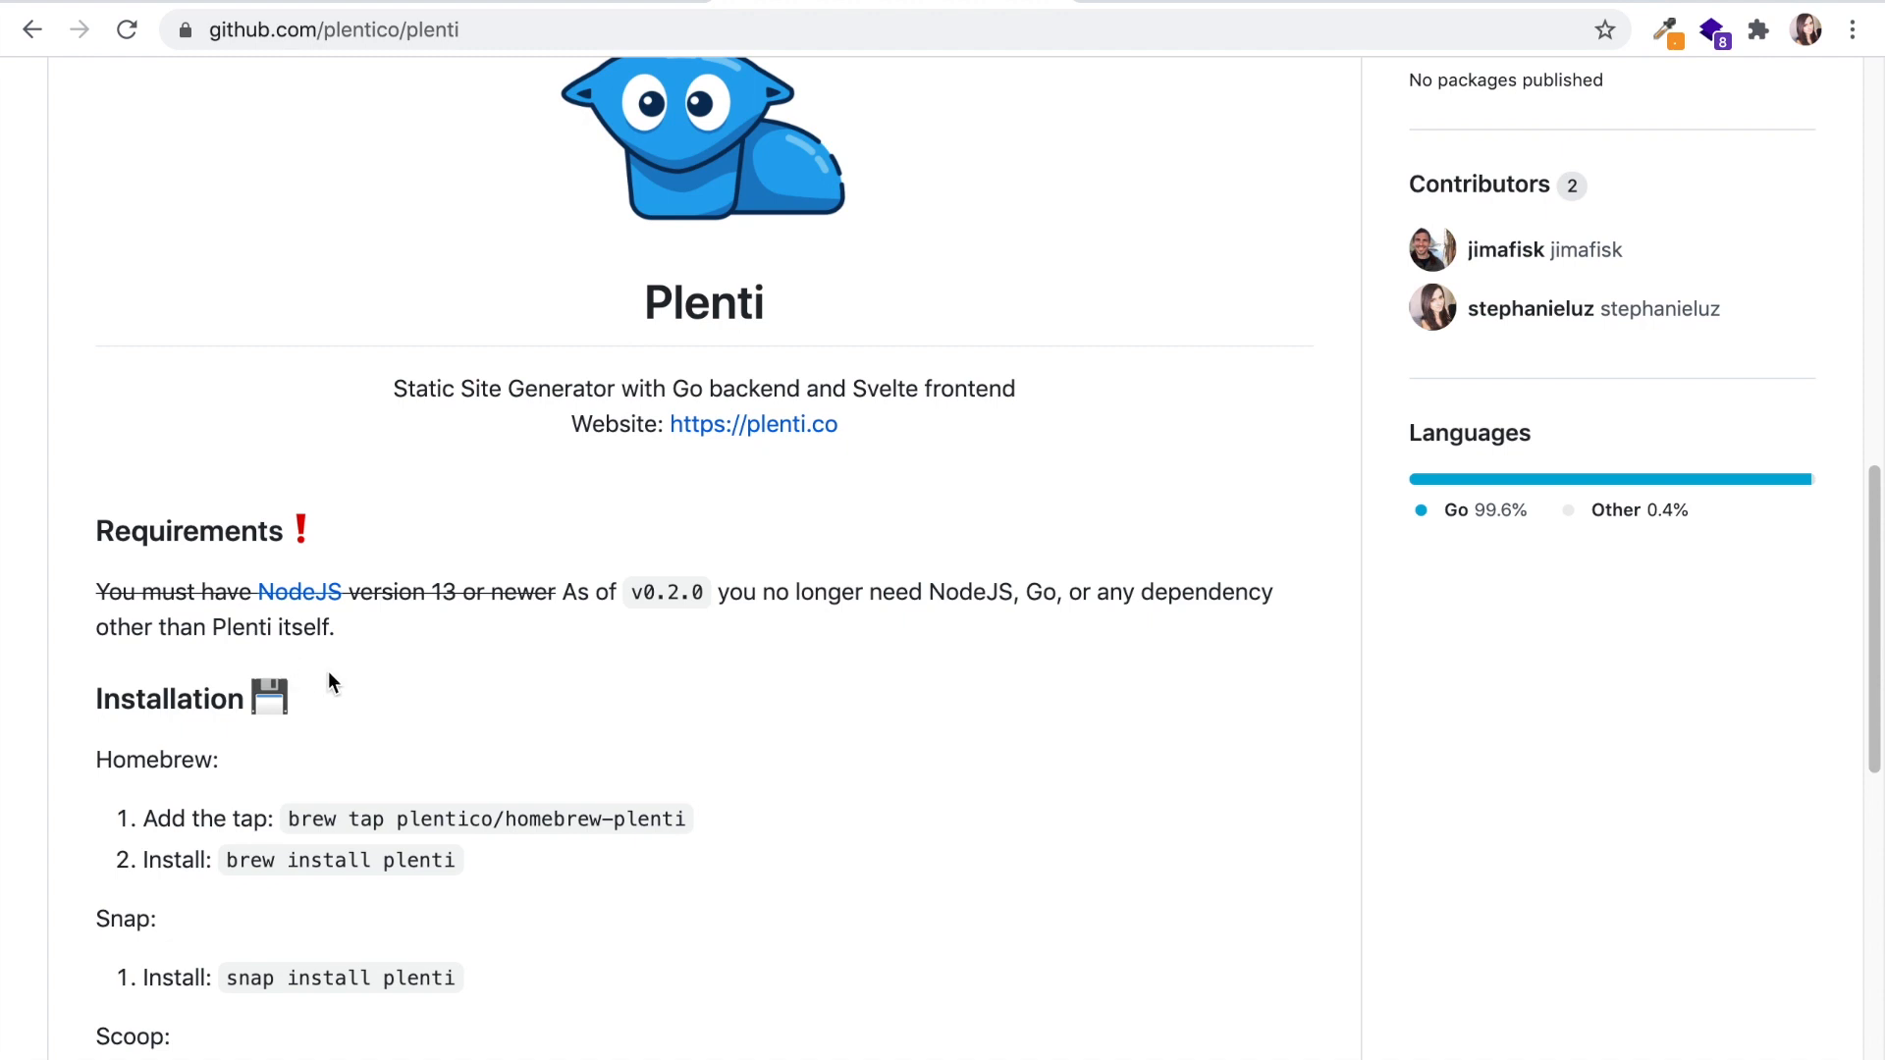
scroll("down", 3)
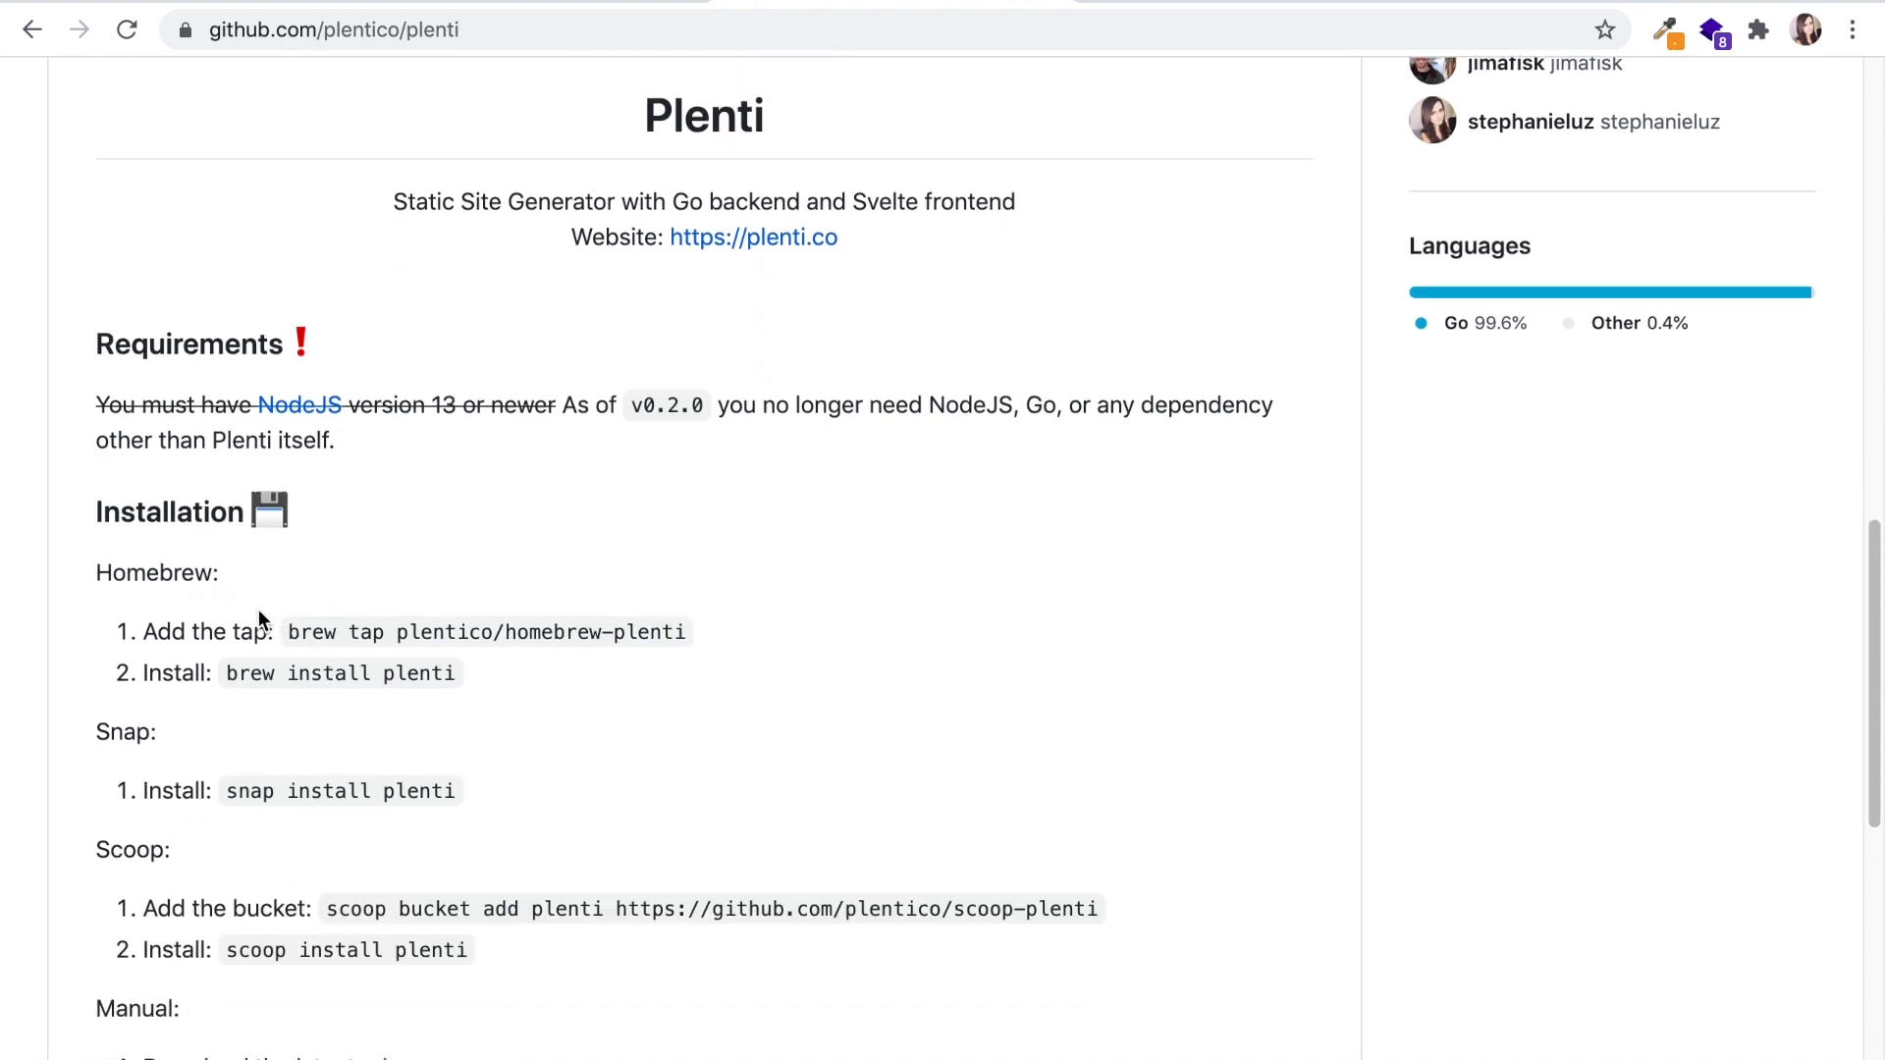
scroll("down", 3)
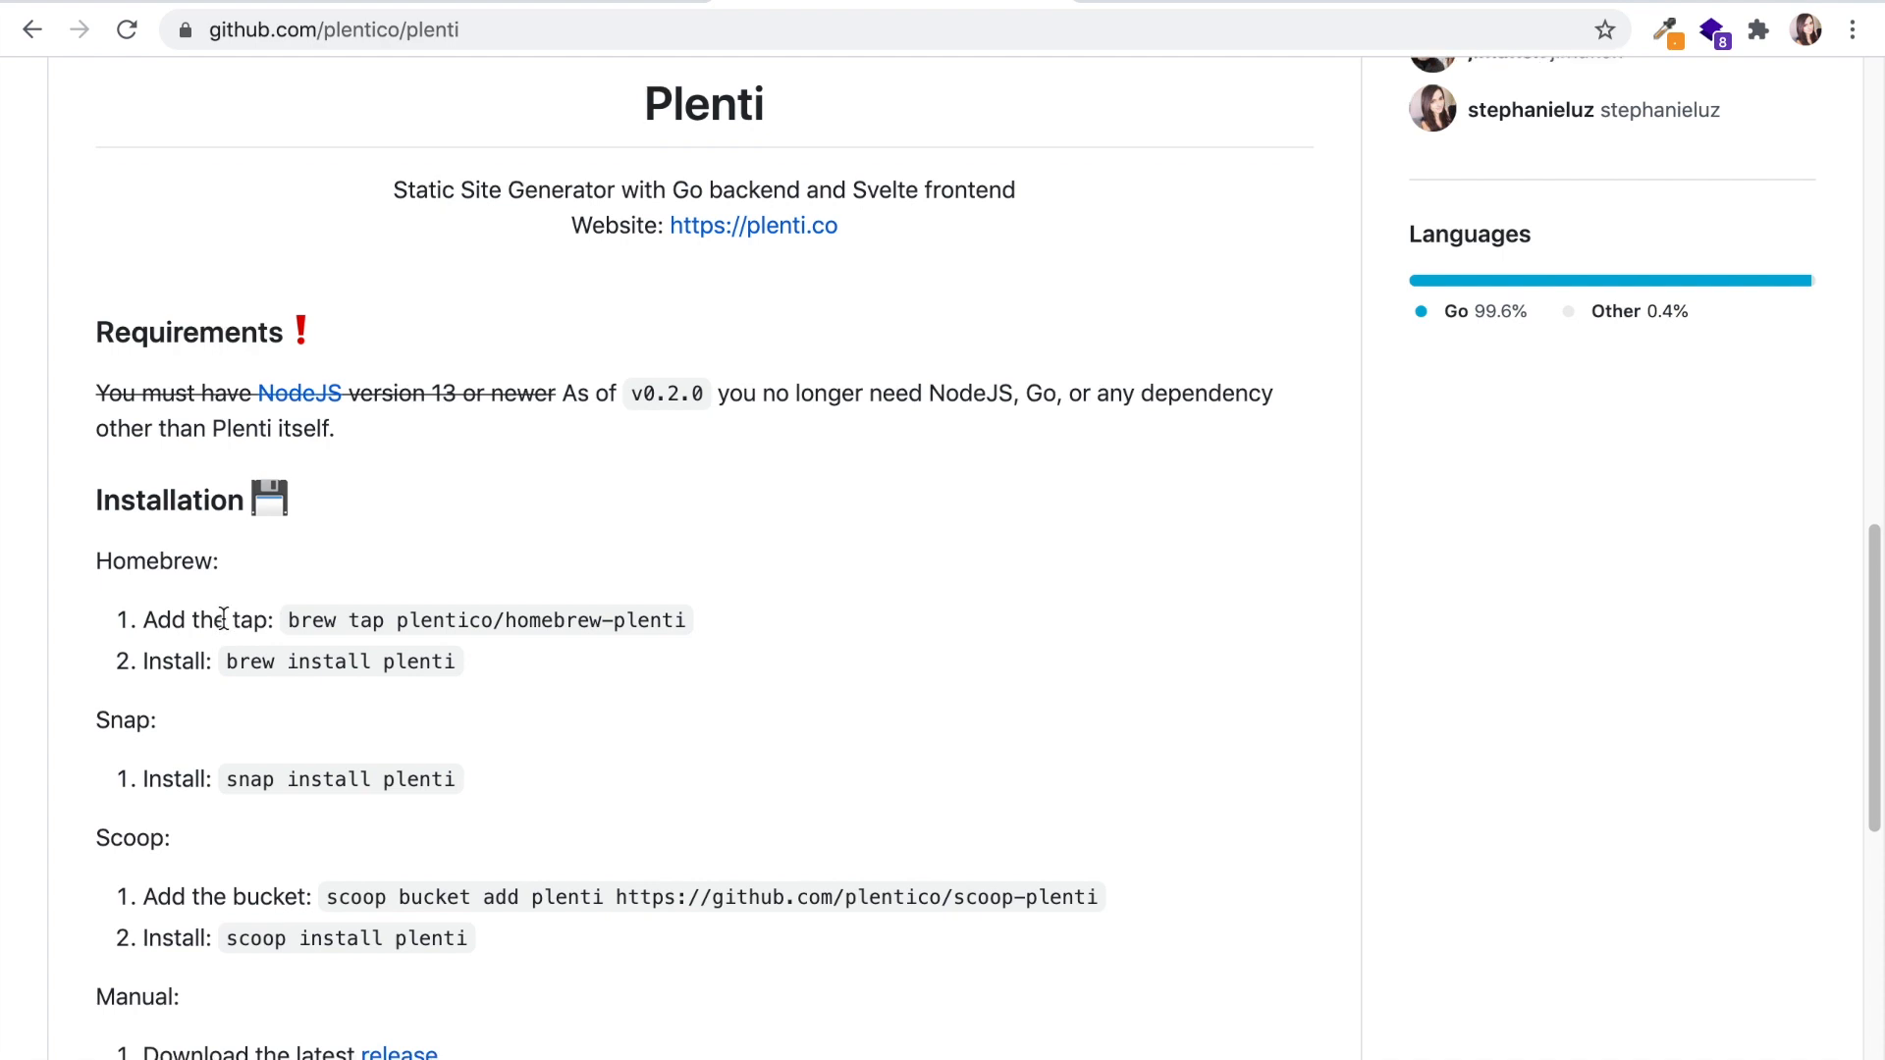
scroll("down", 3)
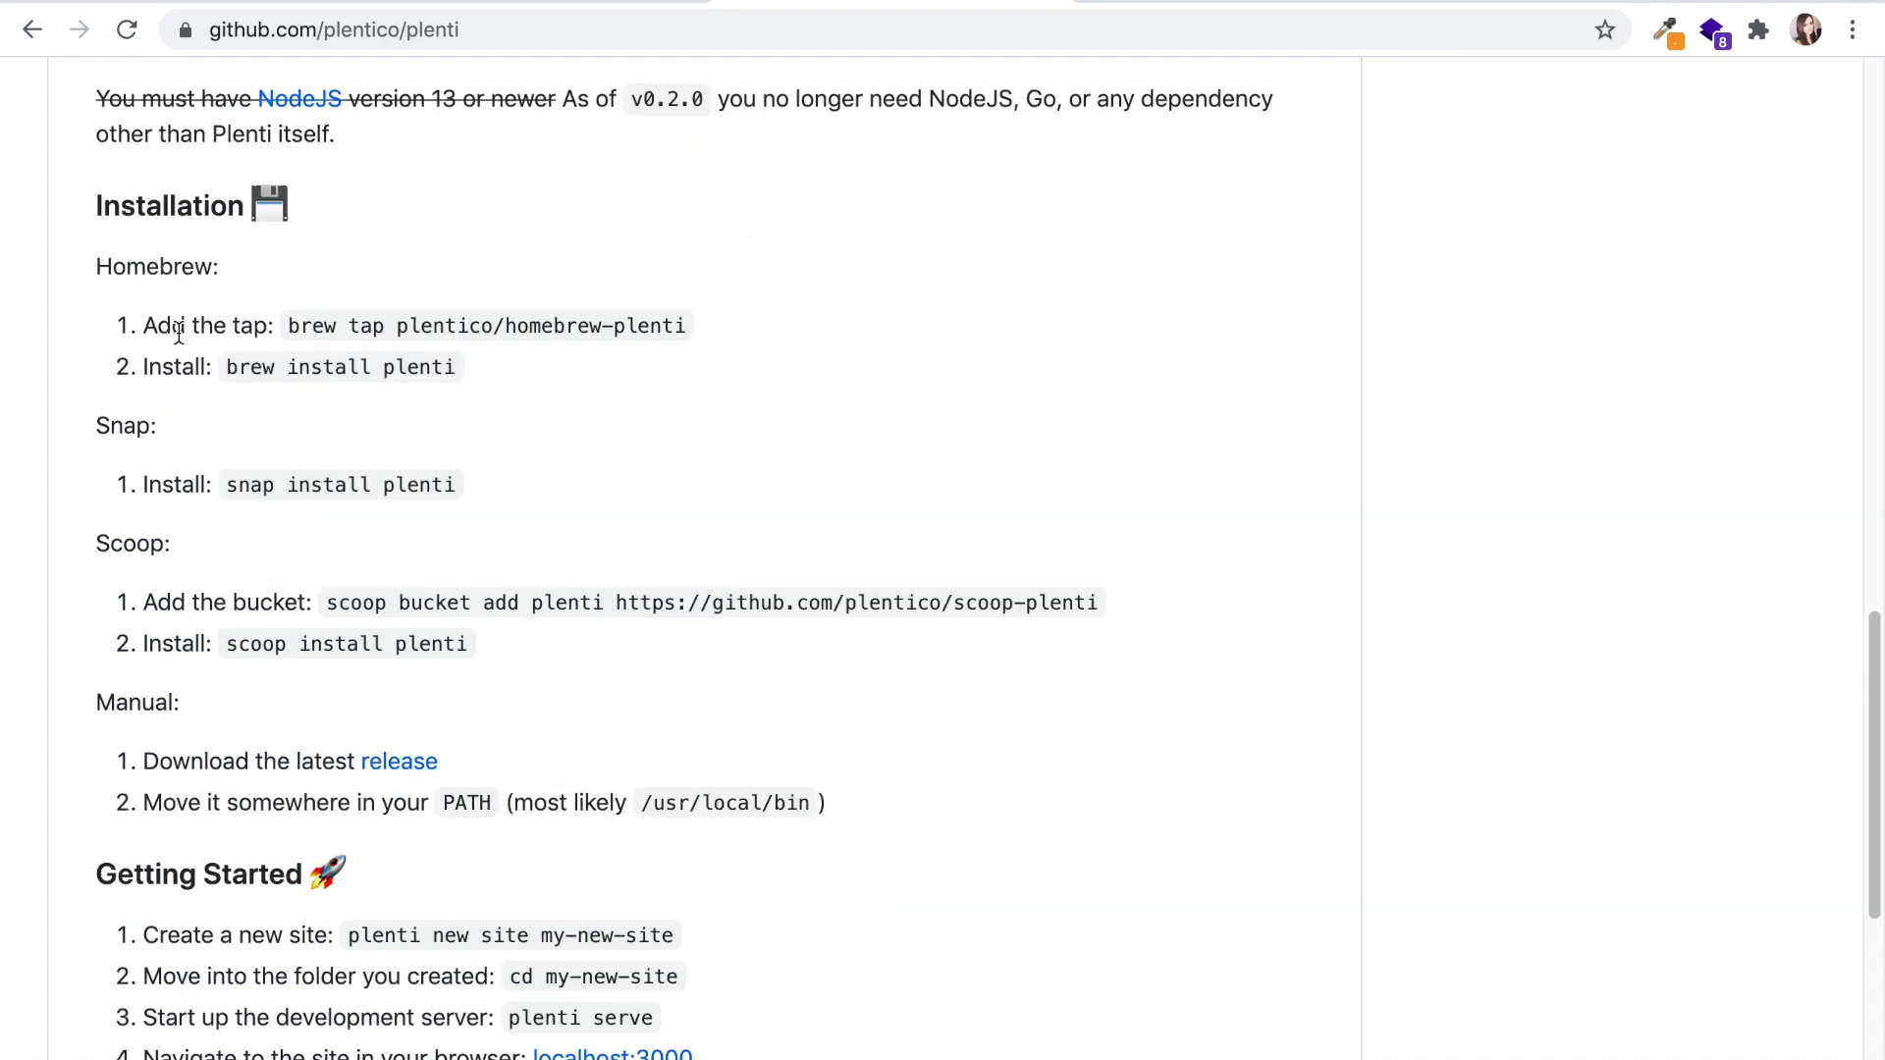
double_click(163, 326)
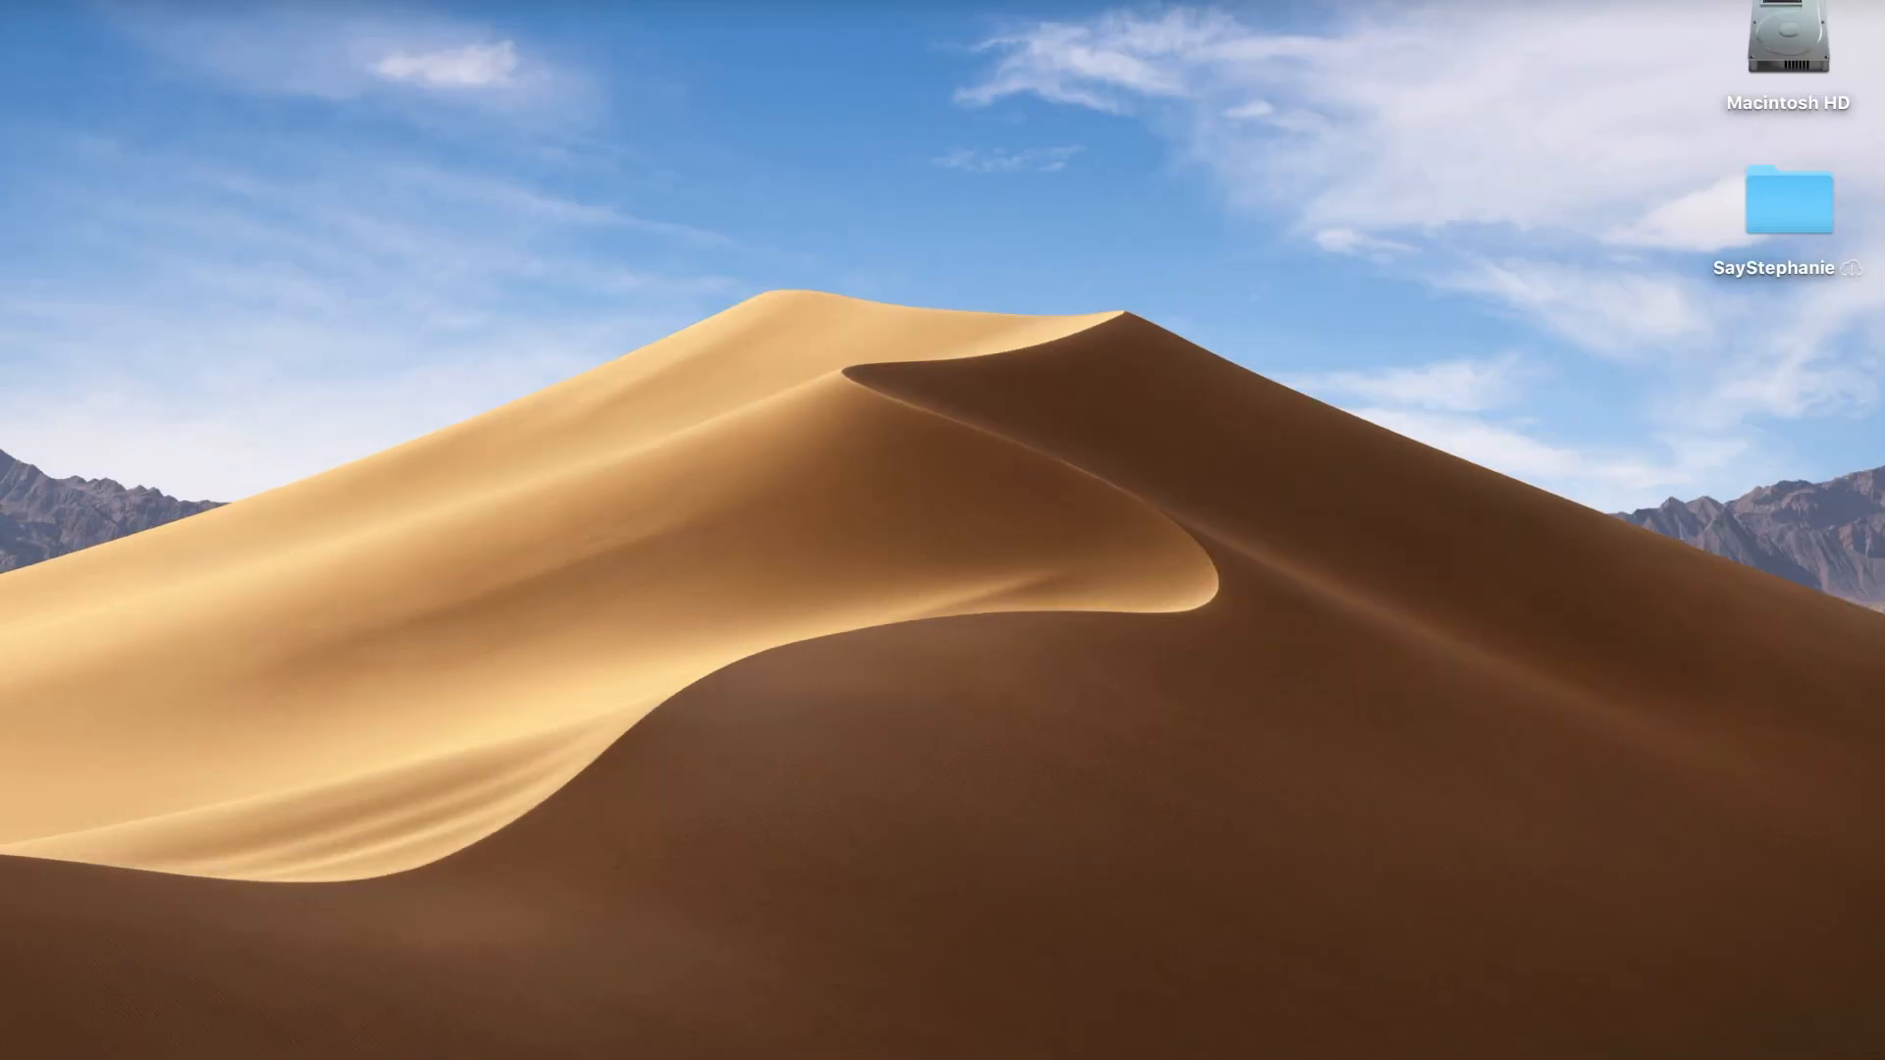
mouse_move(1127, 1037)
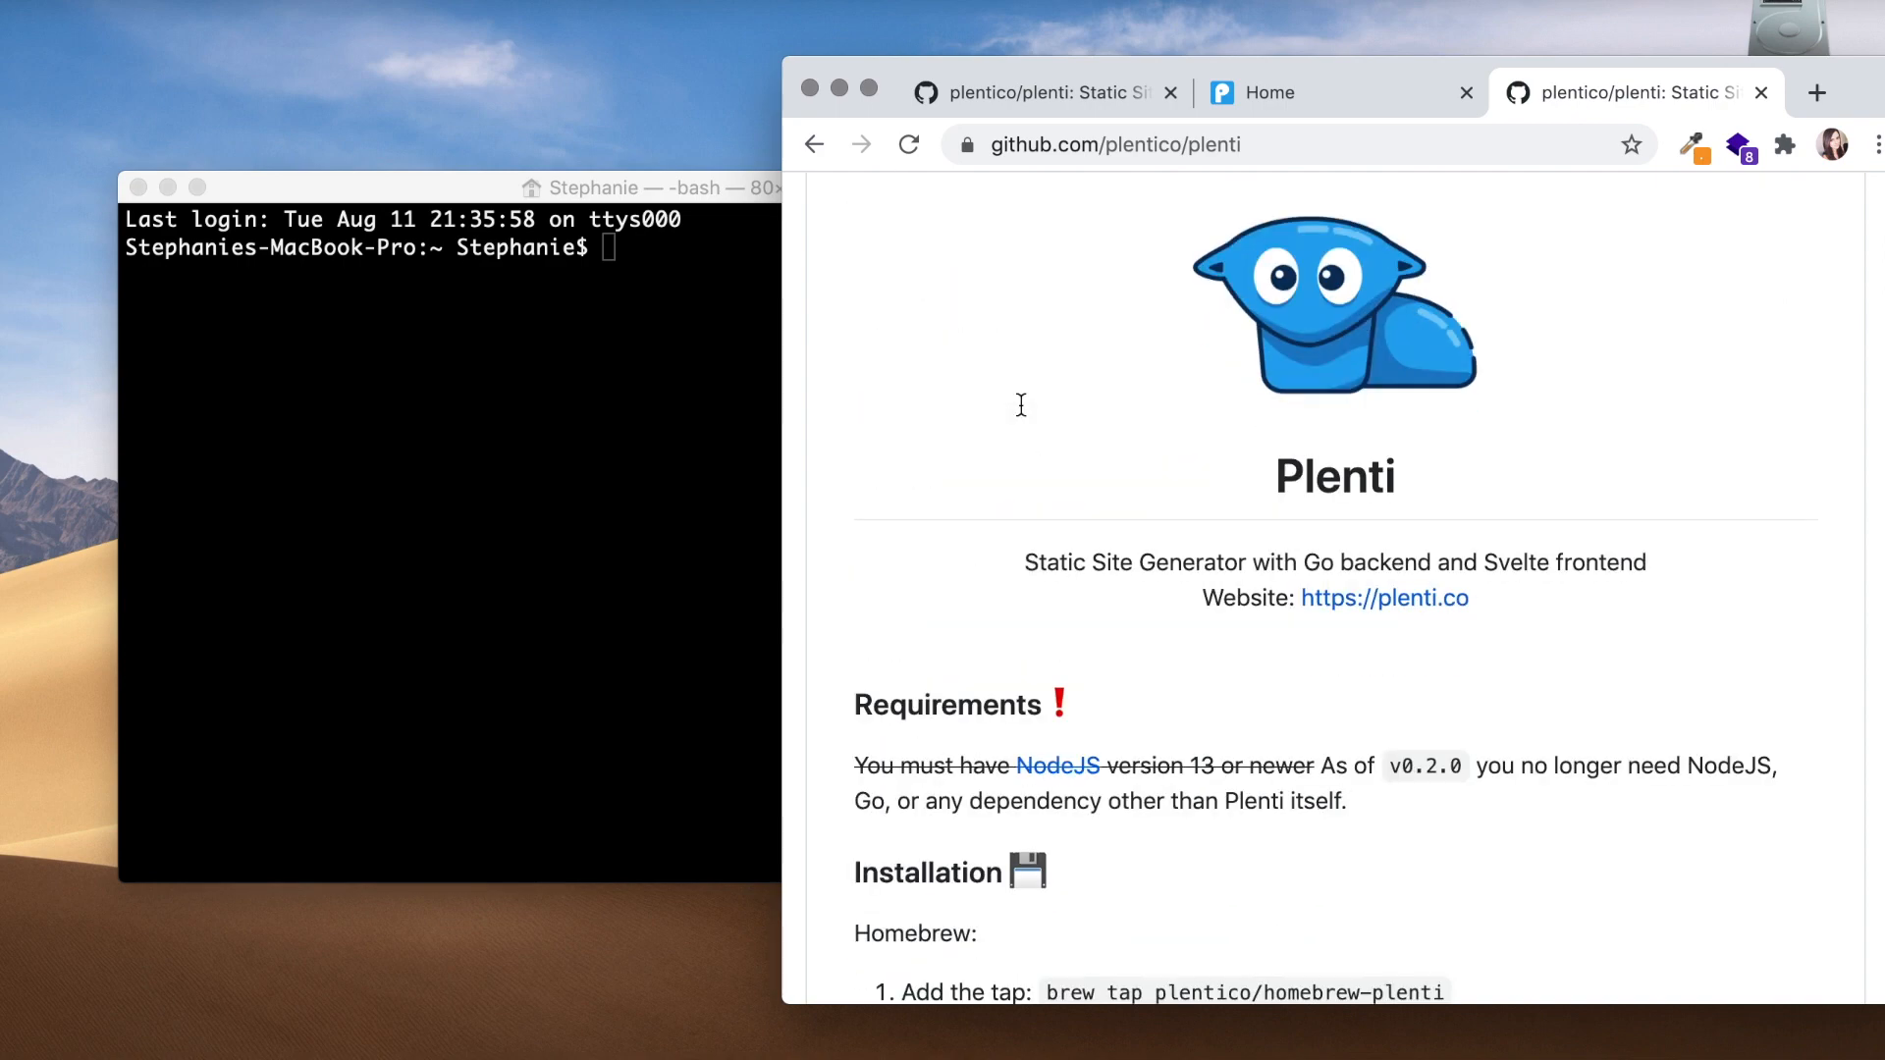
Step: Run 'brew tap plentico/homebrew-plenti' to add the plenti Homebrew tap
scroll("down", 3)
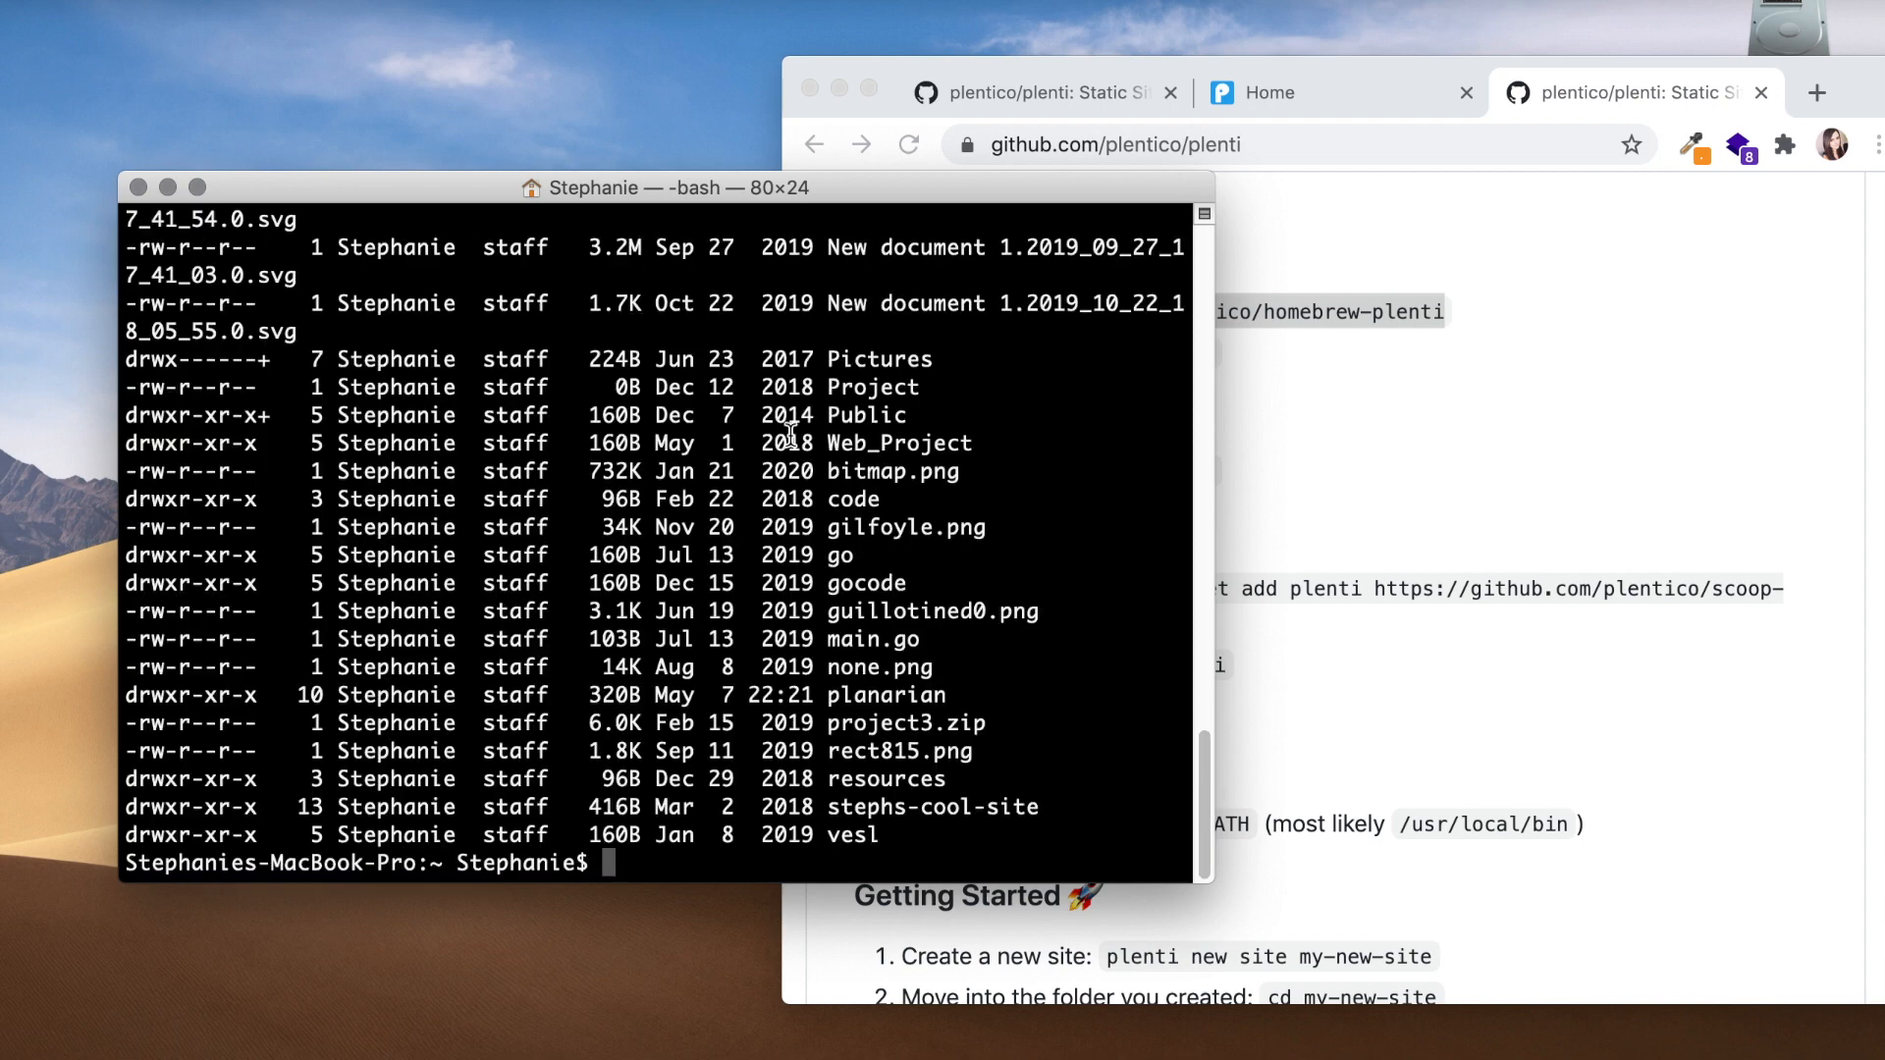
mouse_move(870, 499)
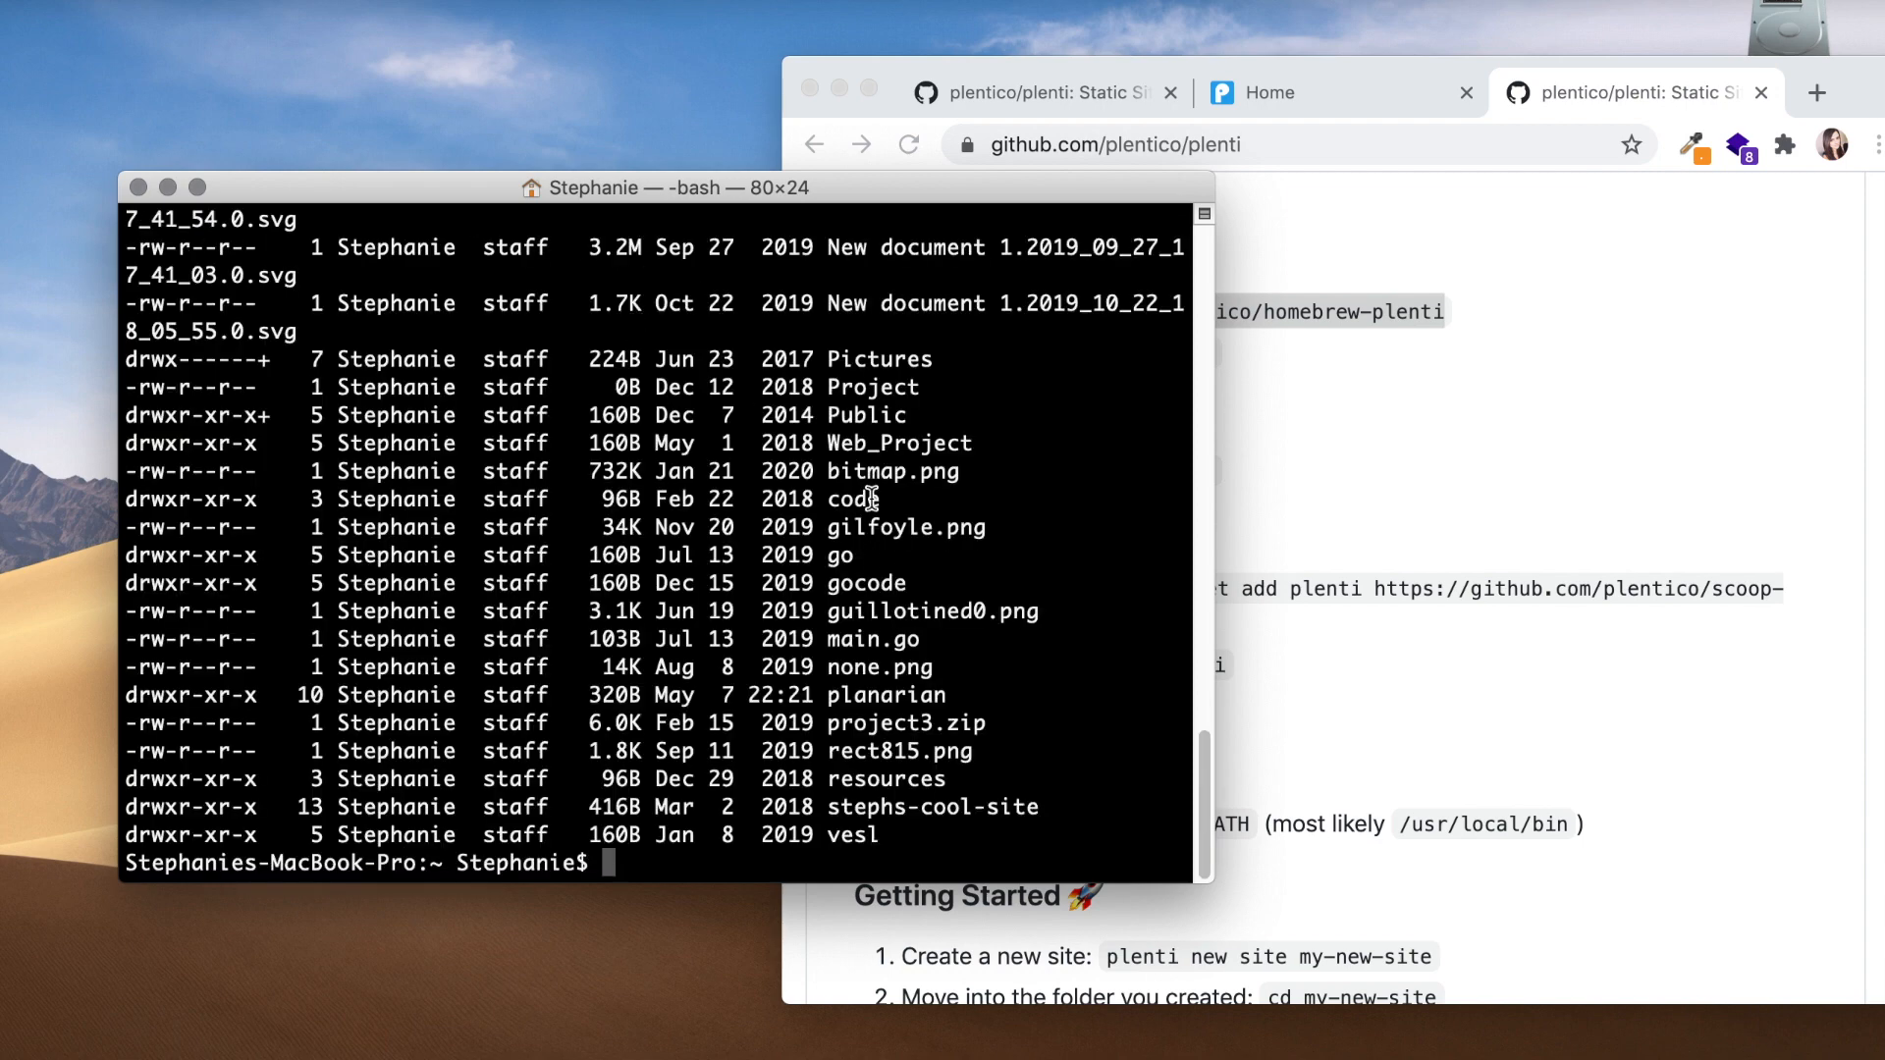
type("brew tap plentico/homebrew-plenti")
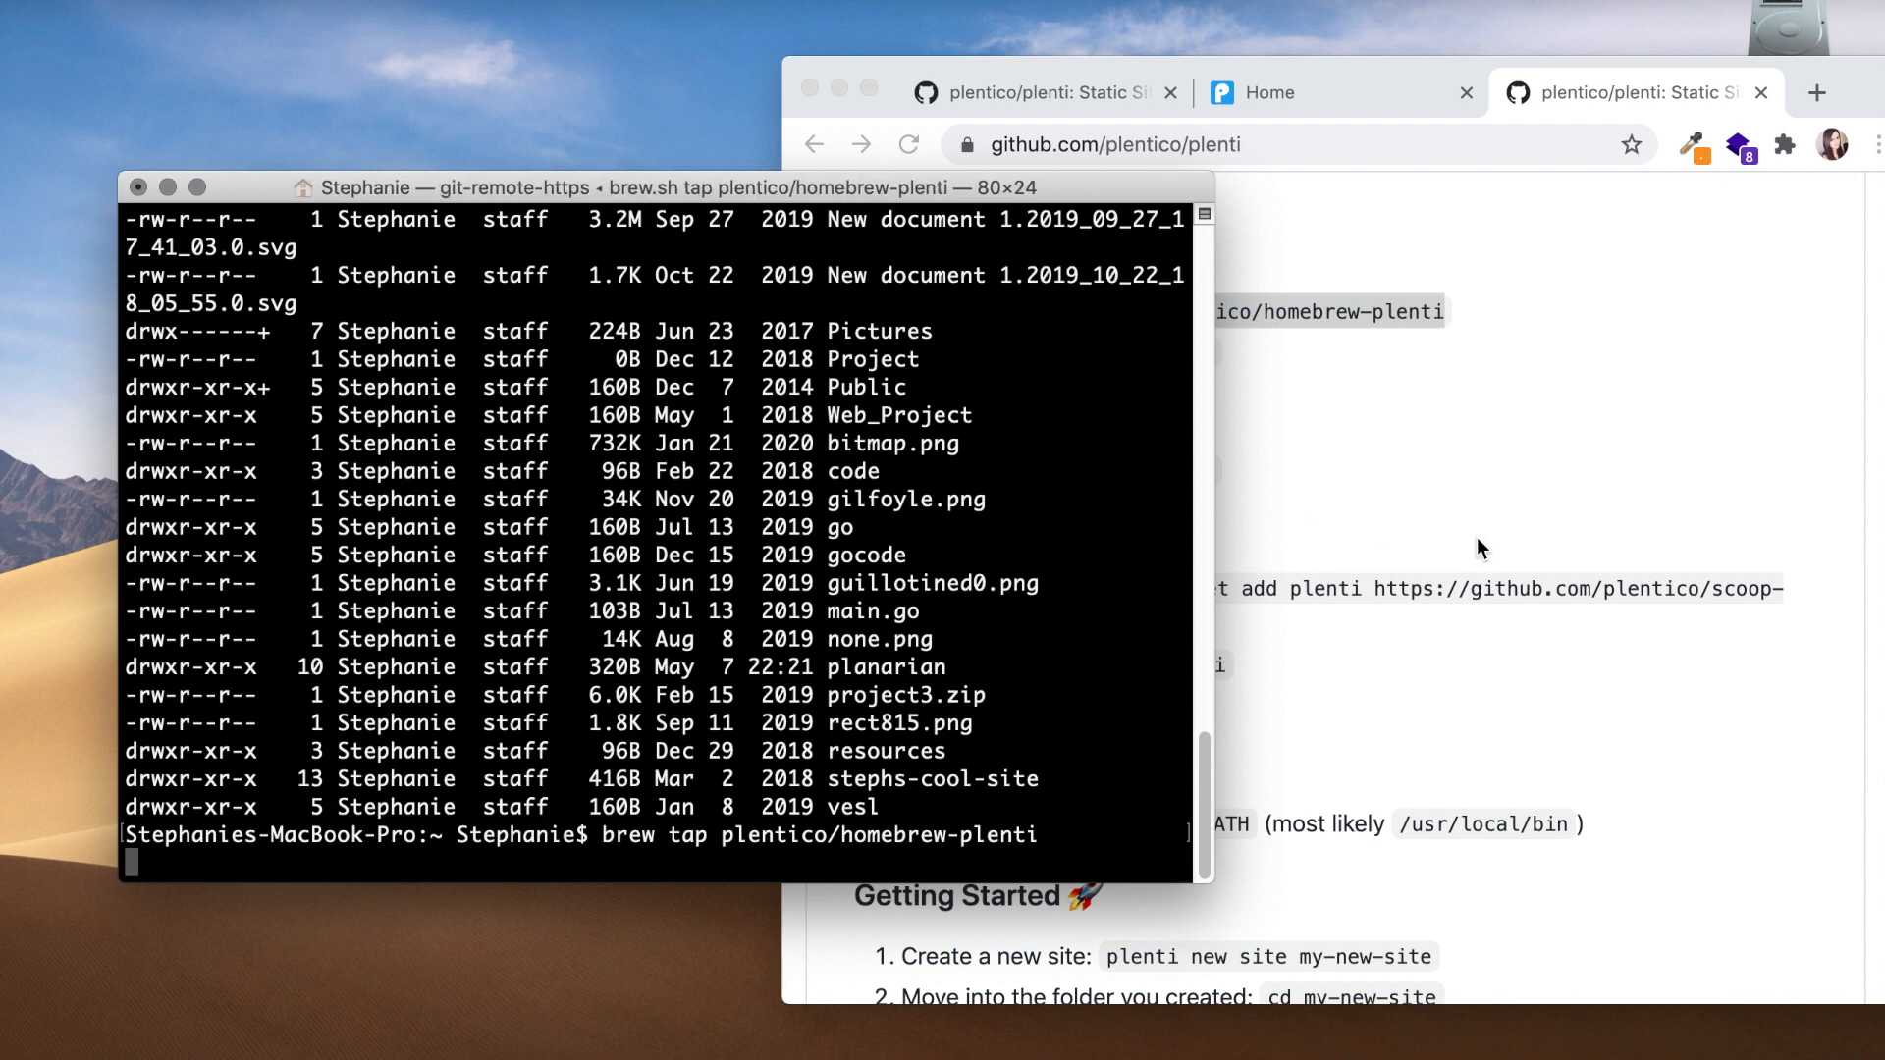
key("Return")
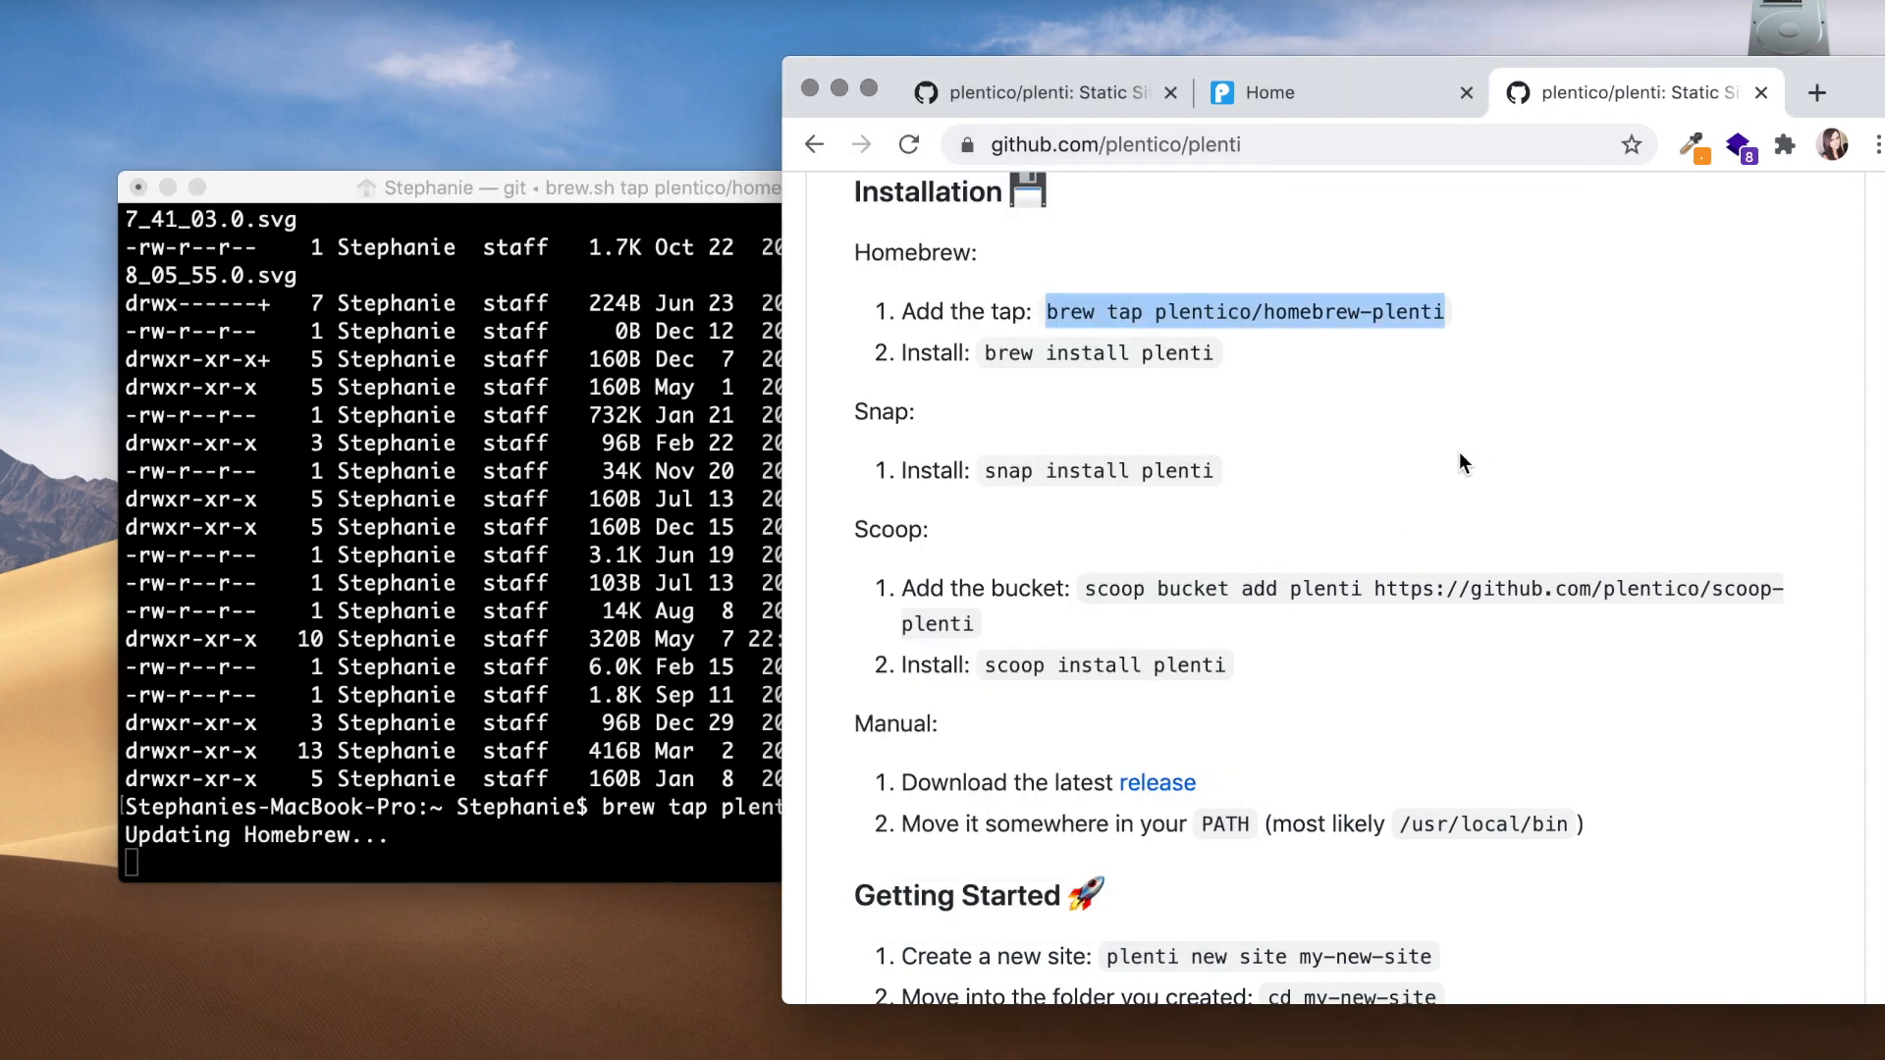
scroll("down", 3)
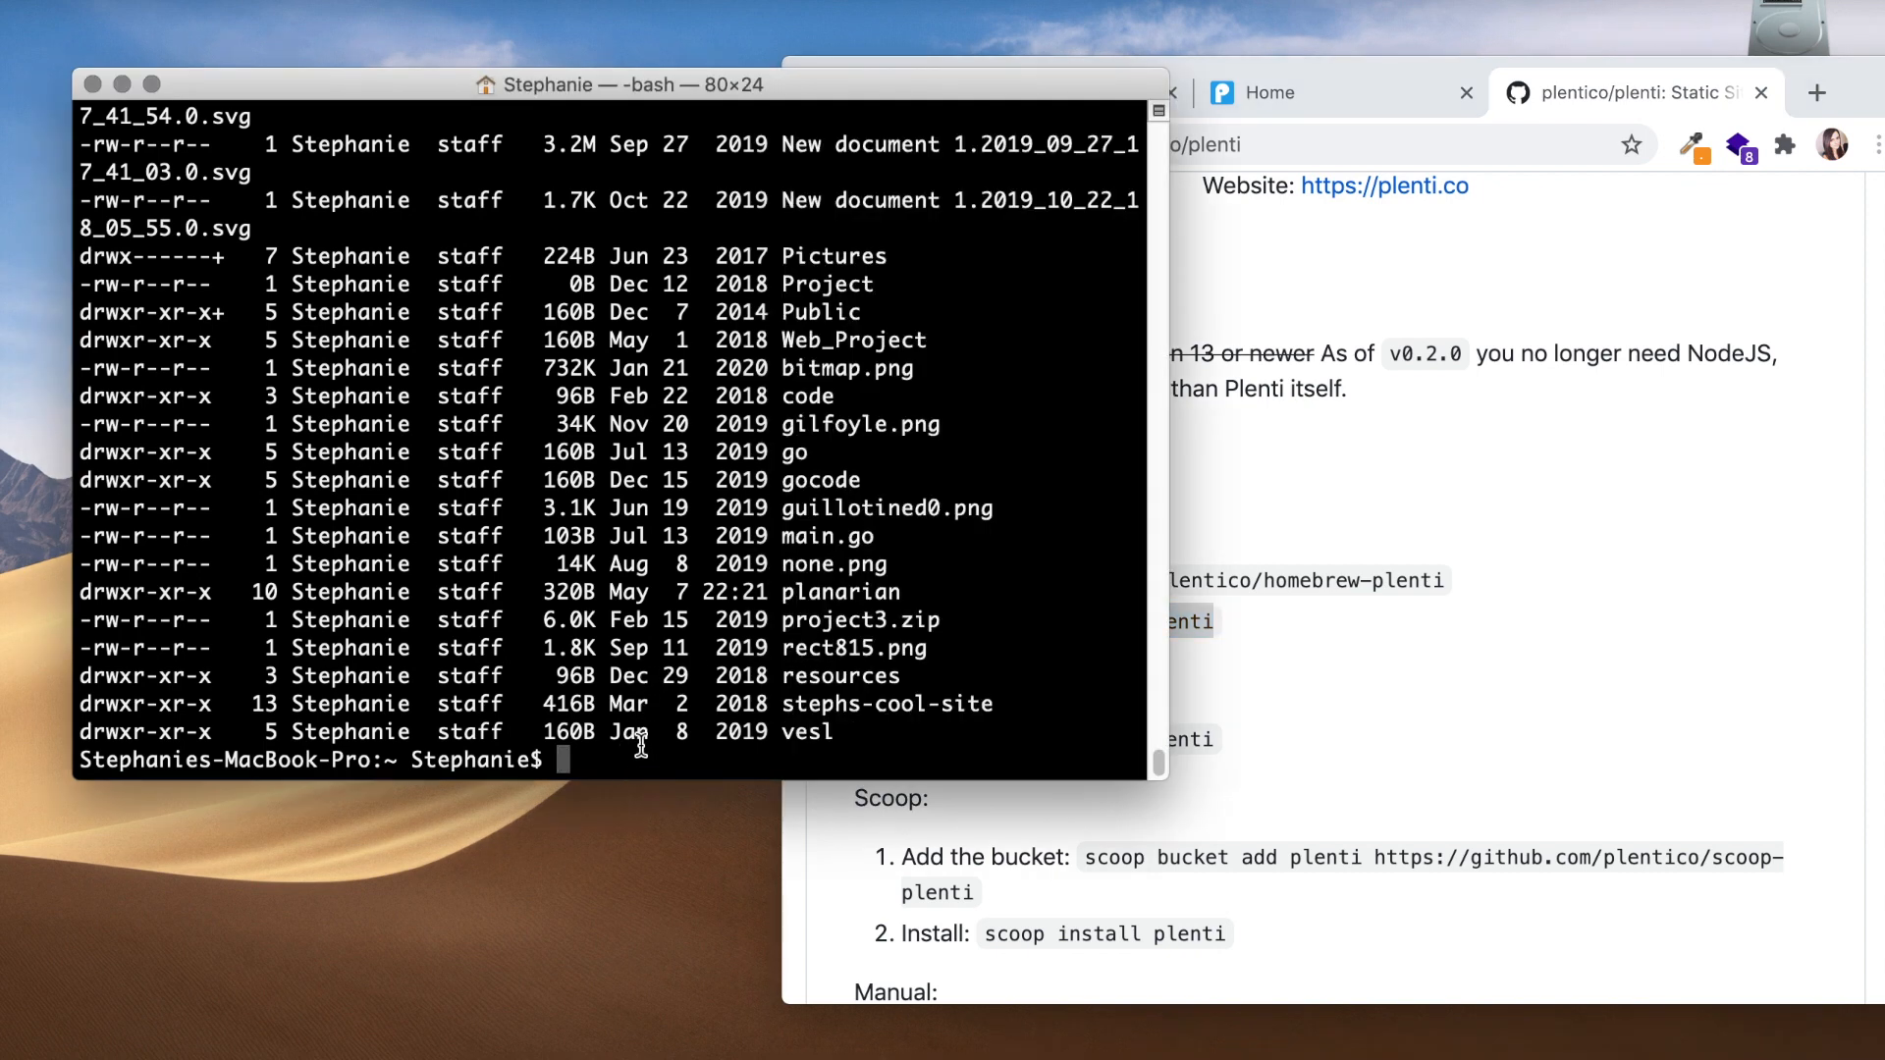
Step: Run 'brew install plenti', which reports plenti 0.1.14 already installed
type("brew install plenti")
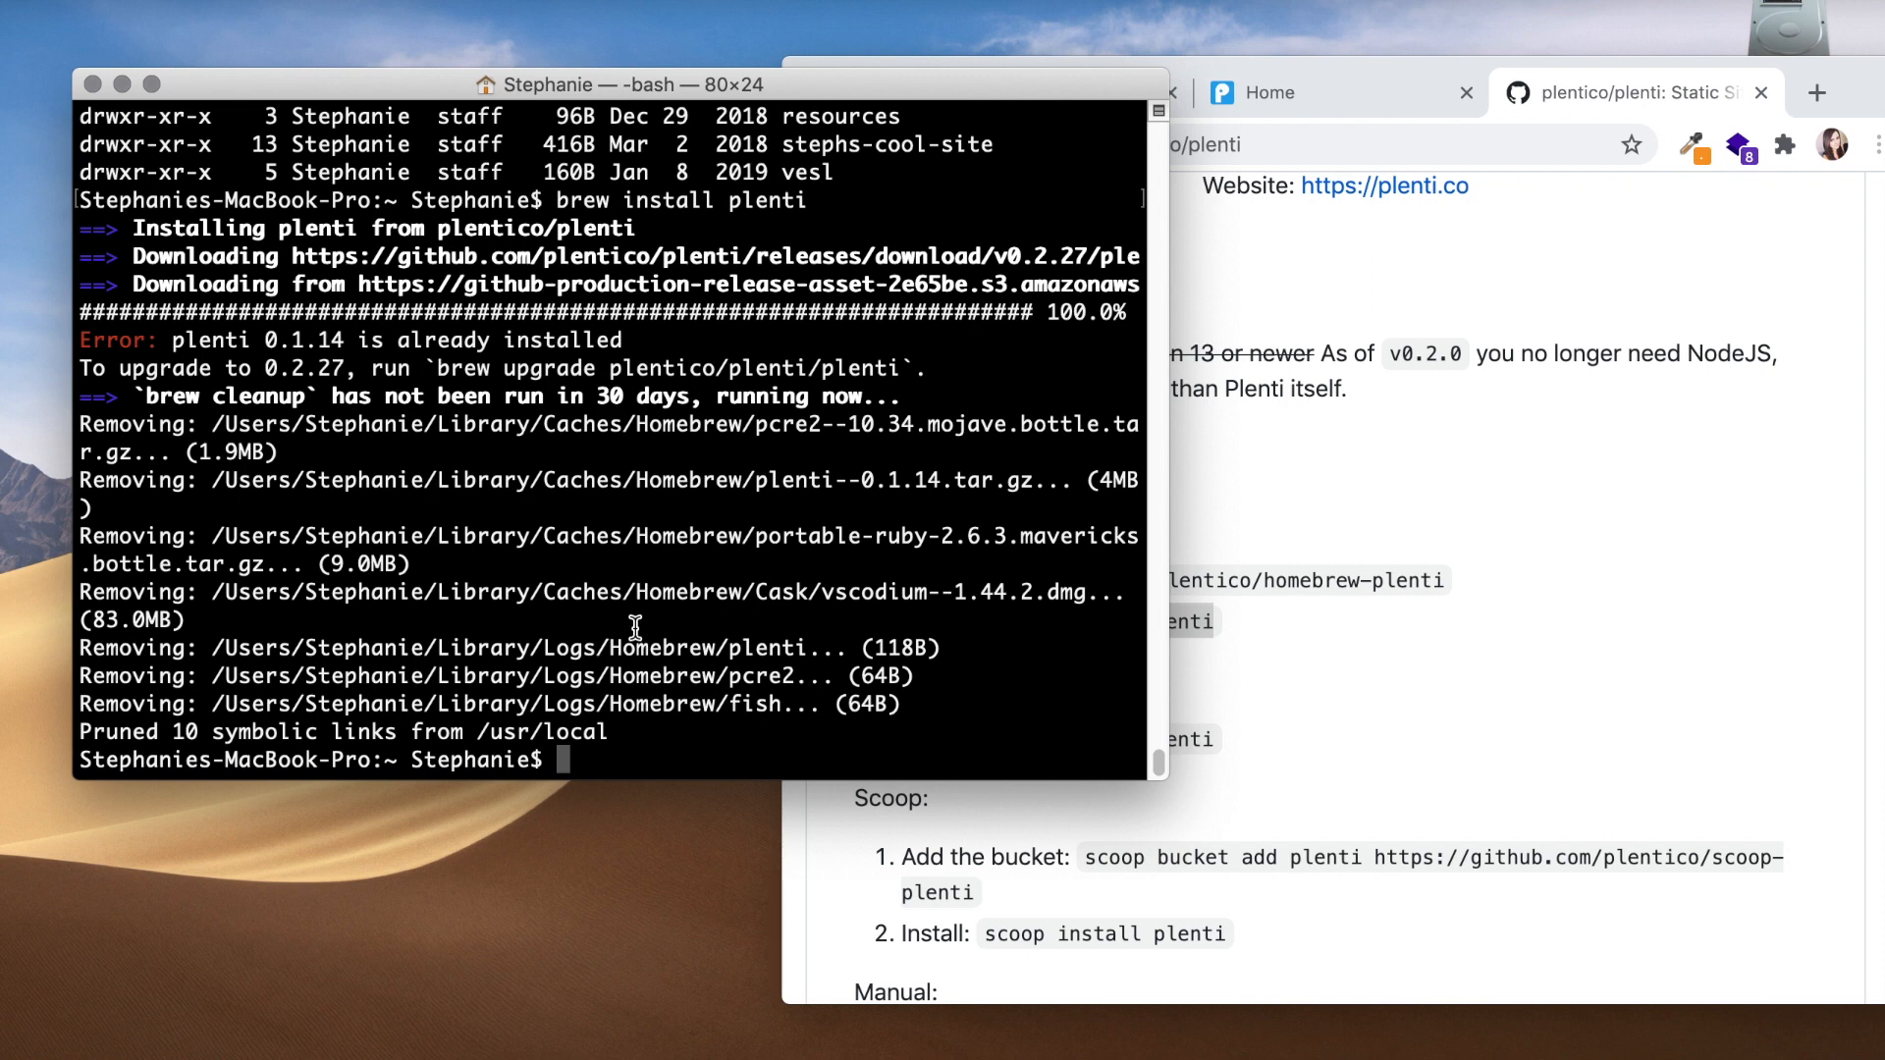
mouse_move(814, 750)
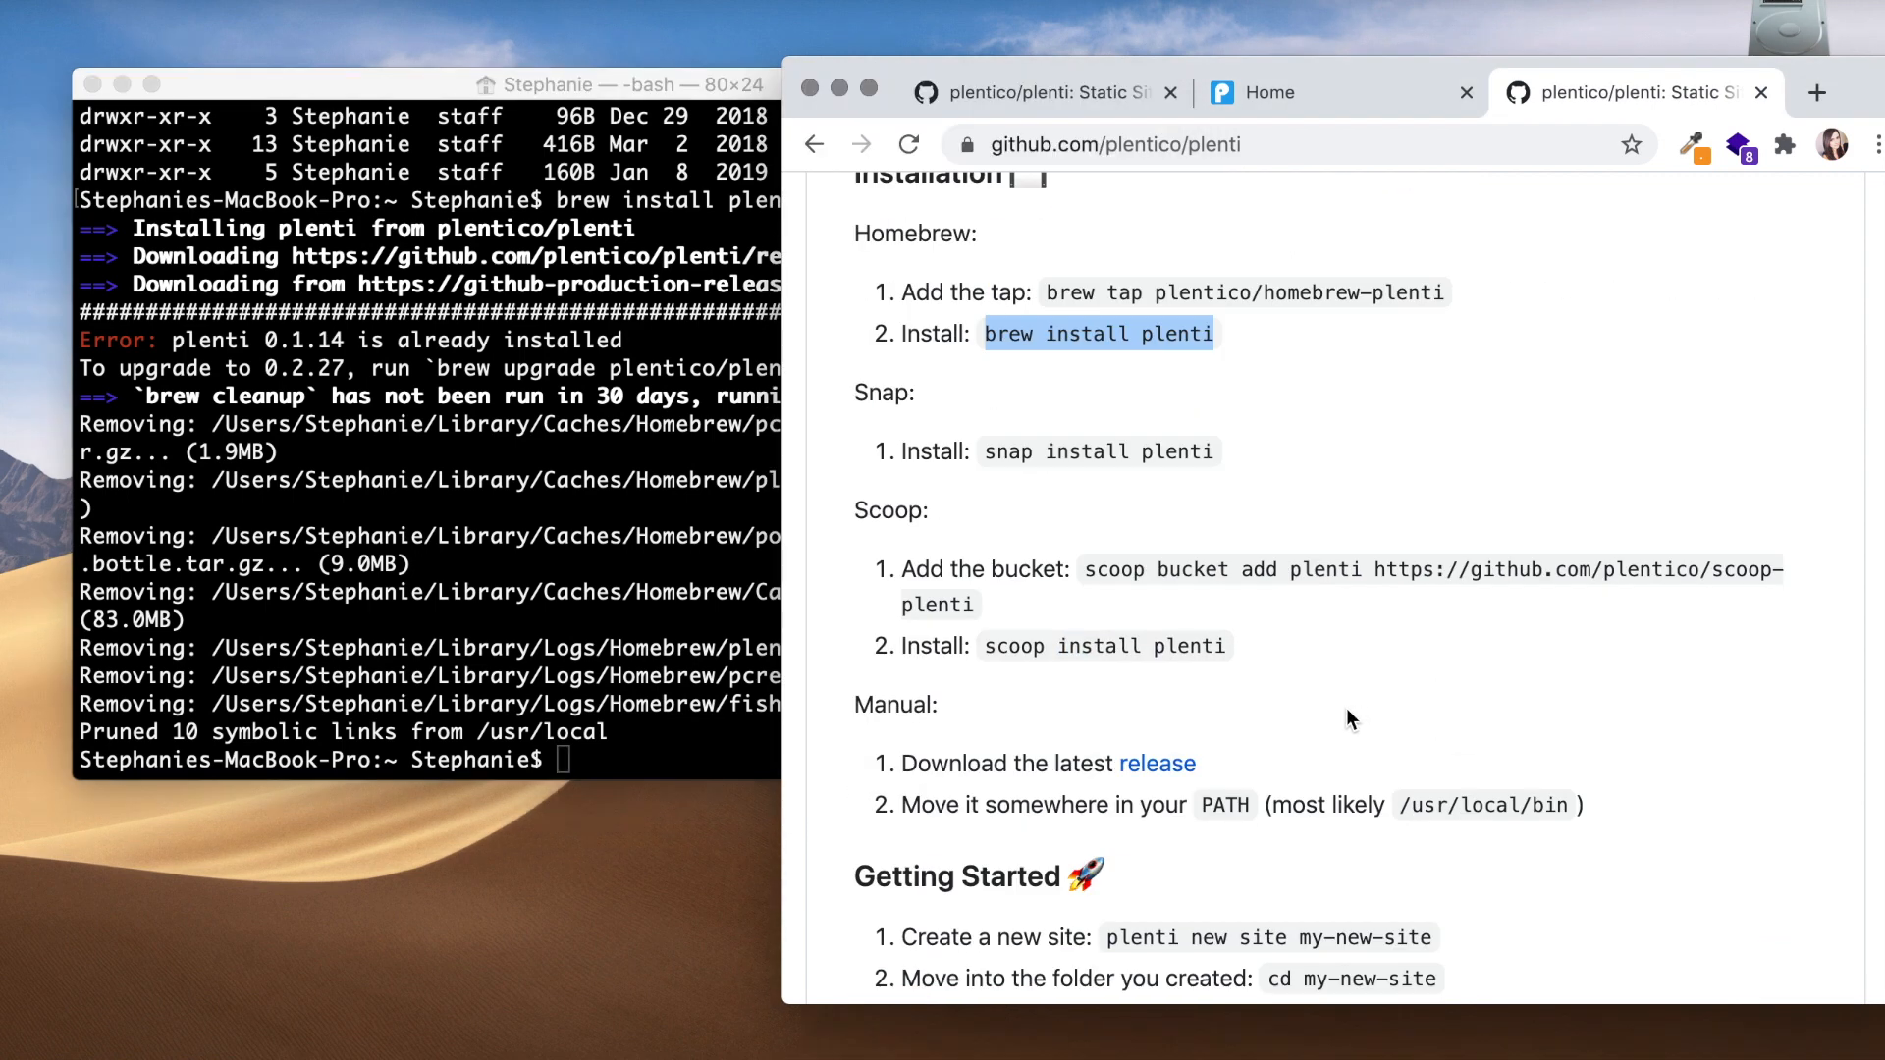
mouse_move(687, 748)
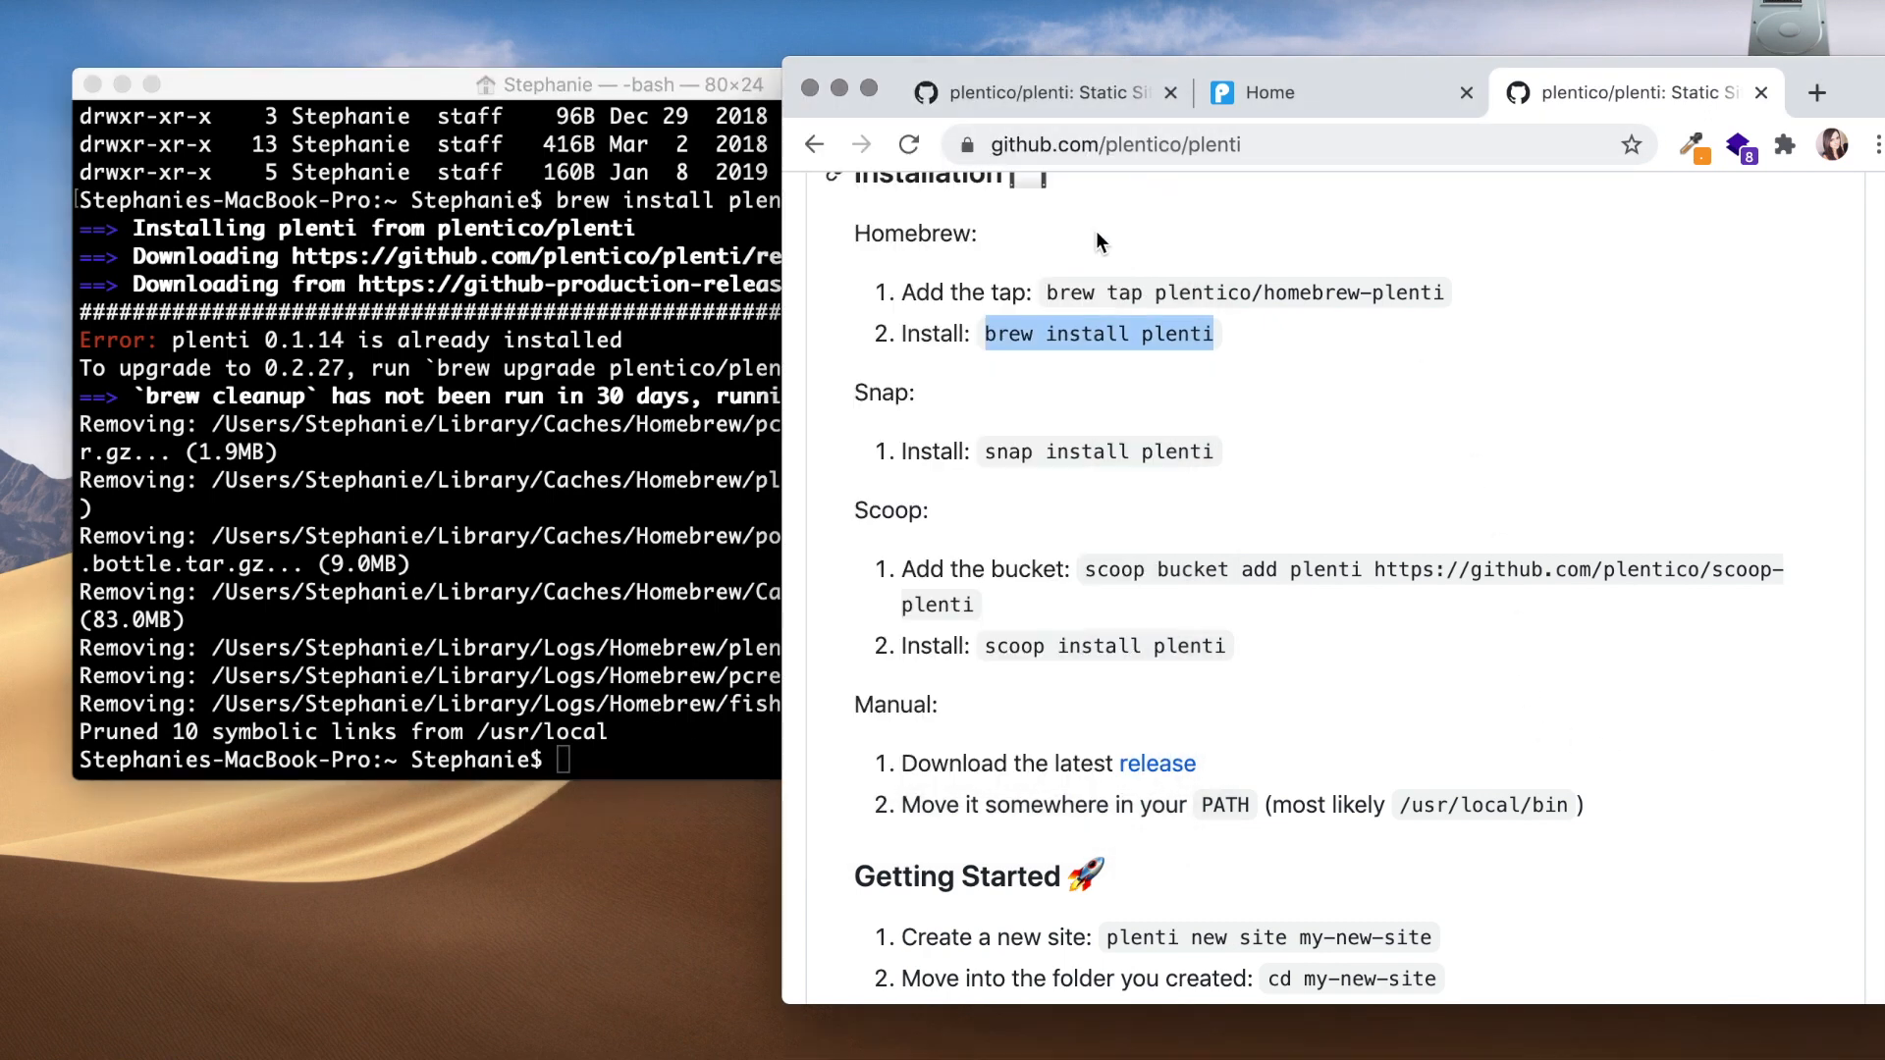
mouse_move(980, 383)
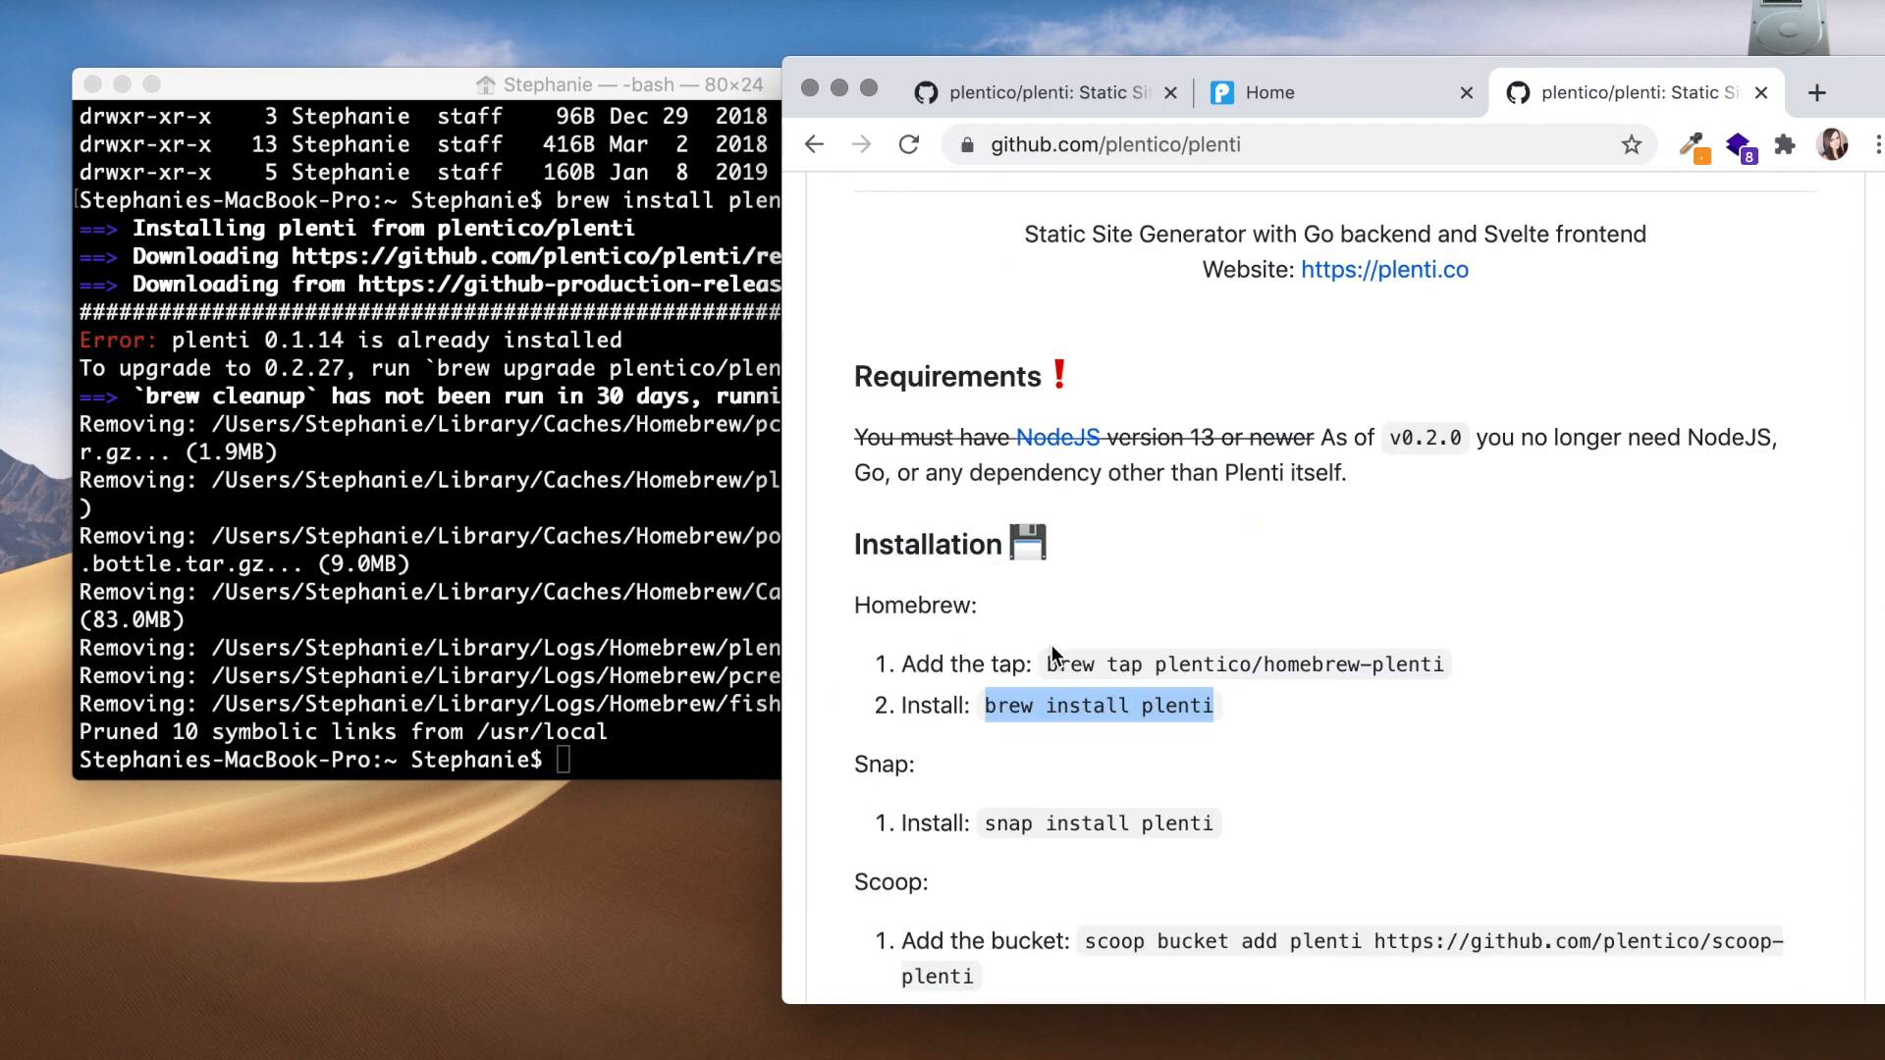
Step: Run 'plenti new site my-new-site' to scaffold a new site in the my-new-site folder
scroll("down", 3)
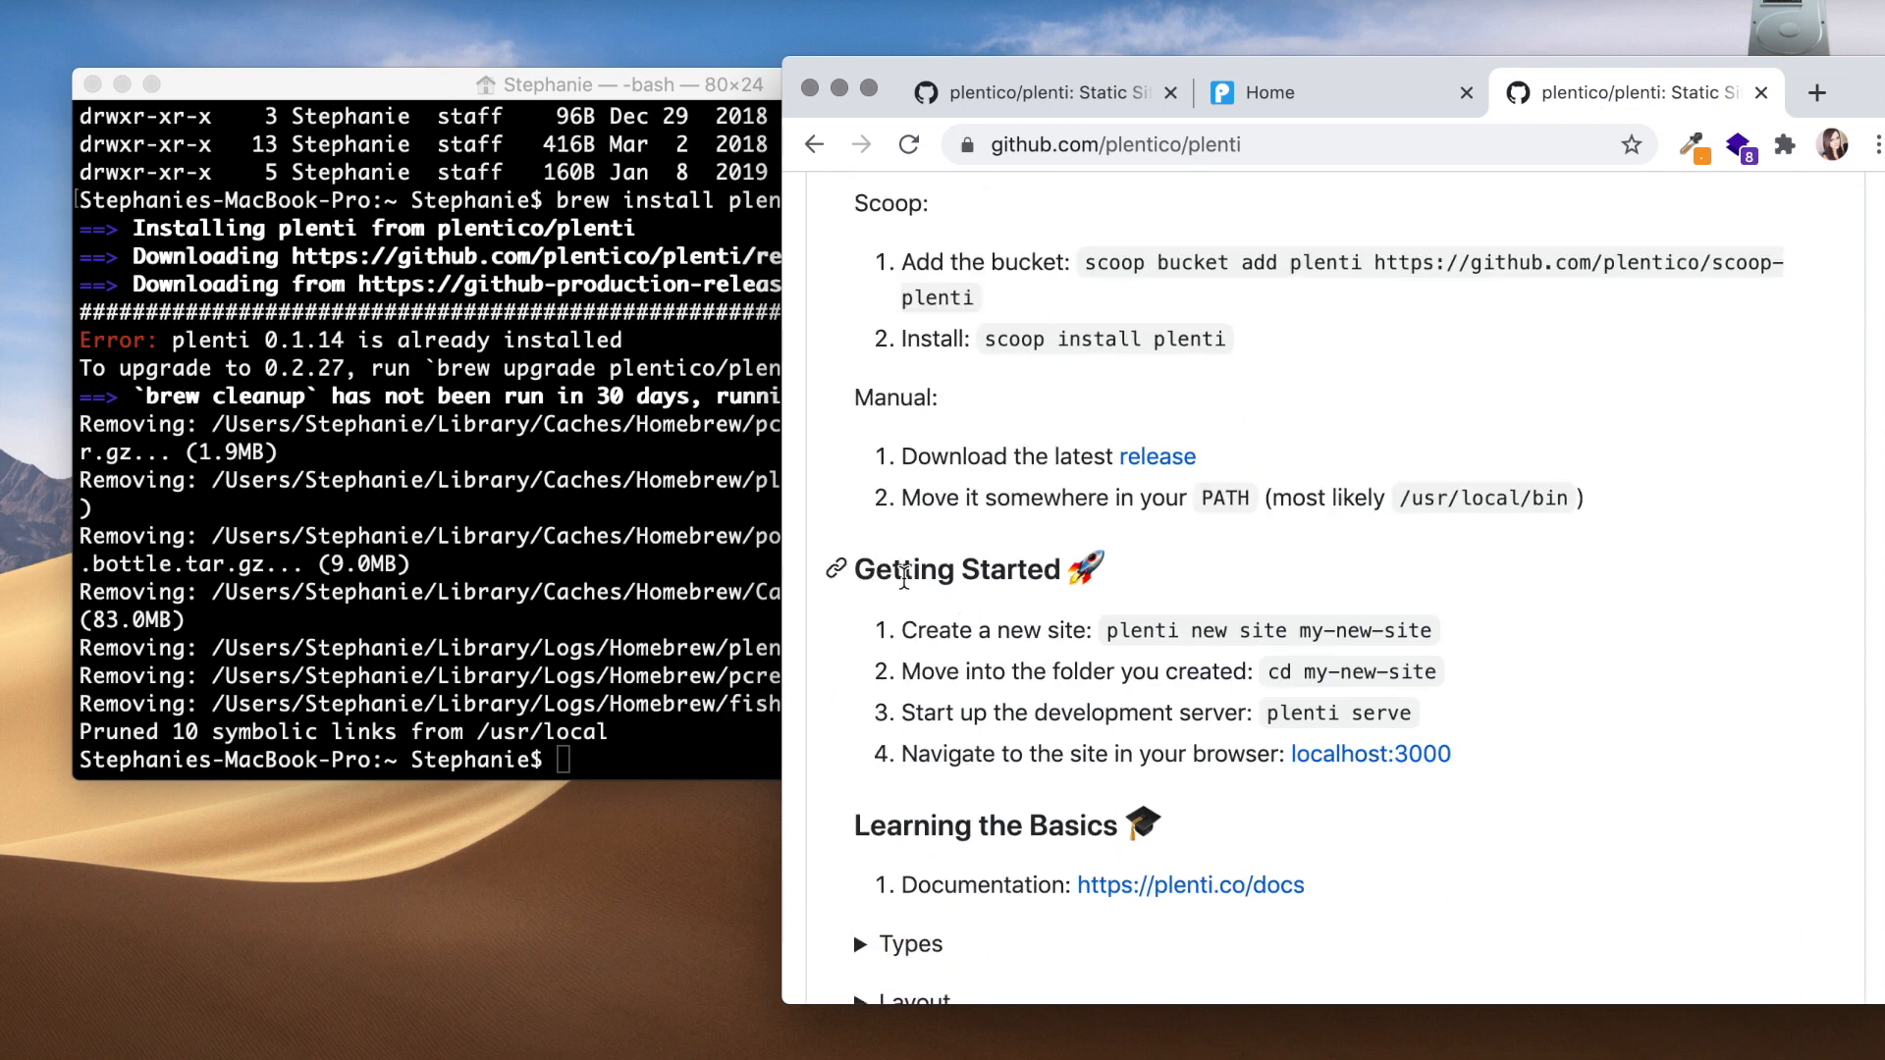
scroll("down", 3)
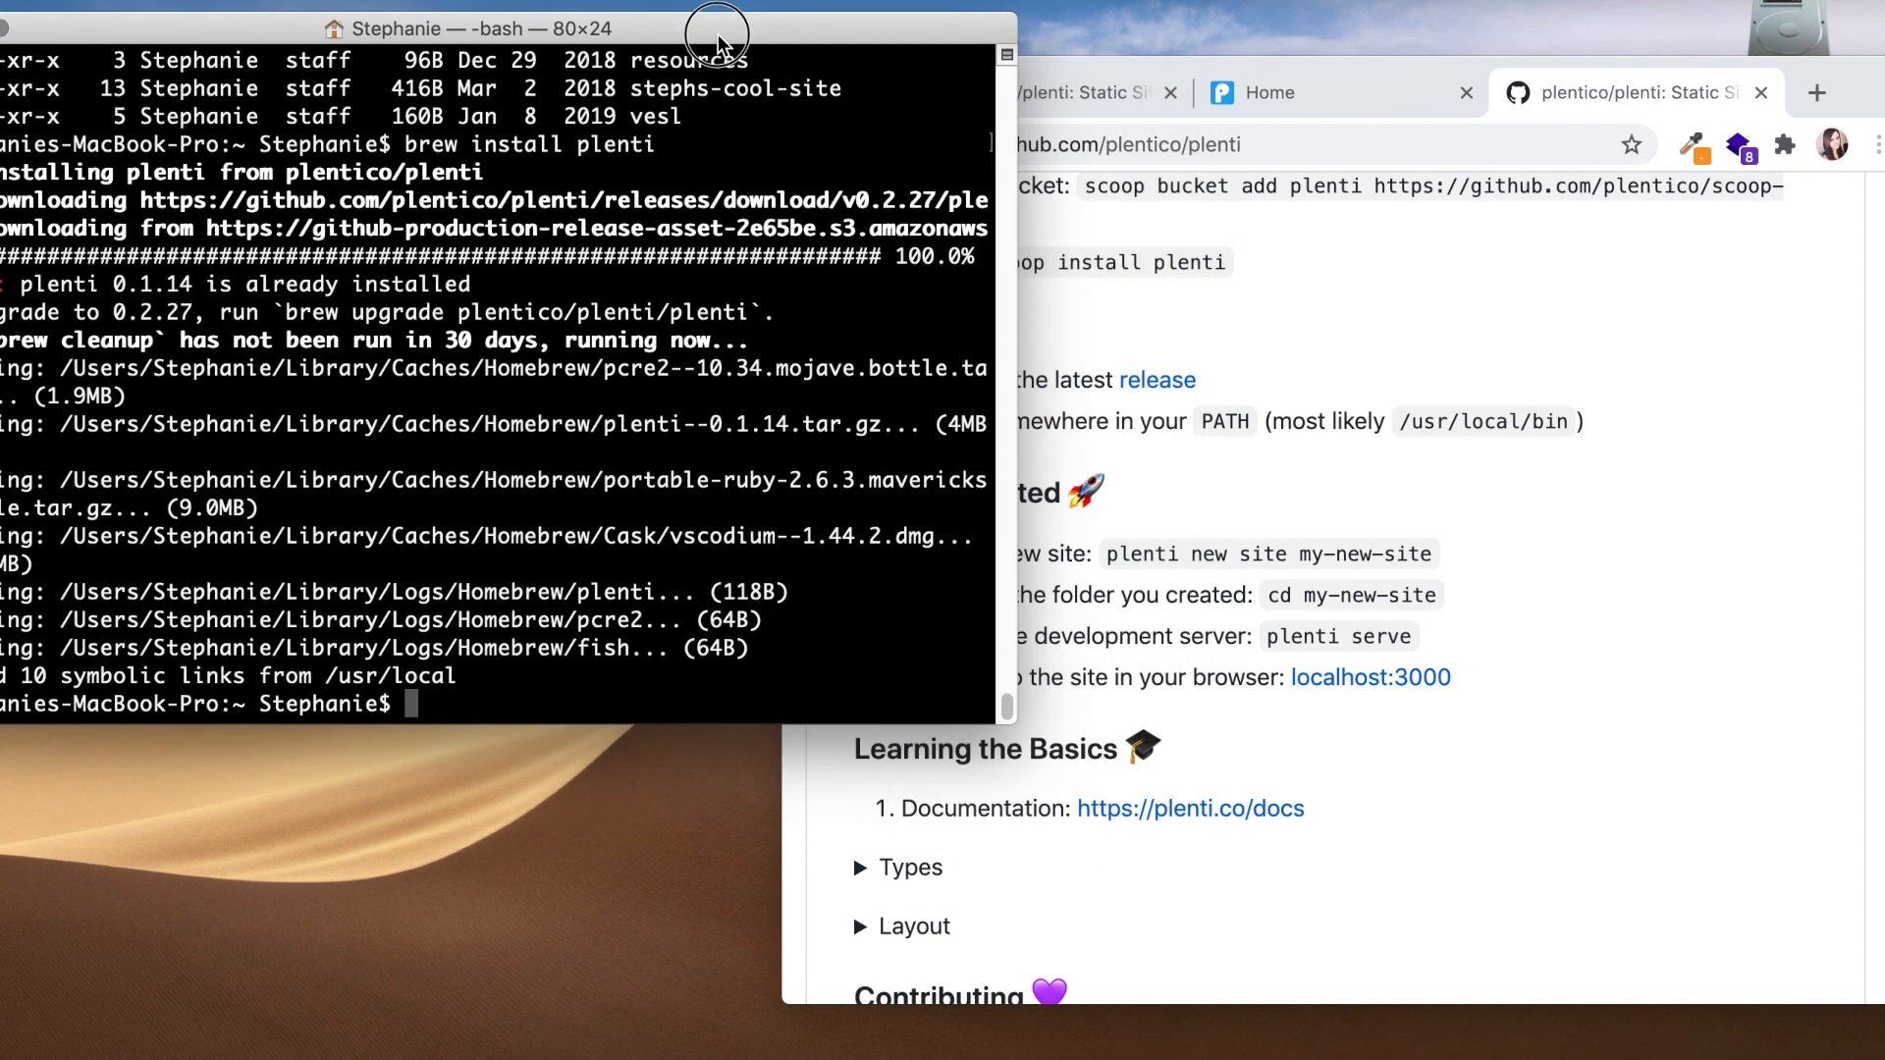
type("plenti new si")
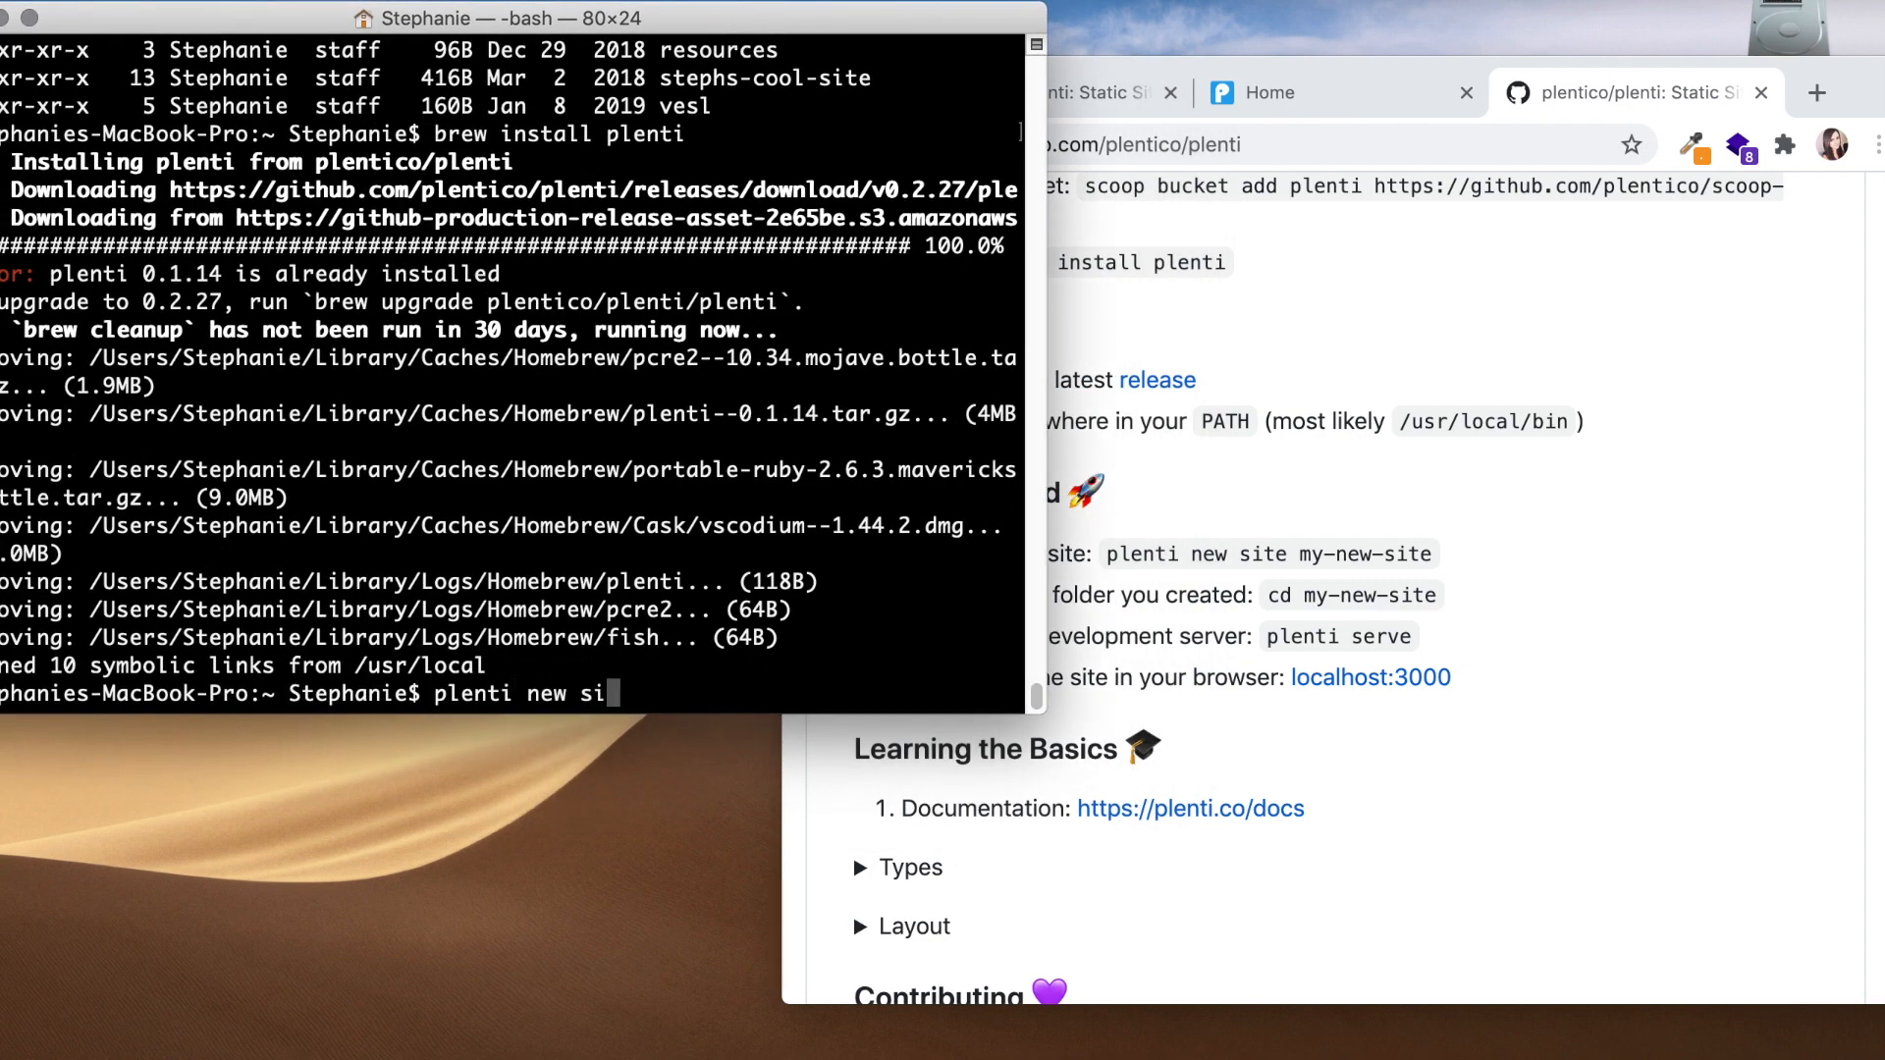
type("te my-")
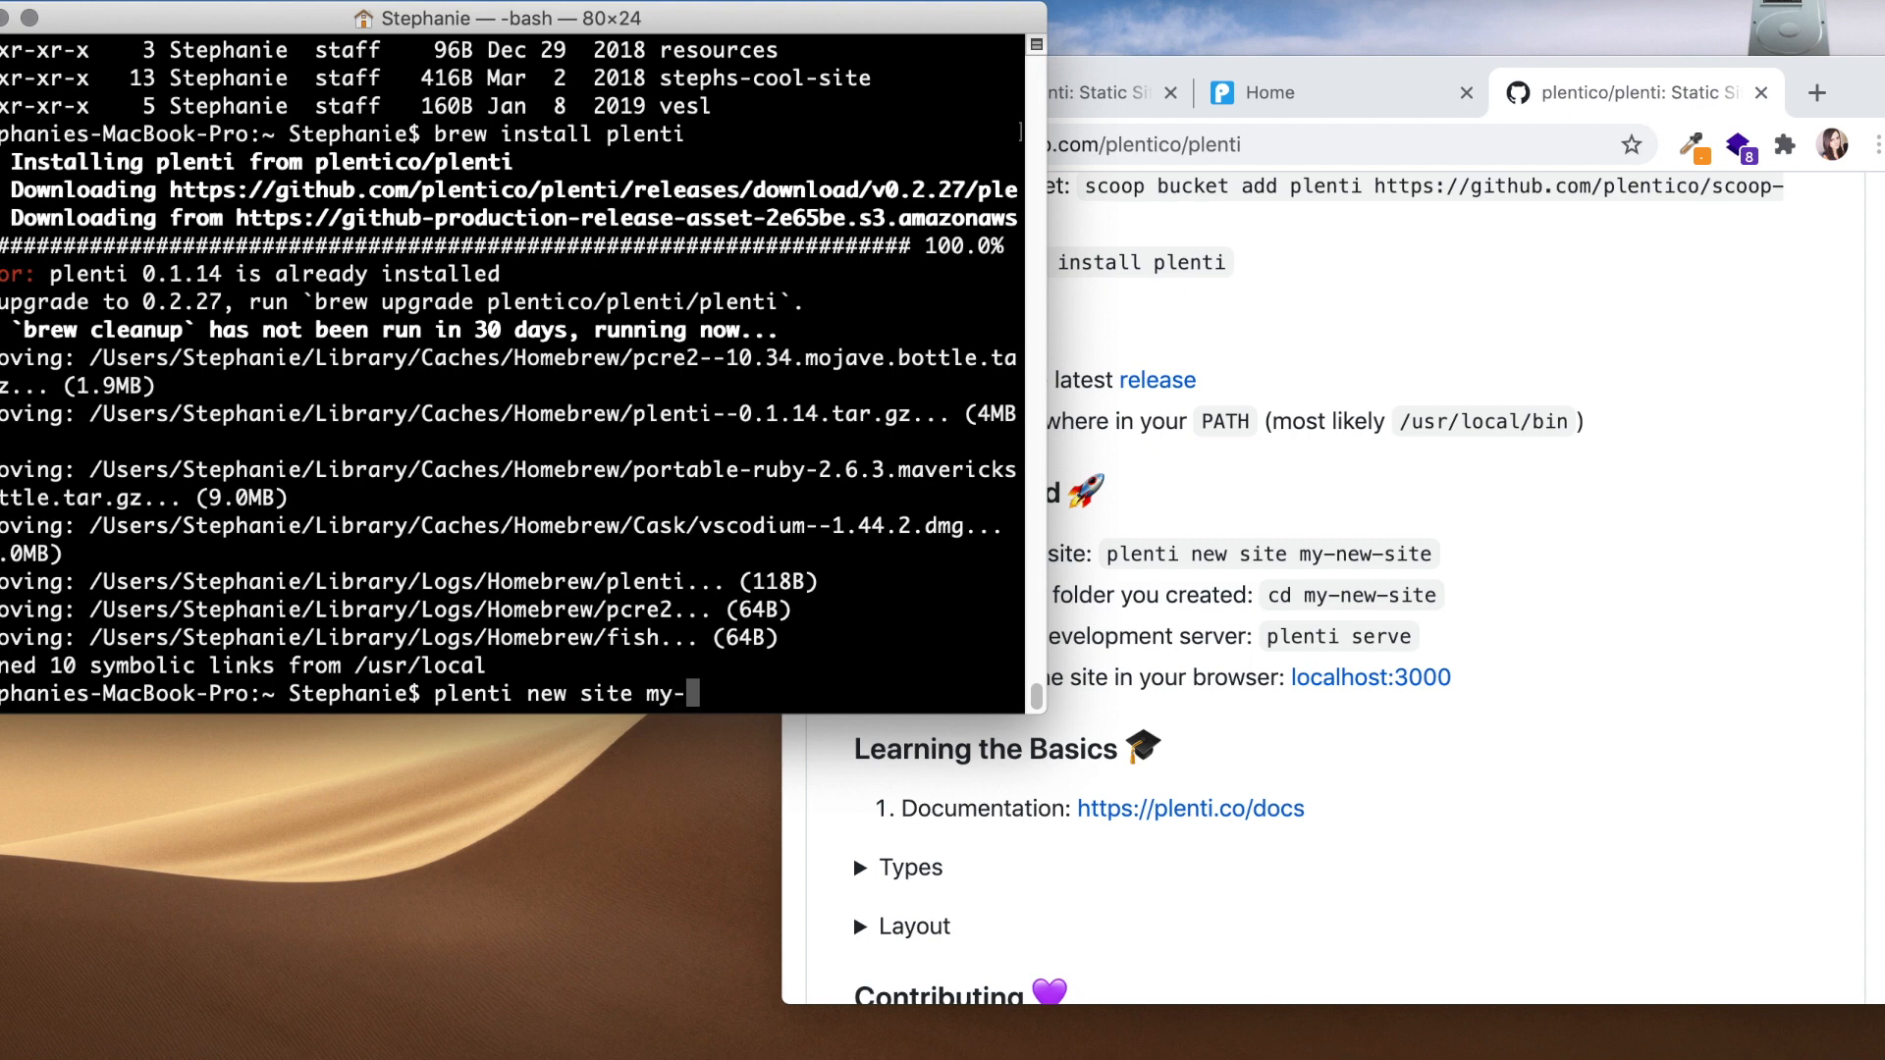
type("new-site")
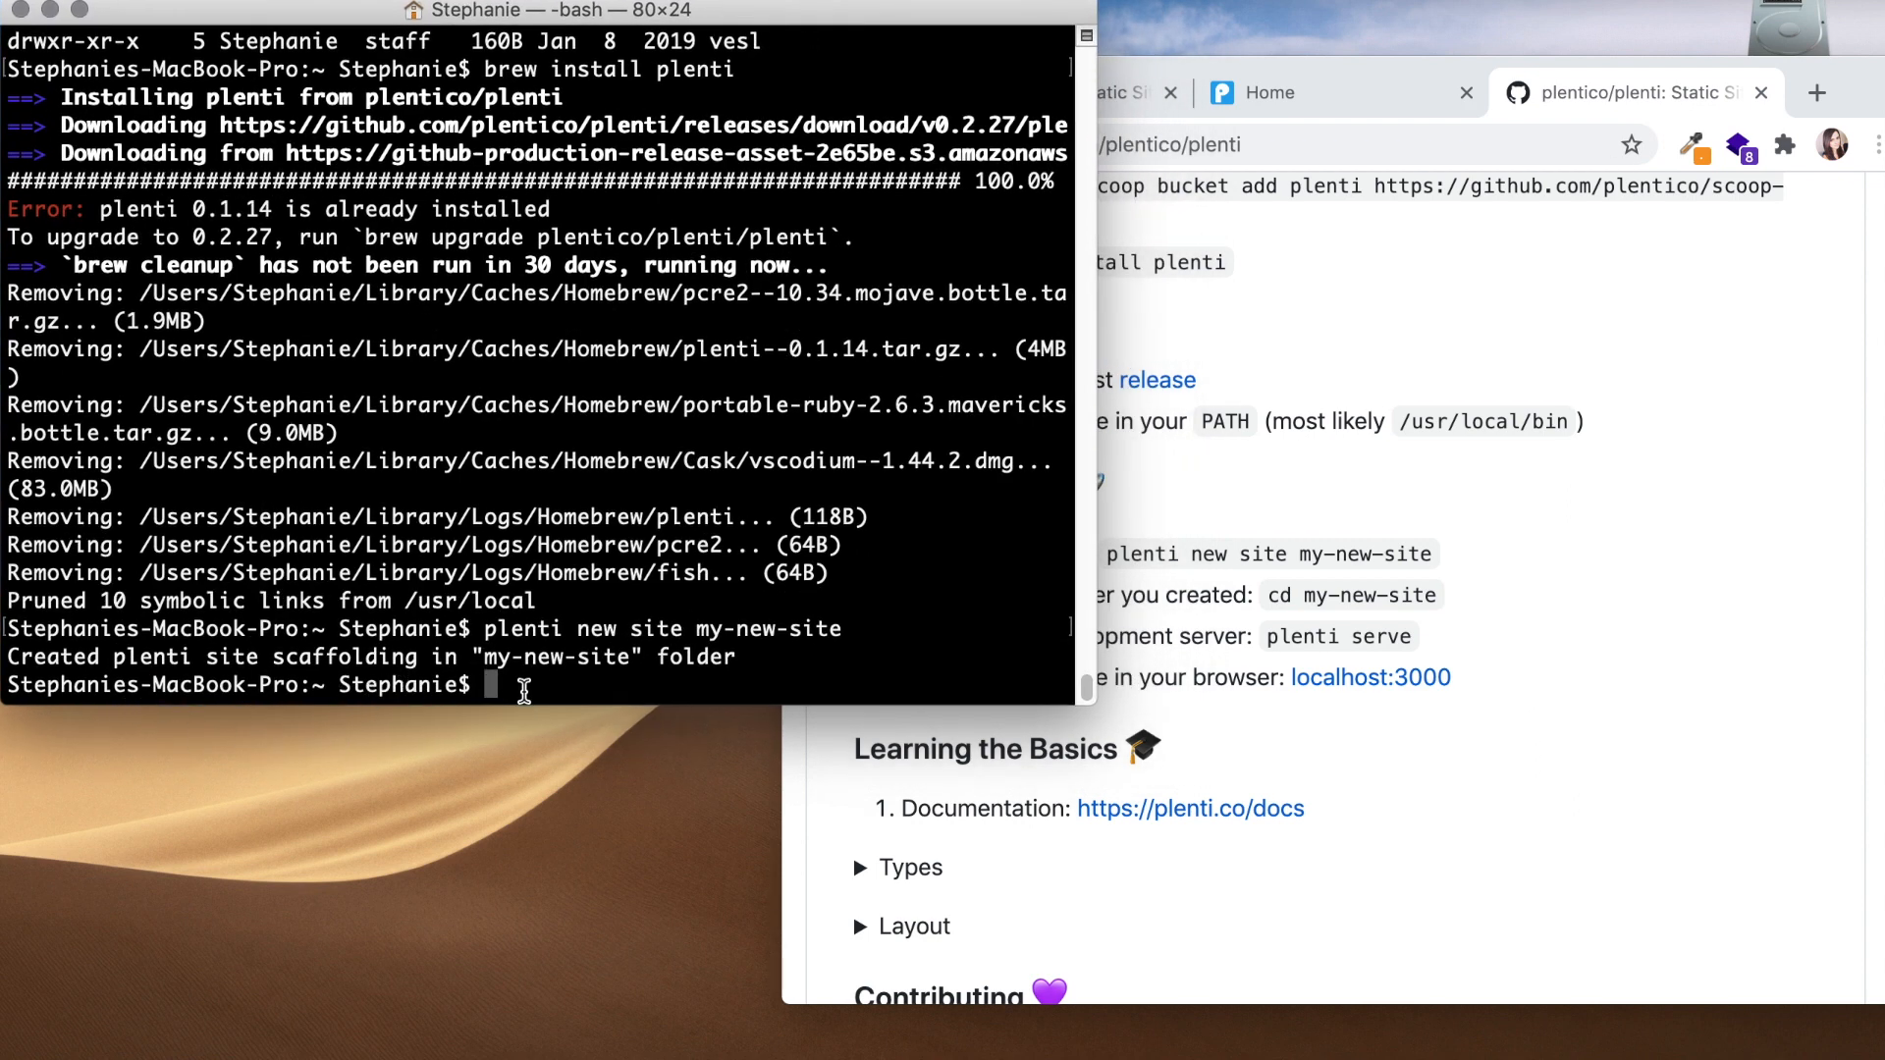
mouse_move(672, 691)
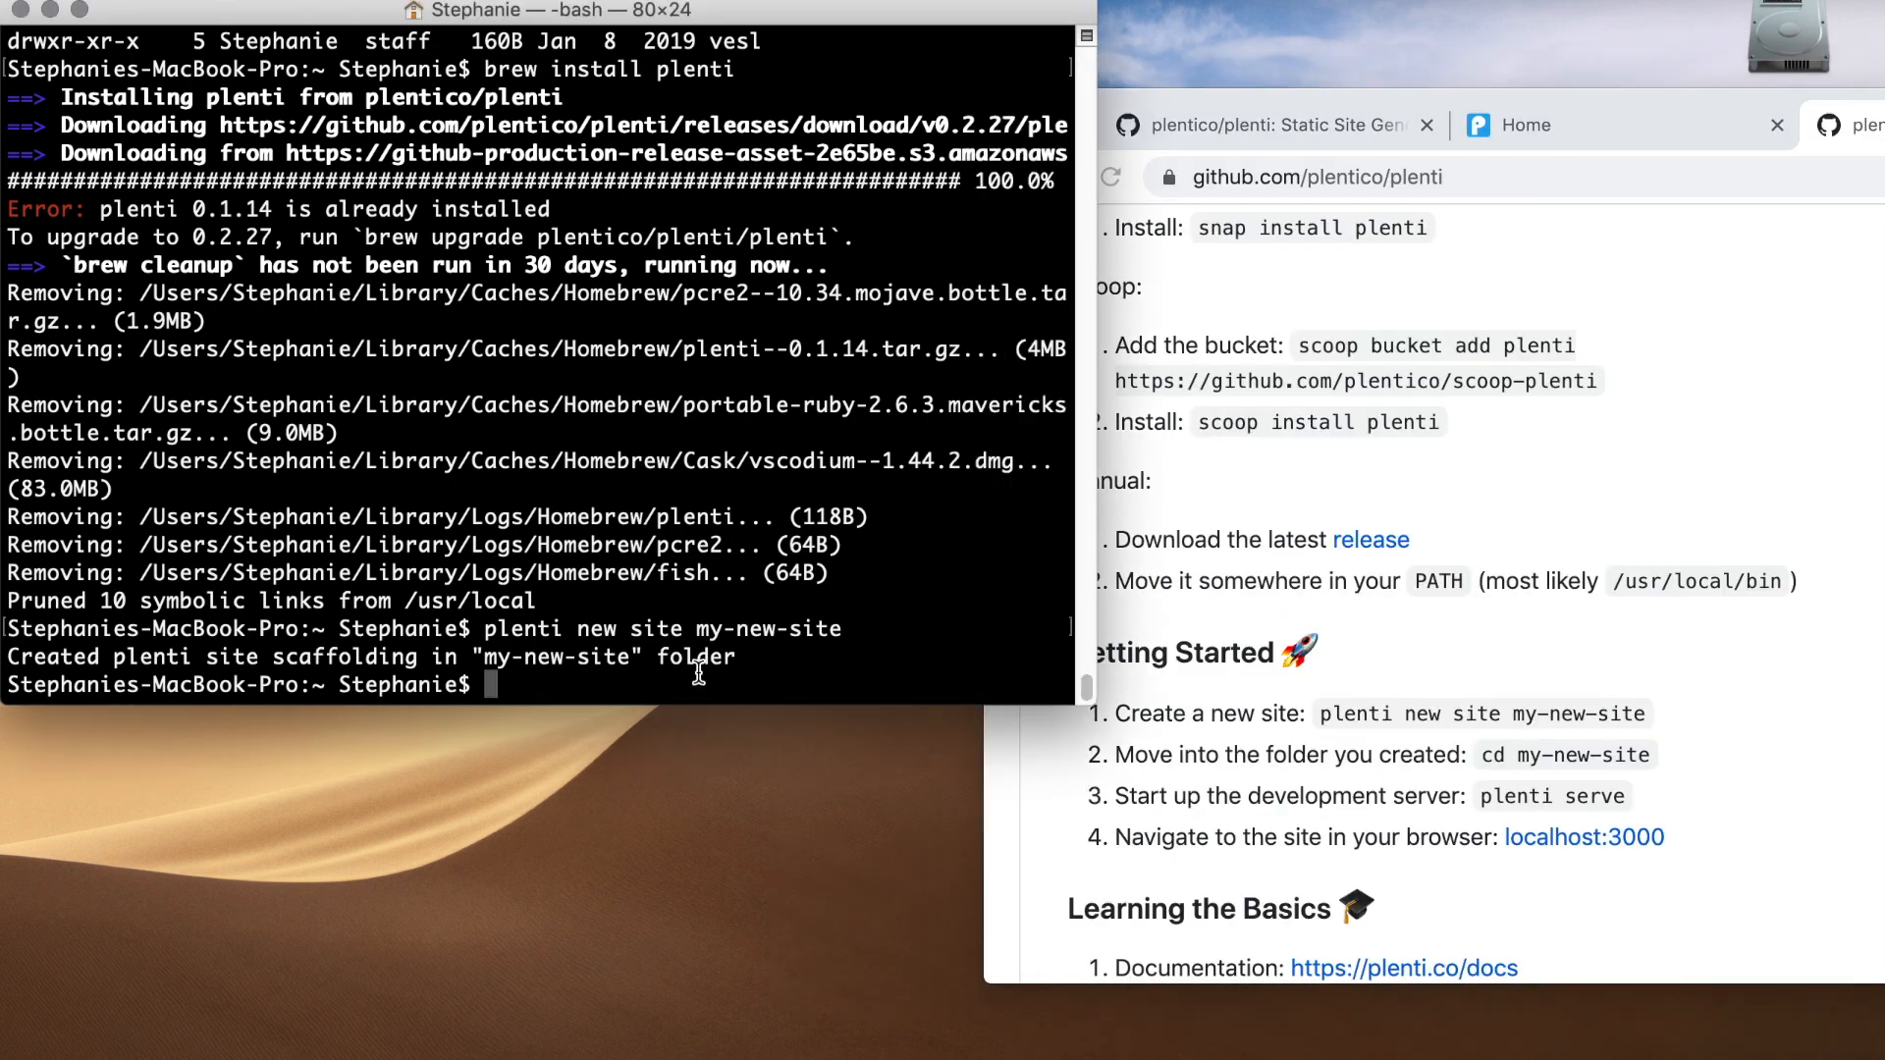
Step: Change into the my-new-site folder with 'cd' and Tab completion, then start typing plenti
type("cd m")
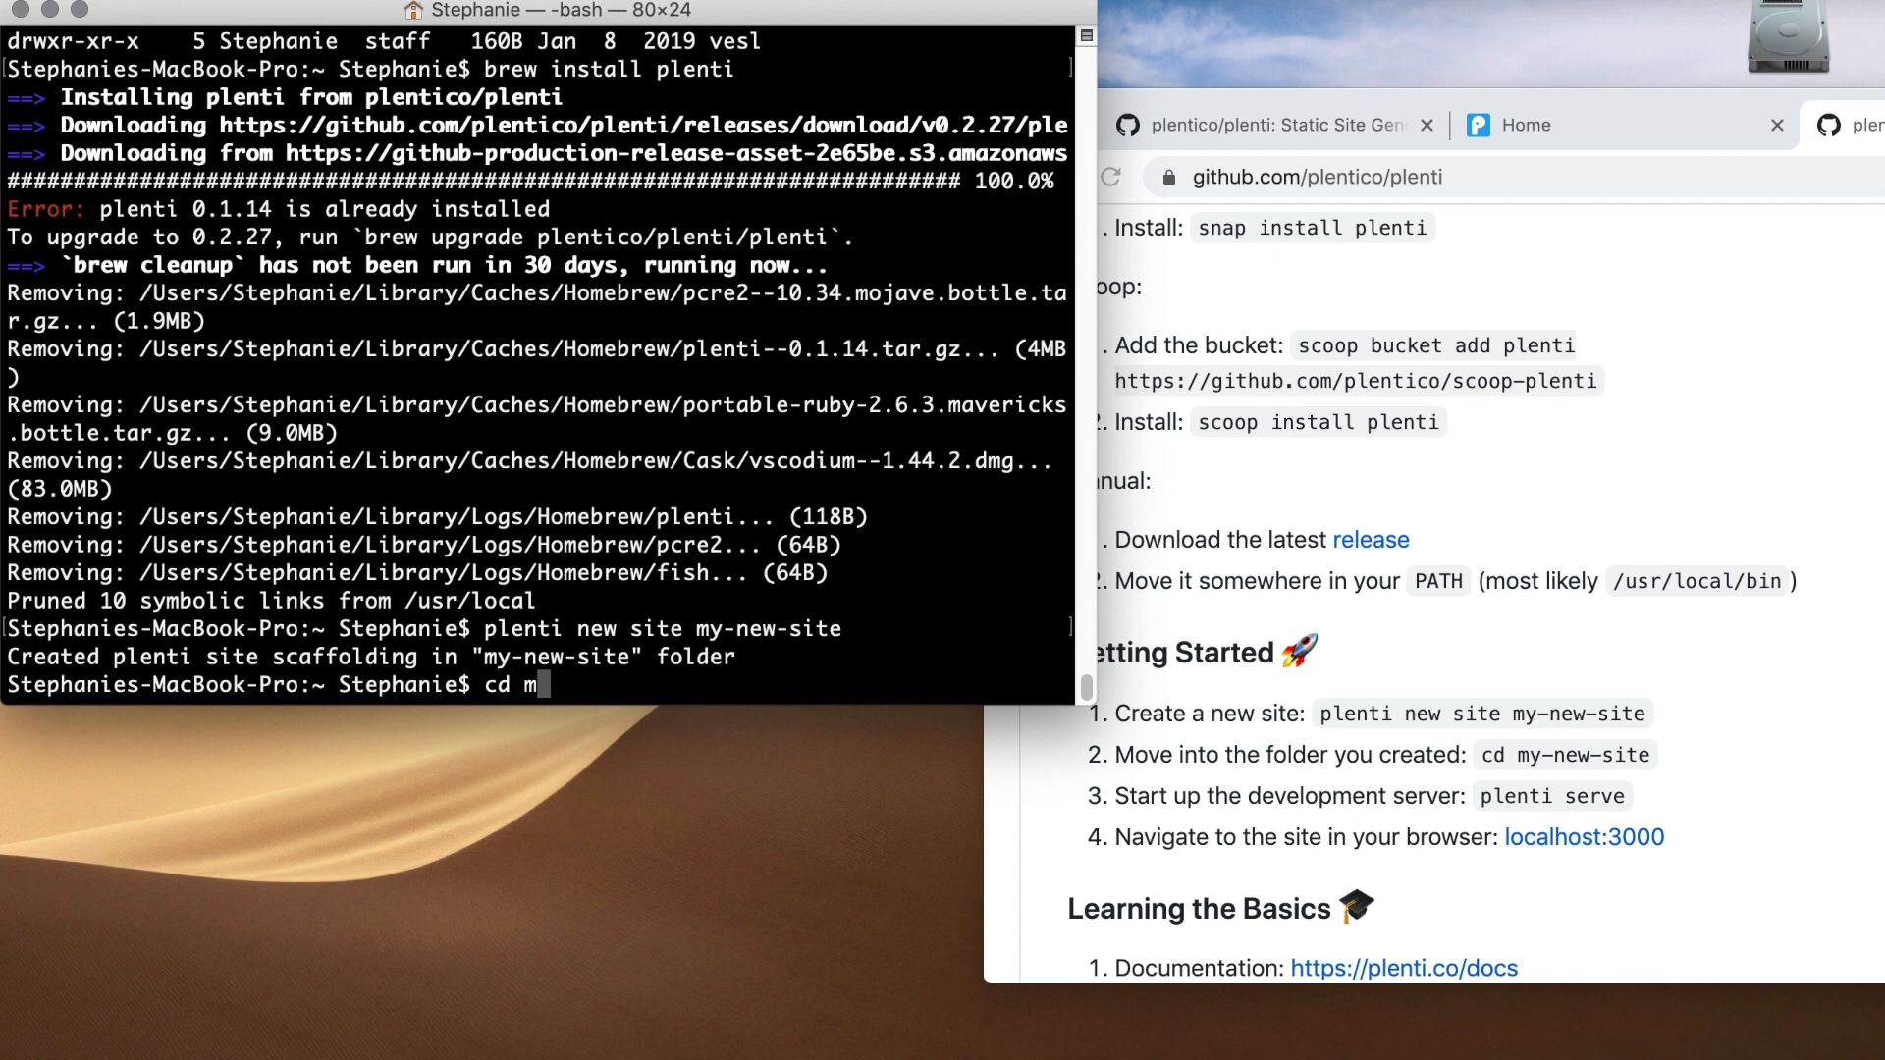
type("y-my")
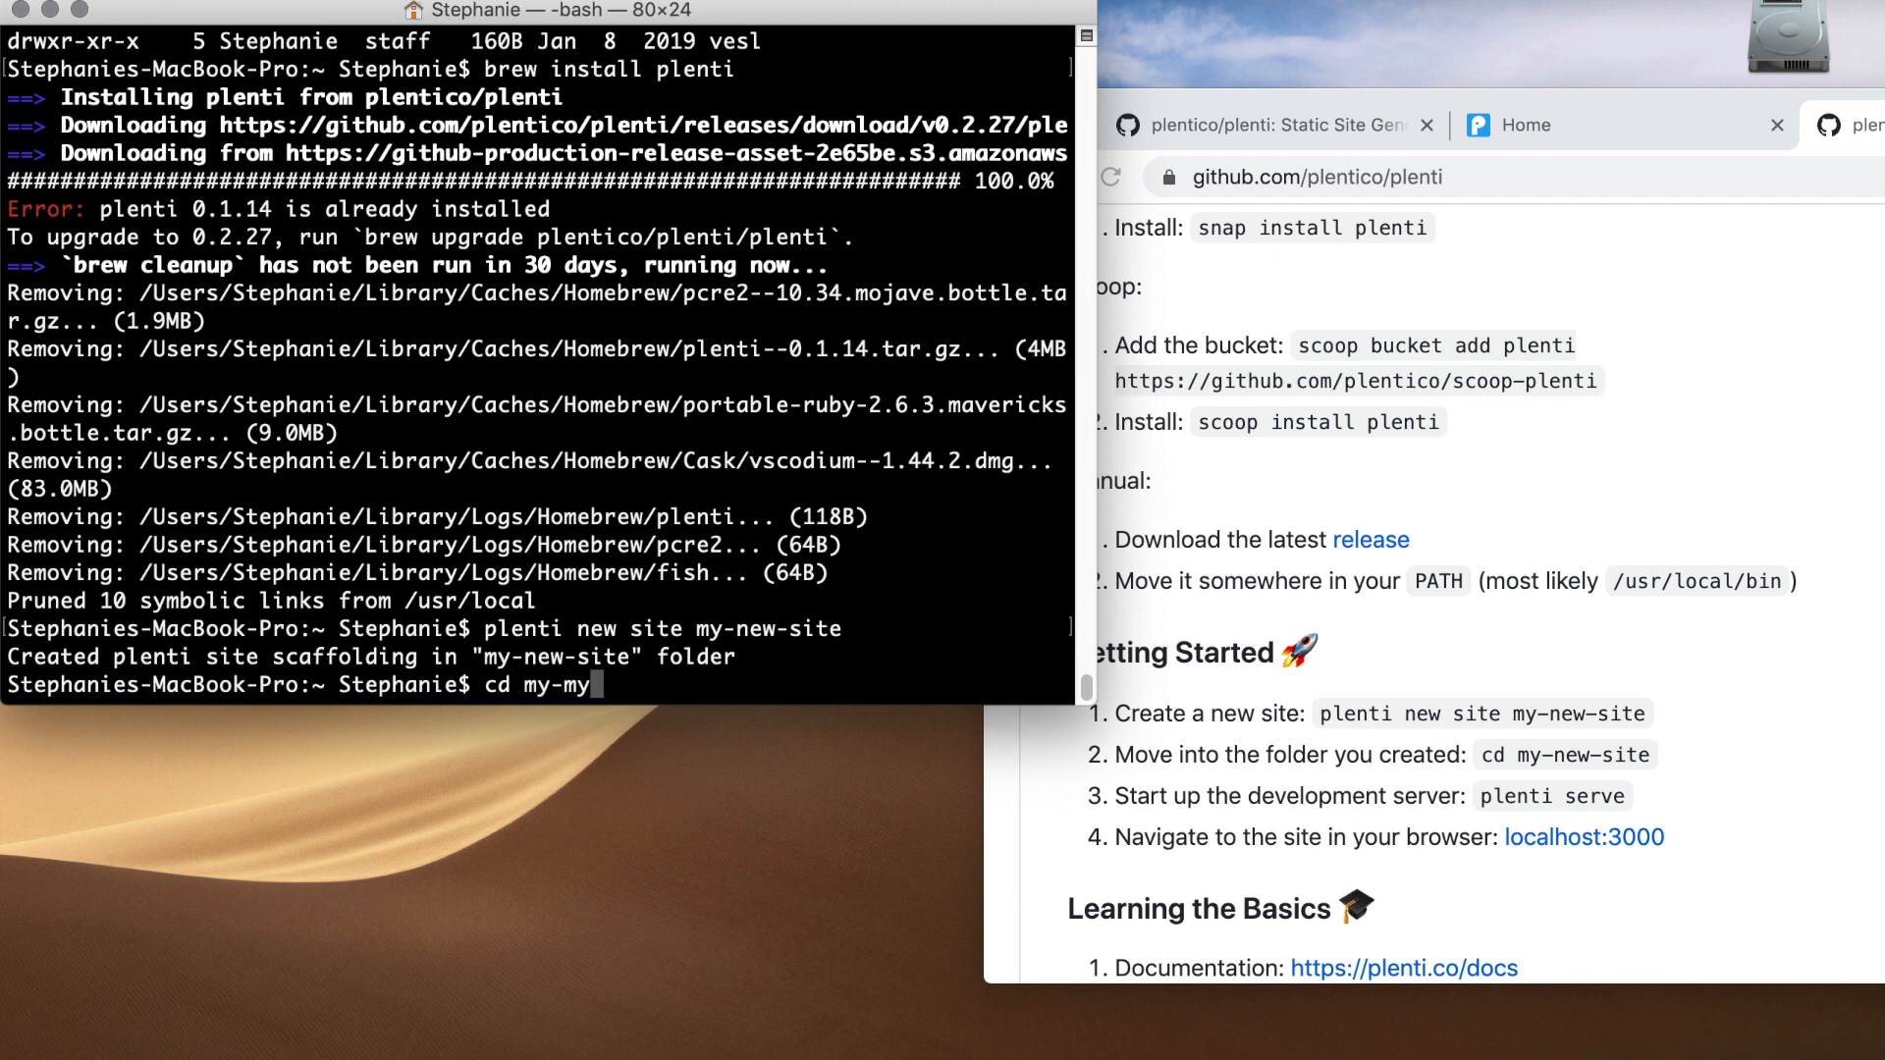
type("-new")
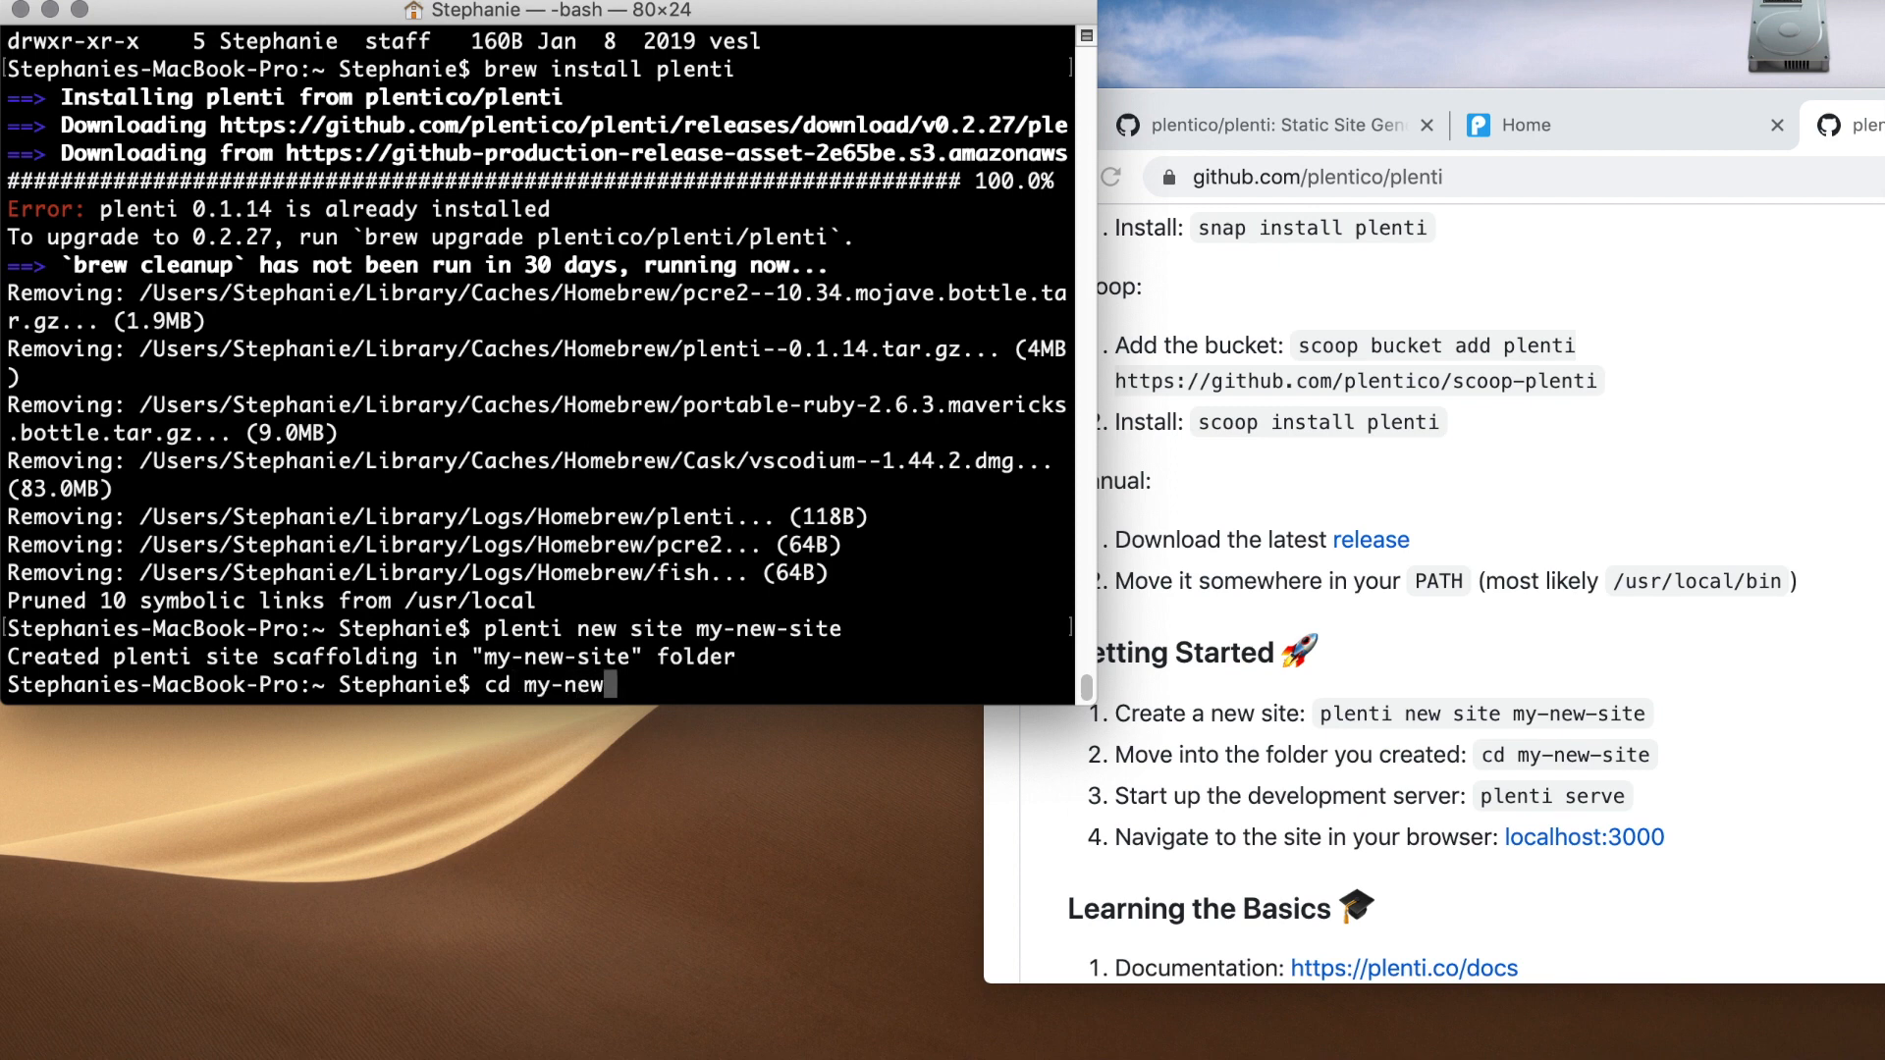
key("Tab")
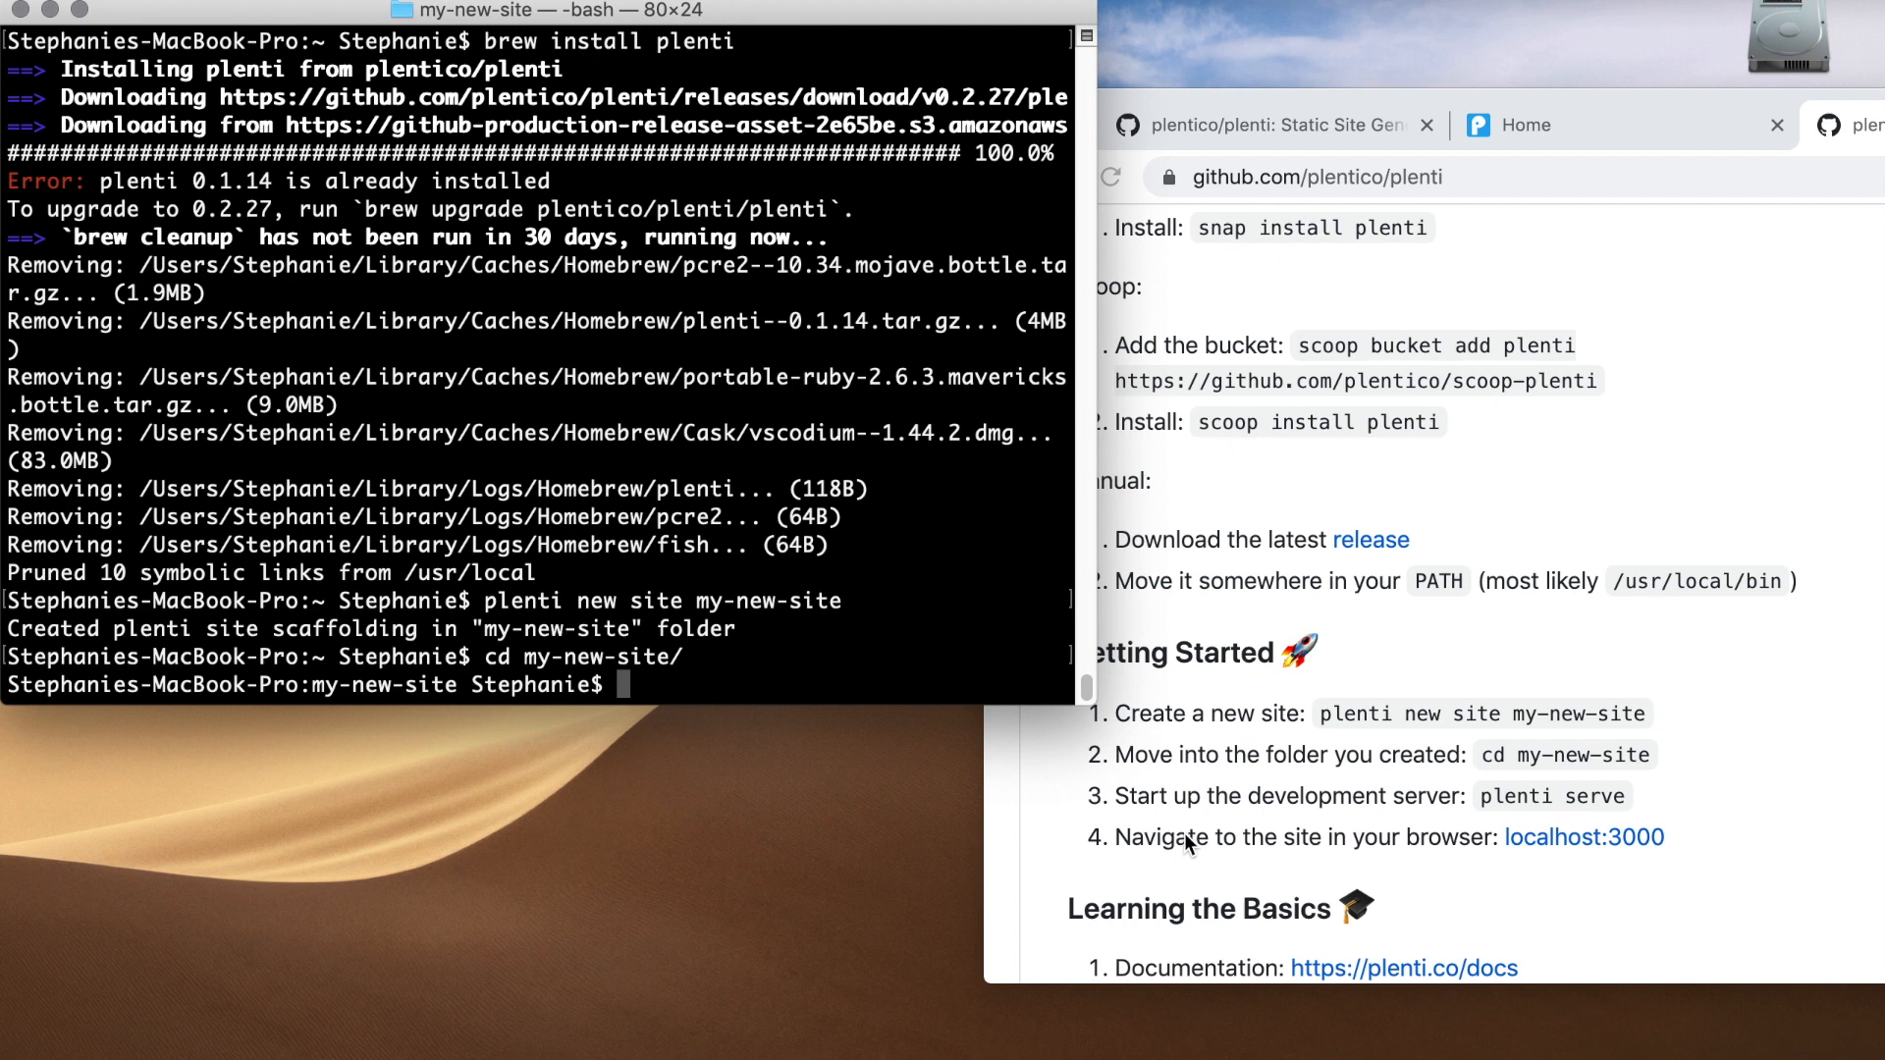
type("plenti serve")
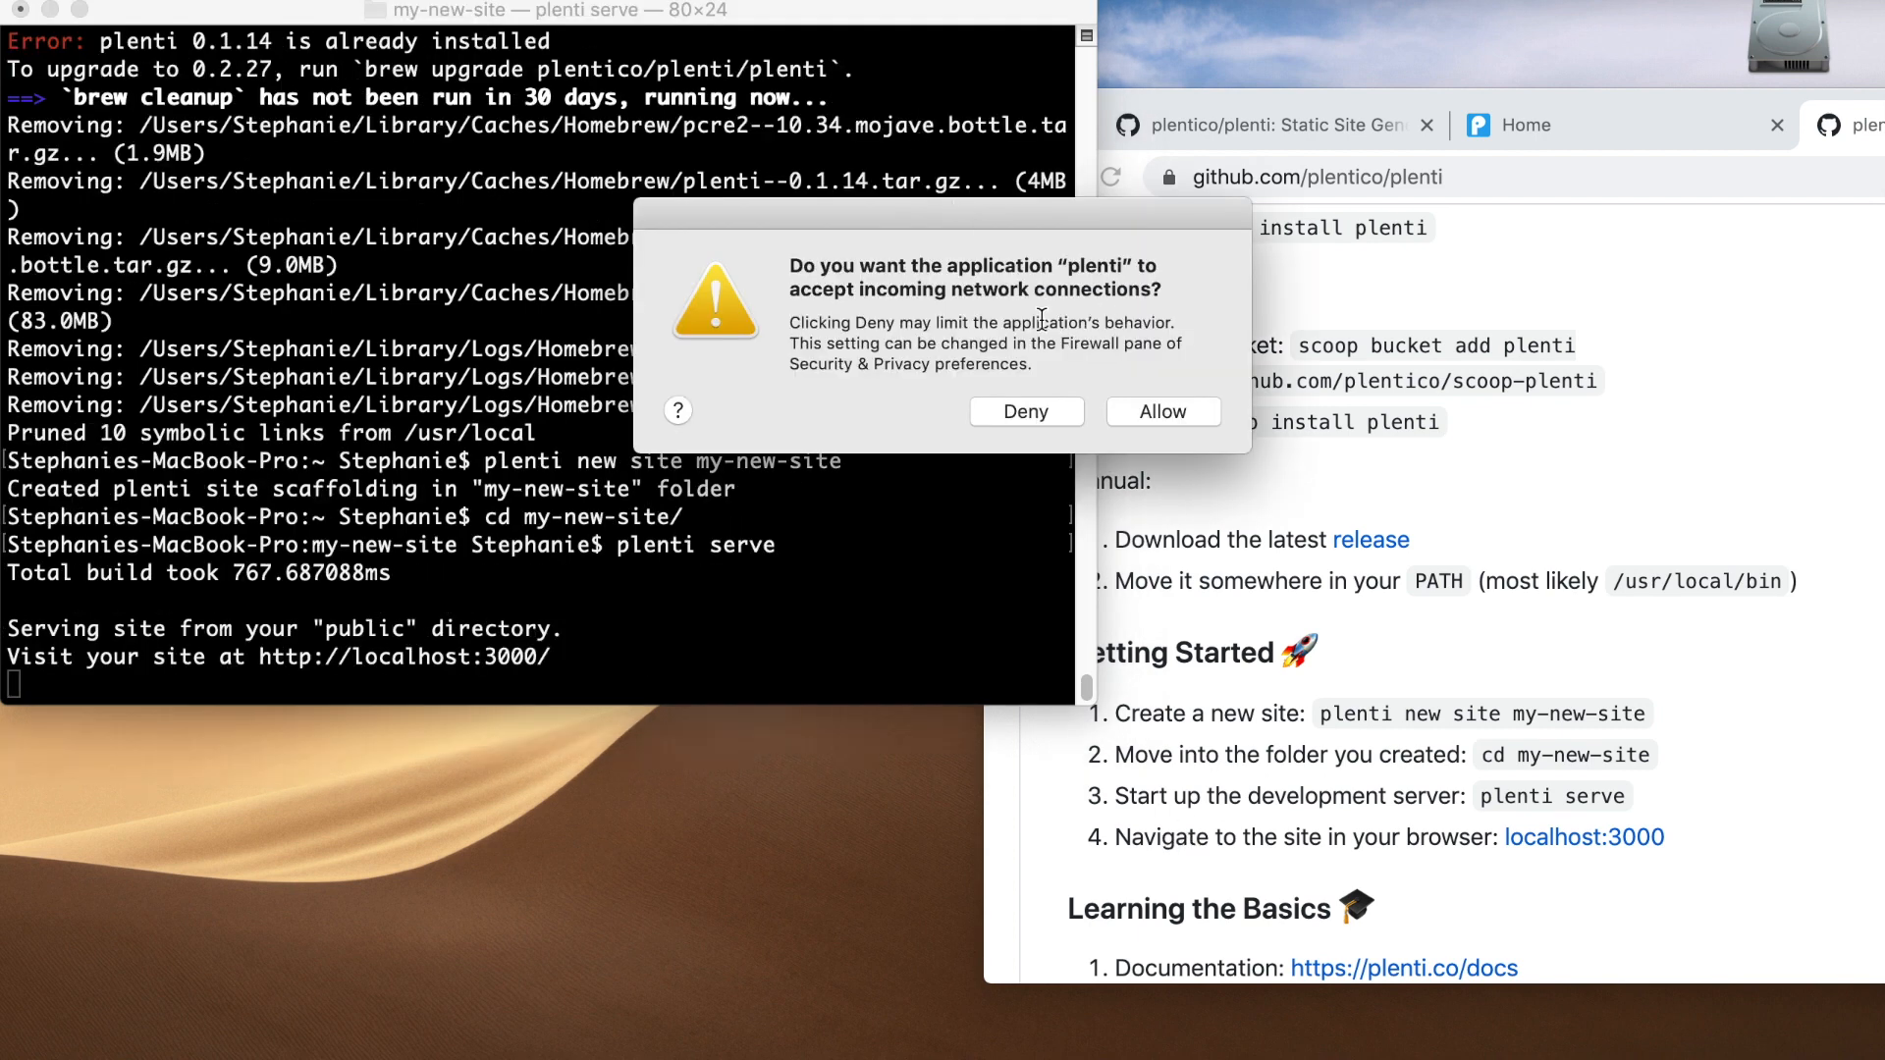
mouse_move(1043, 349)
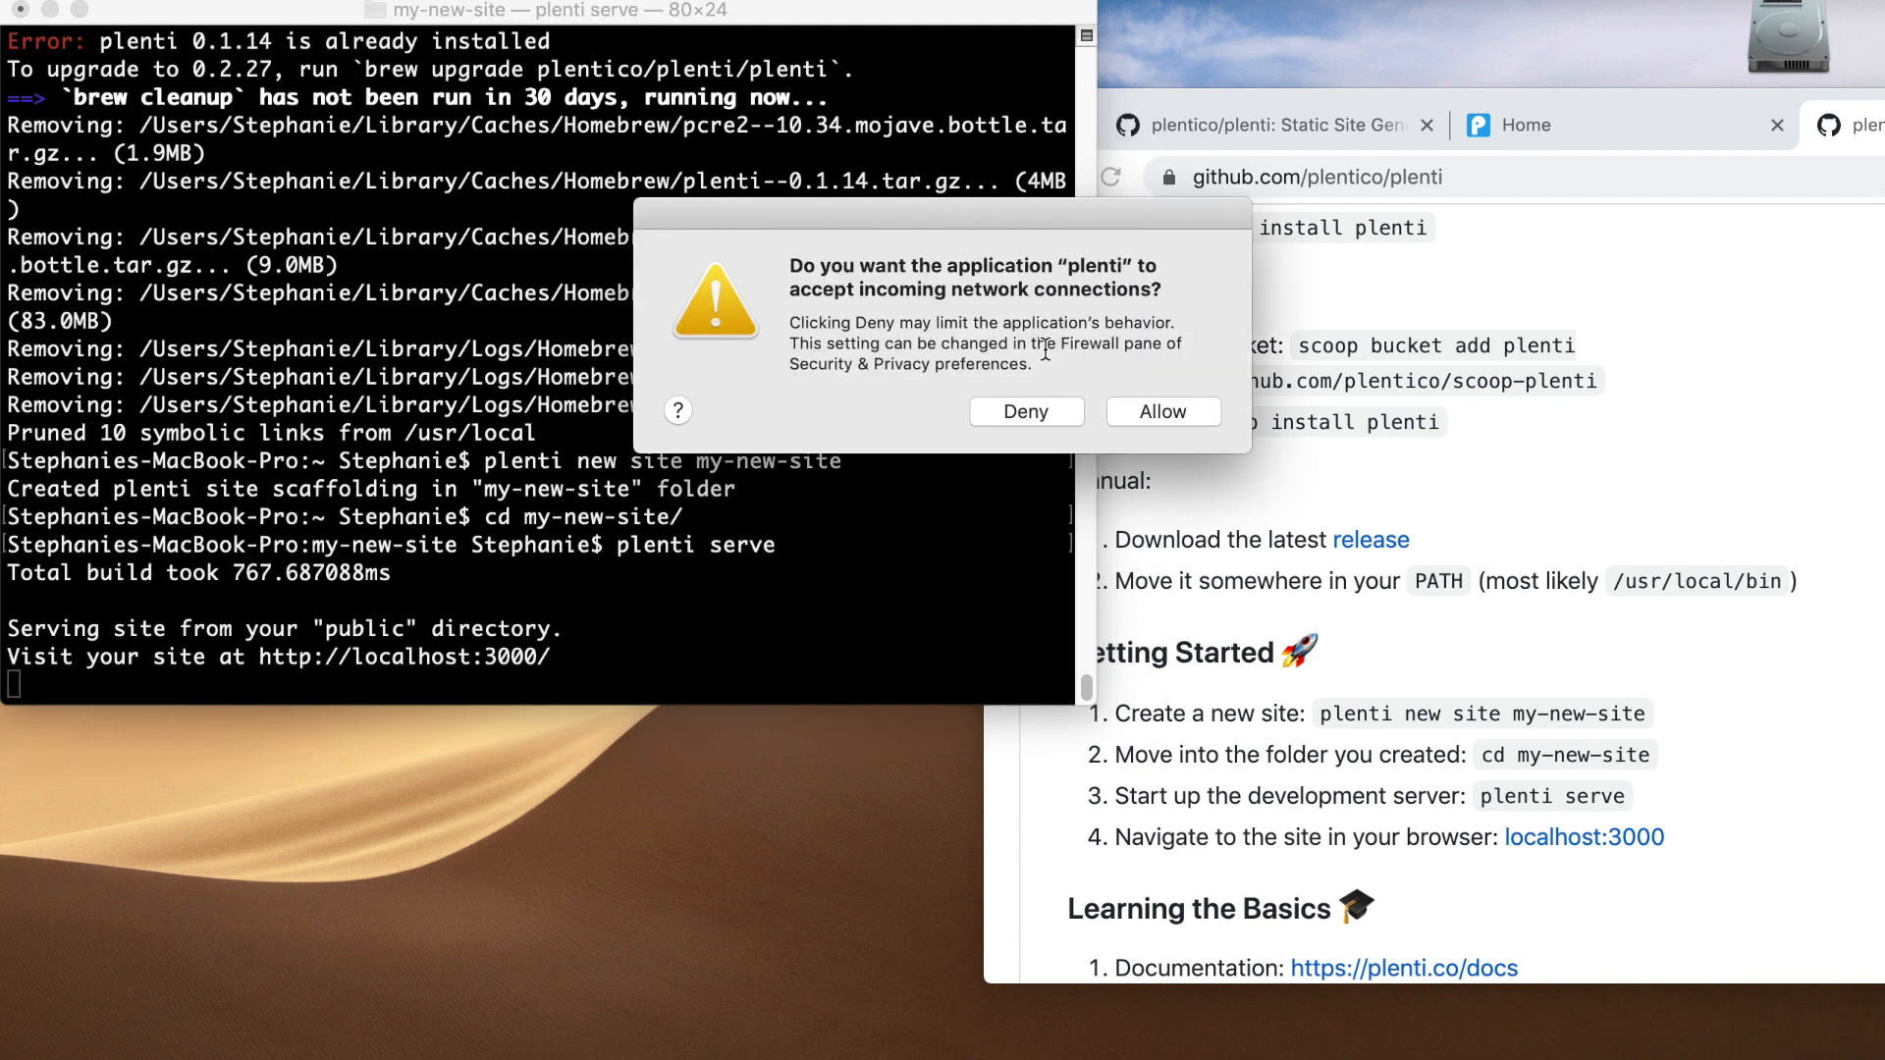
left_click(1161, 410)
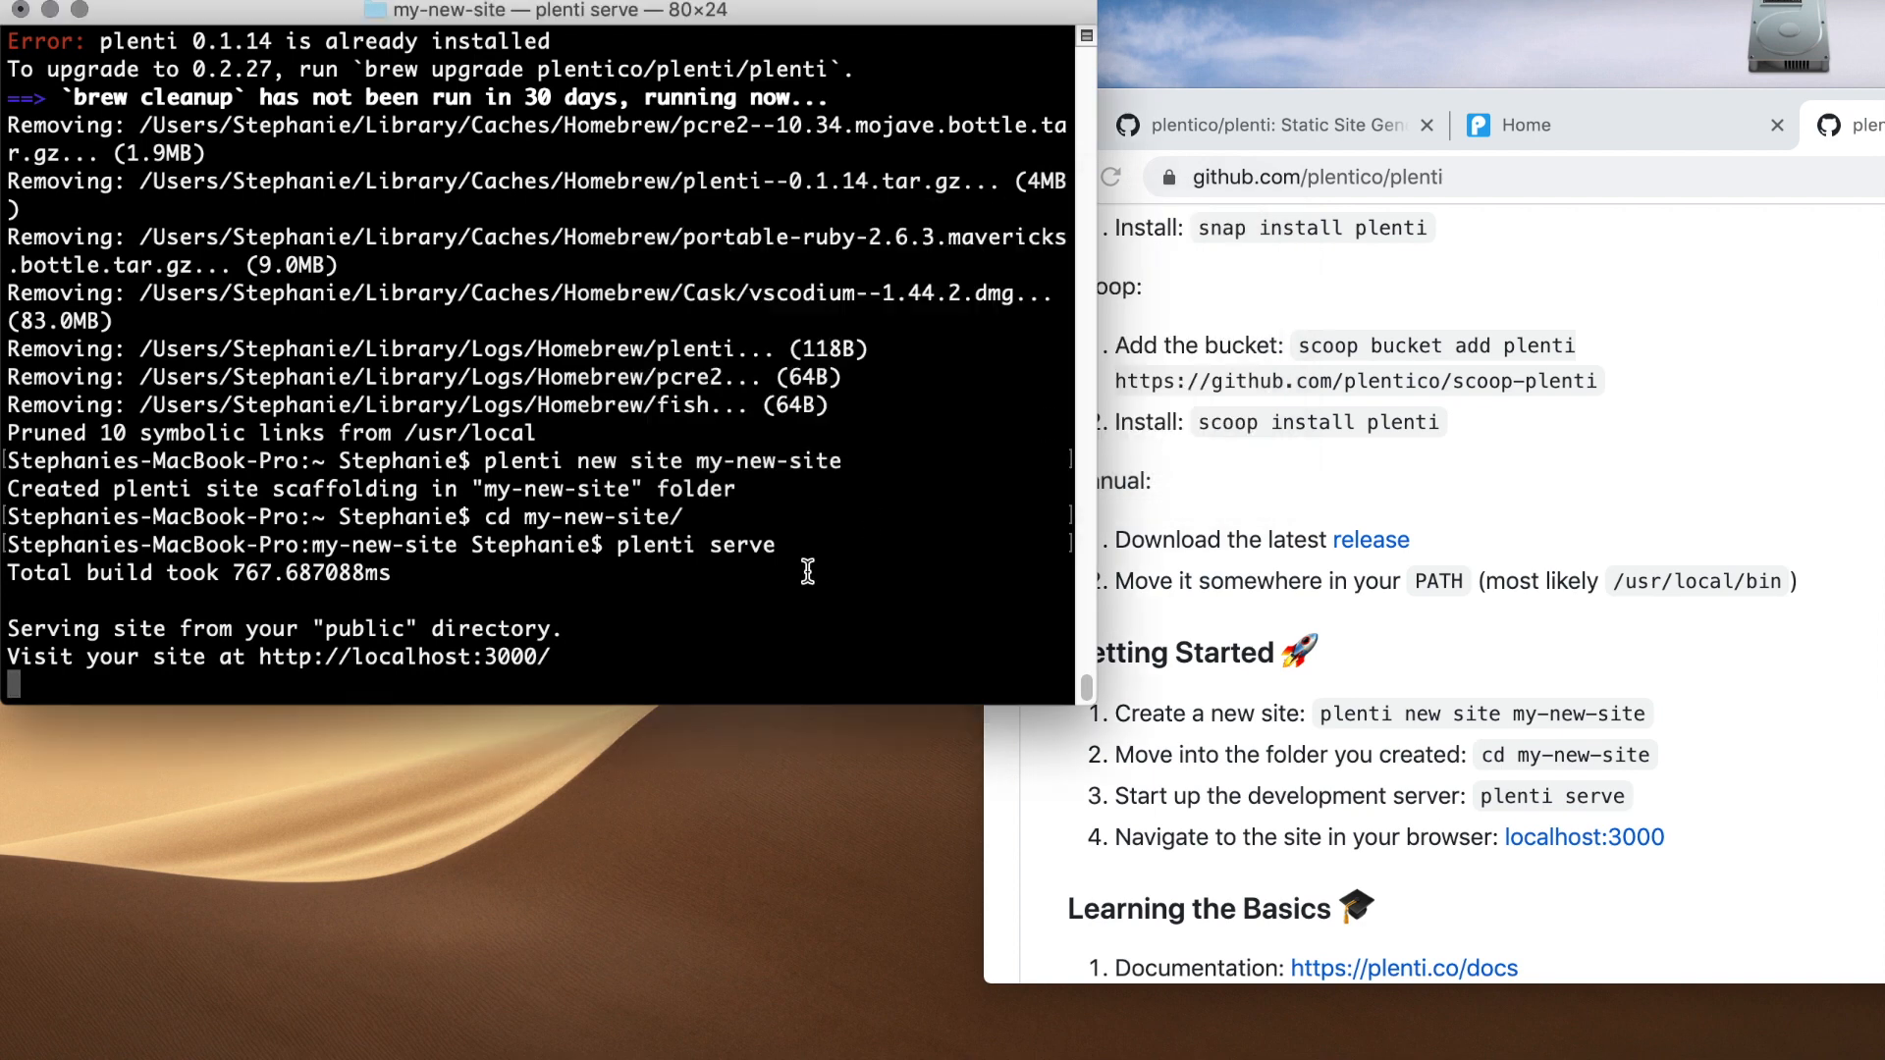
mouse_move(464, 680)
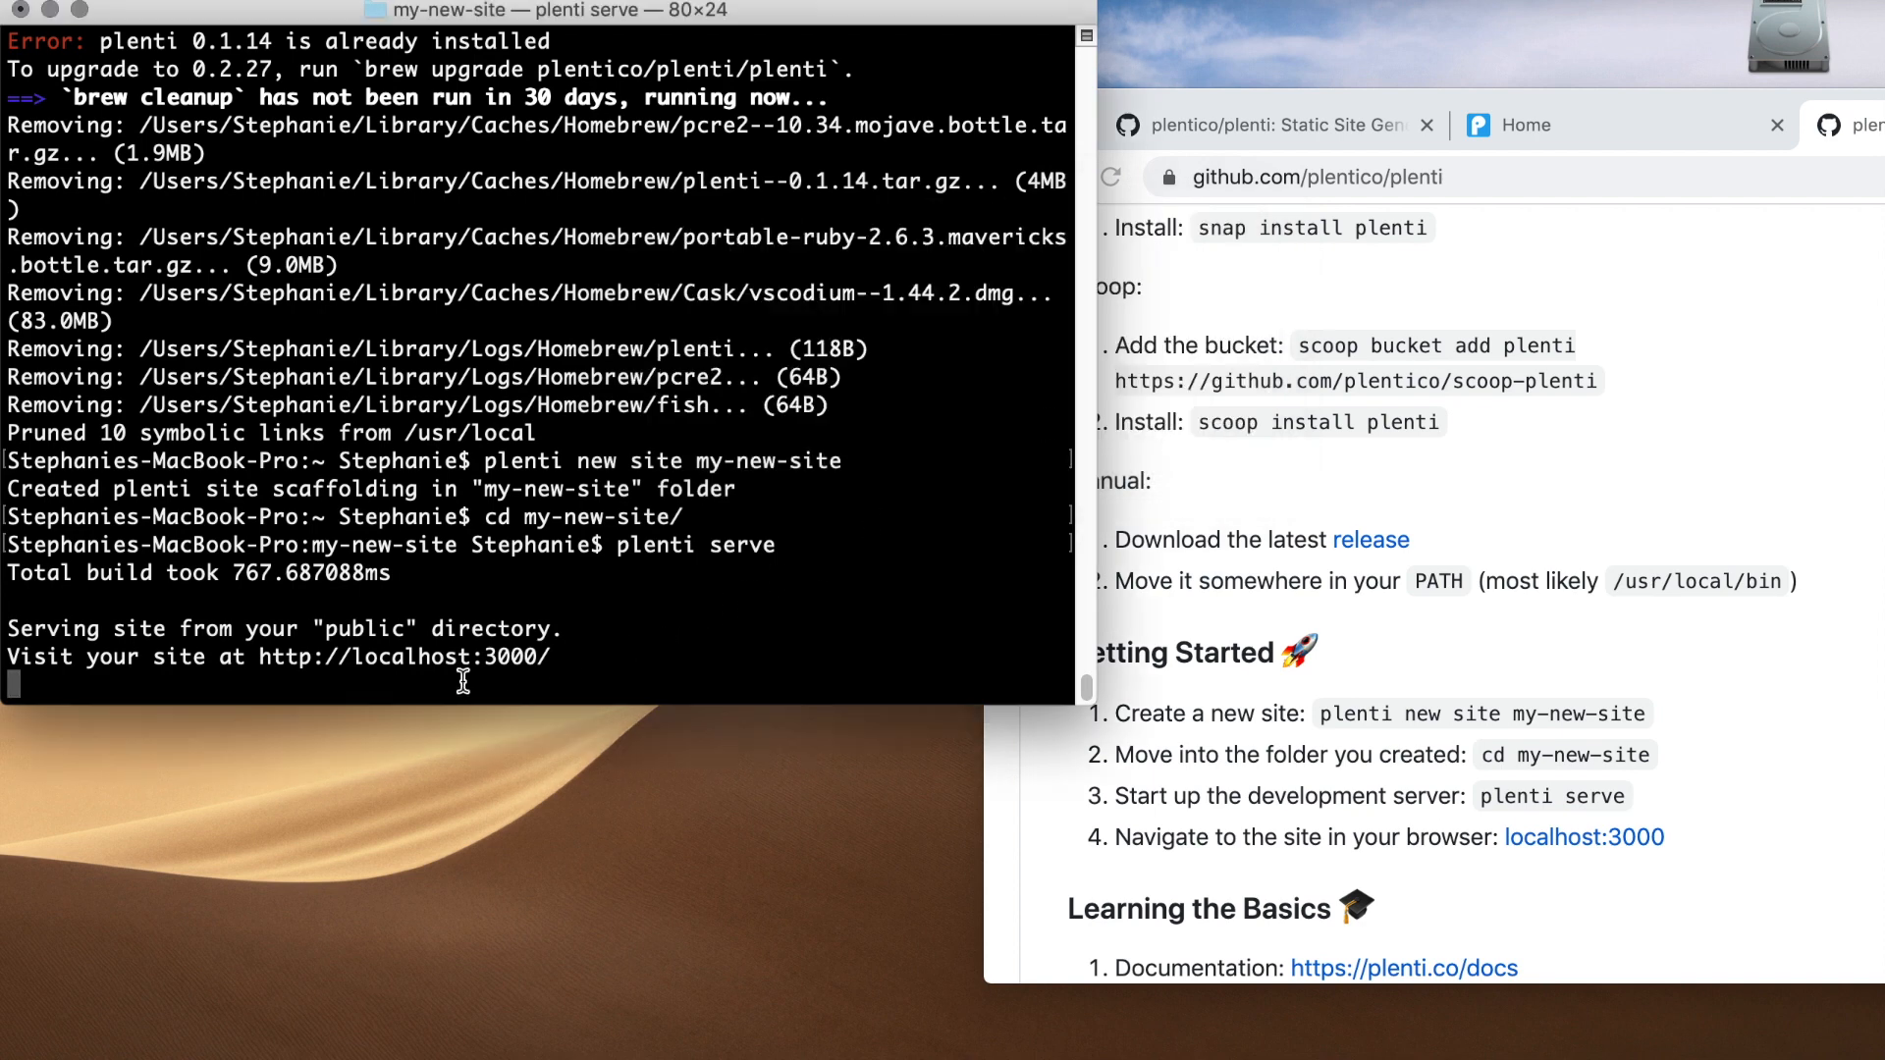
mouse_move(279, 666)
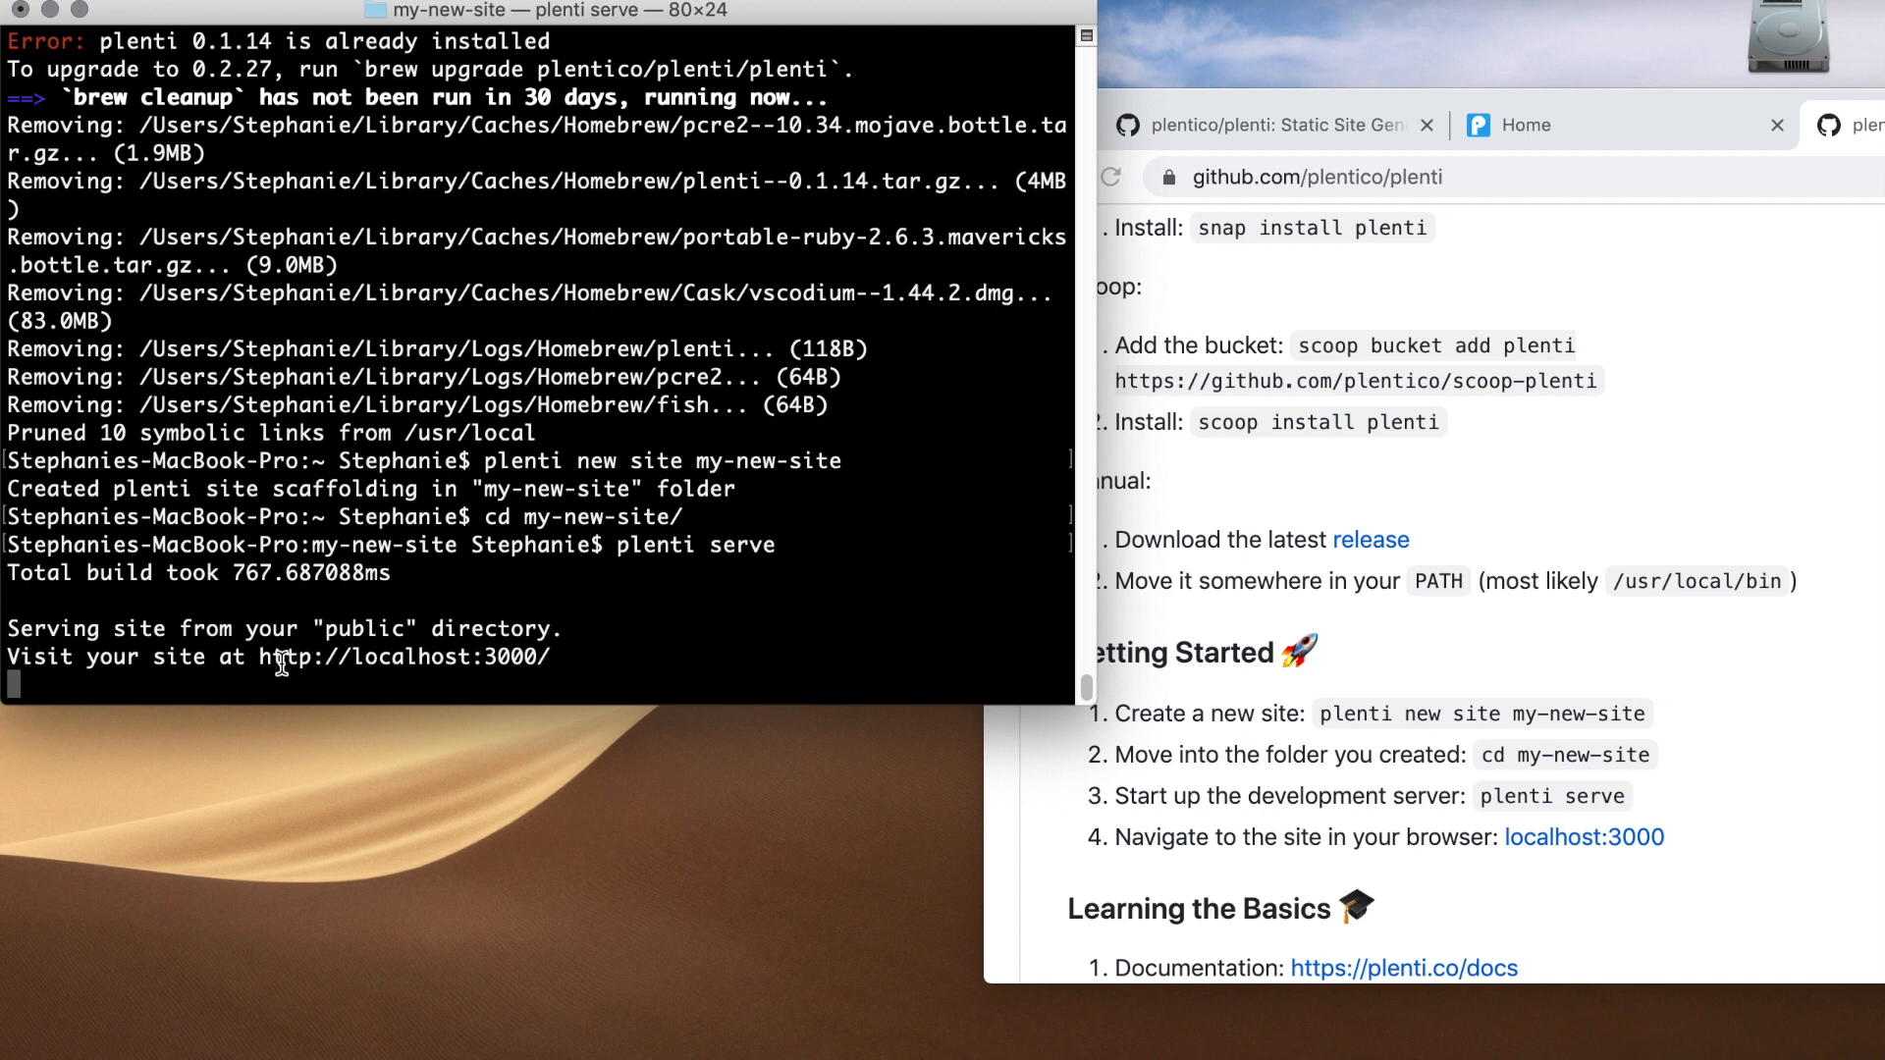
left_click_drag(280, 664, 526, 664)
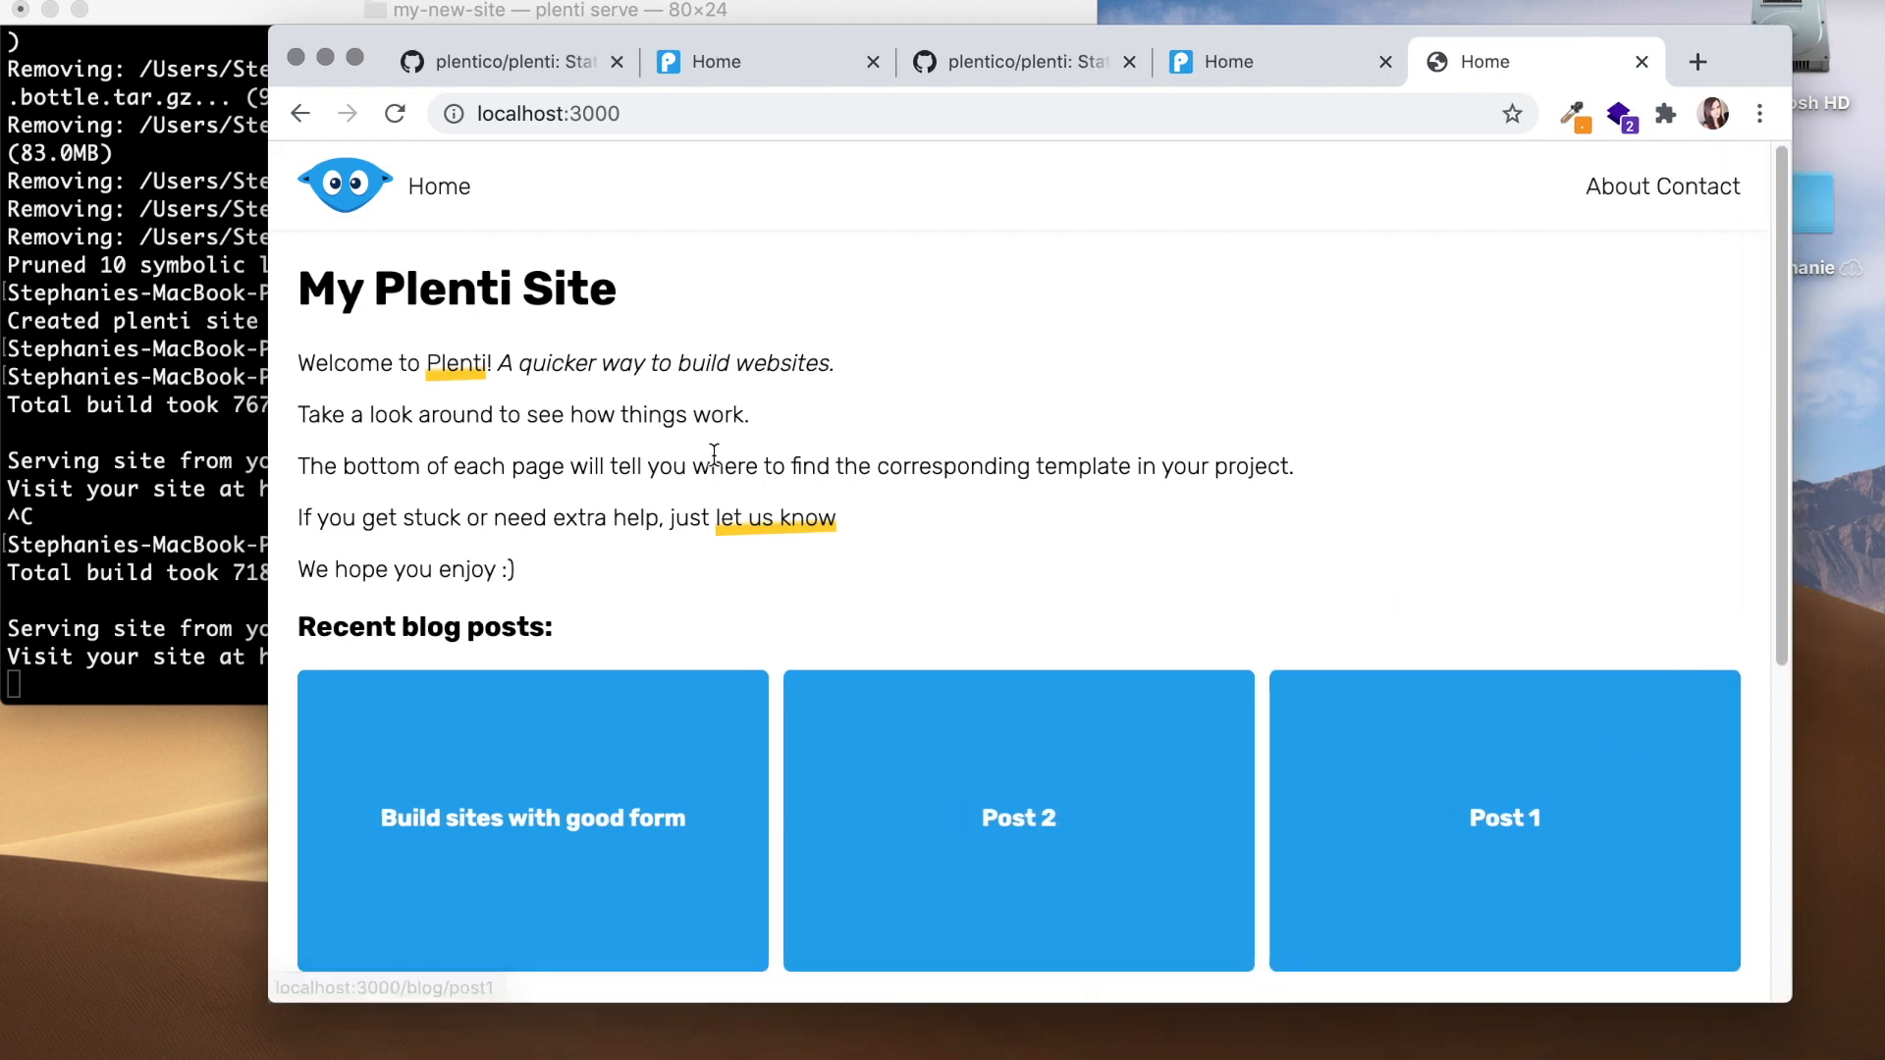
mouse_move(813, 705)
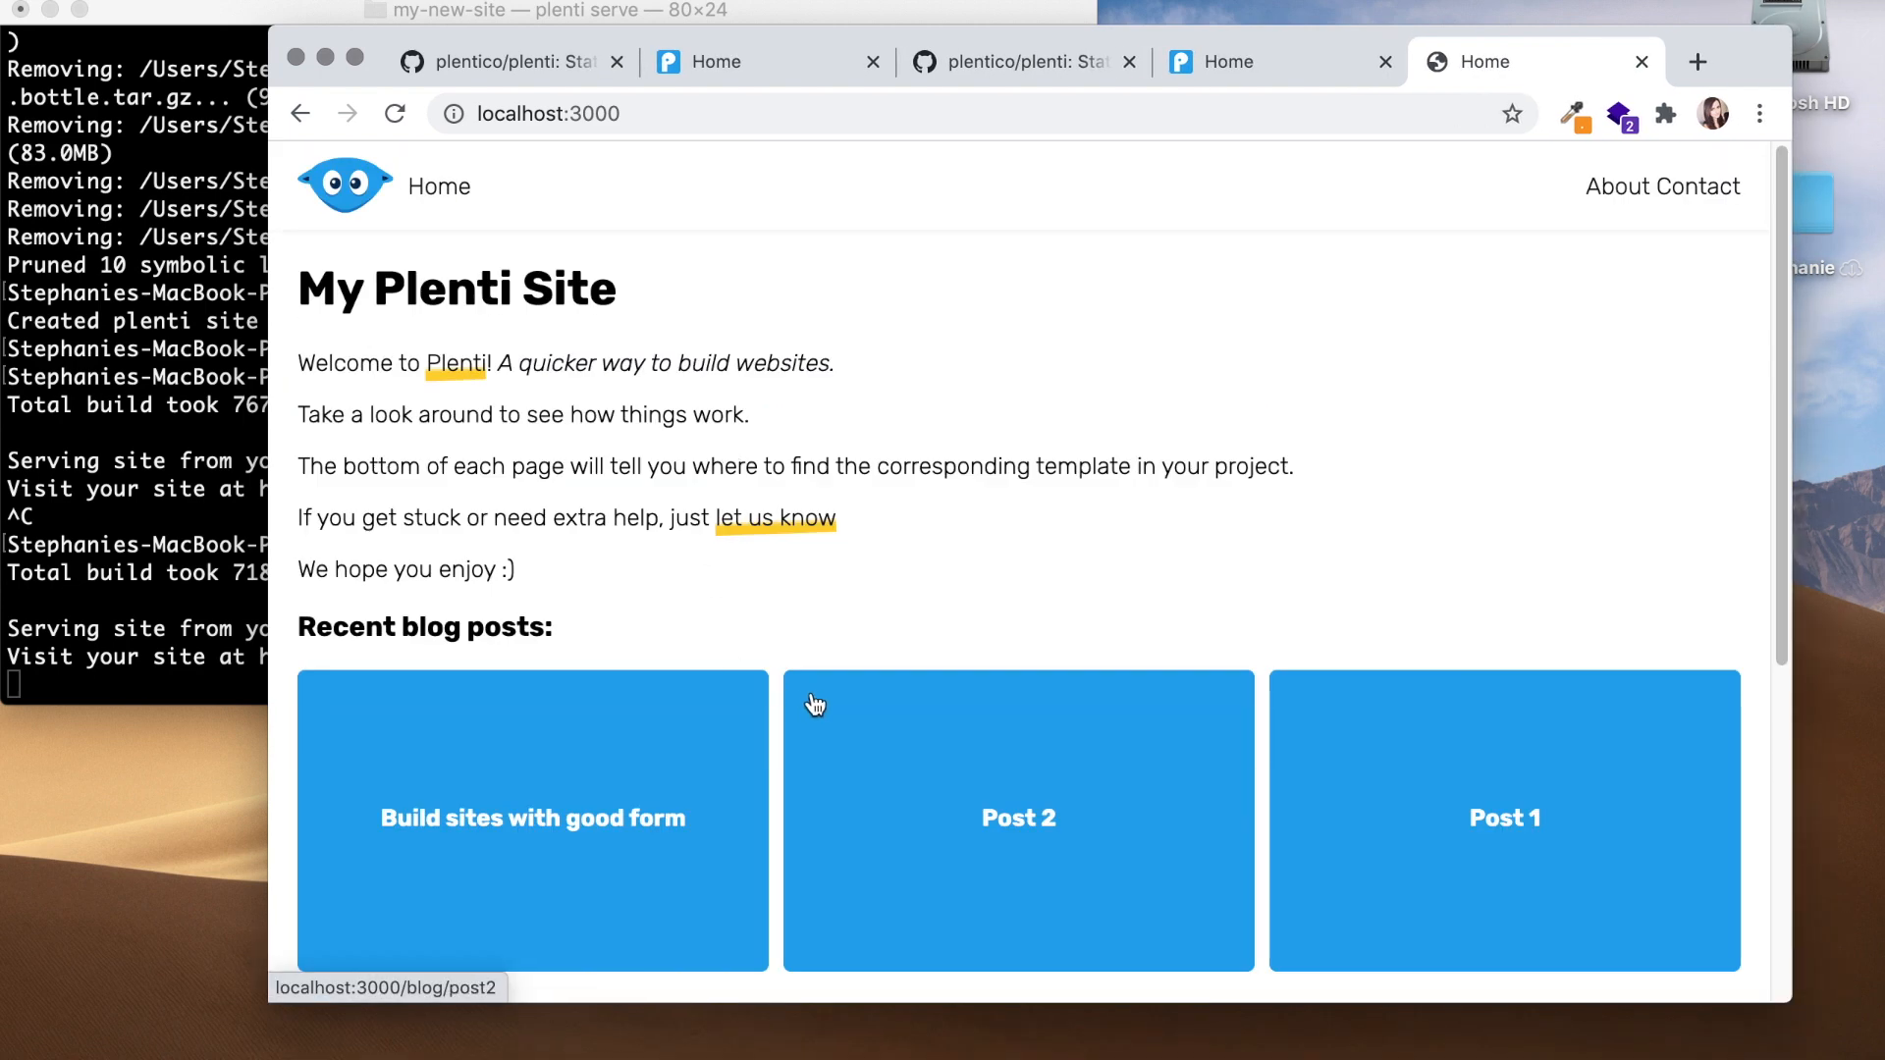
Step: Browse My Plenti Site at localhost:3000, viewing the Post 1 blog page and returning home
left_click(1018, 819)
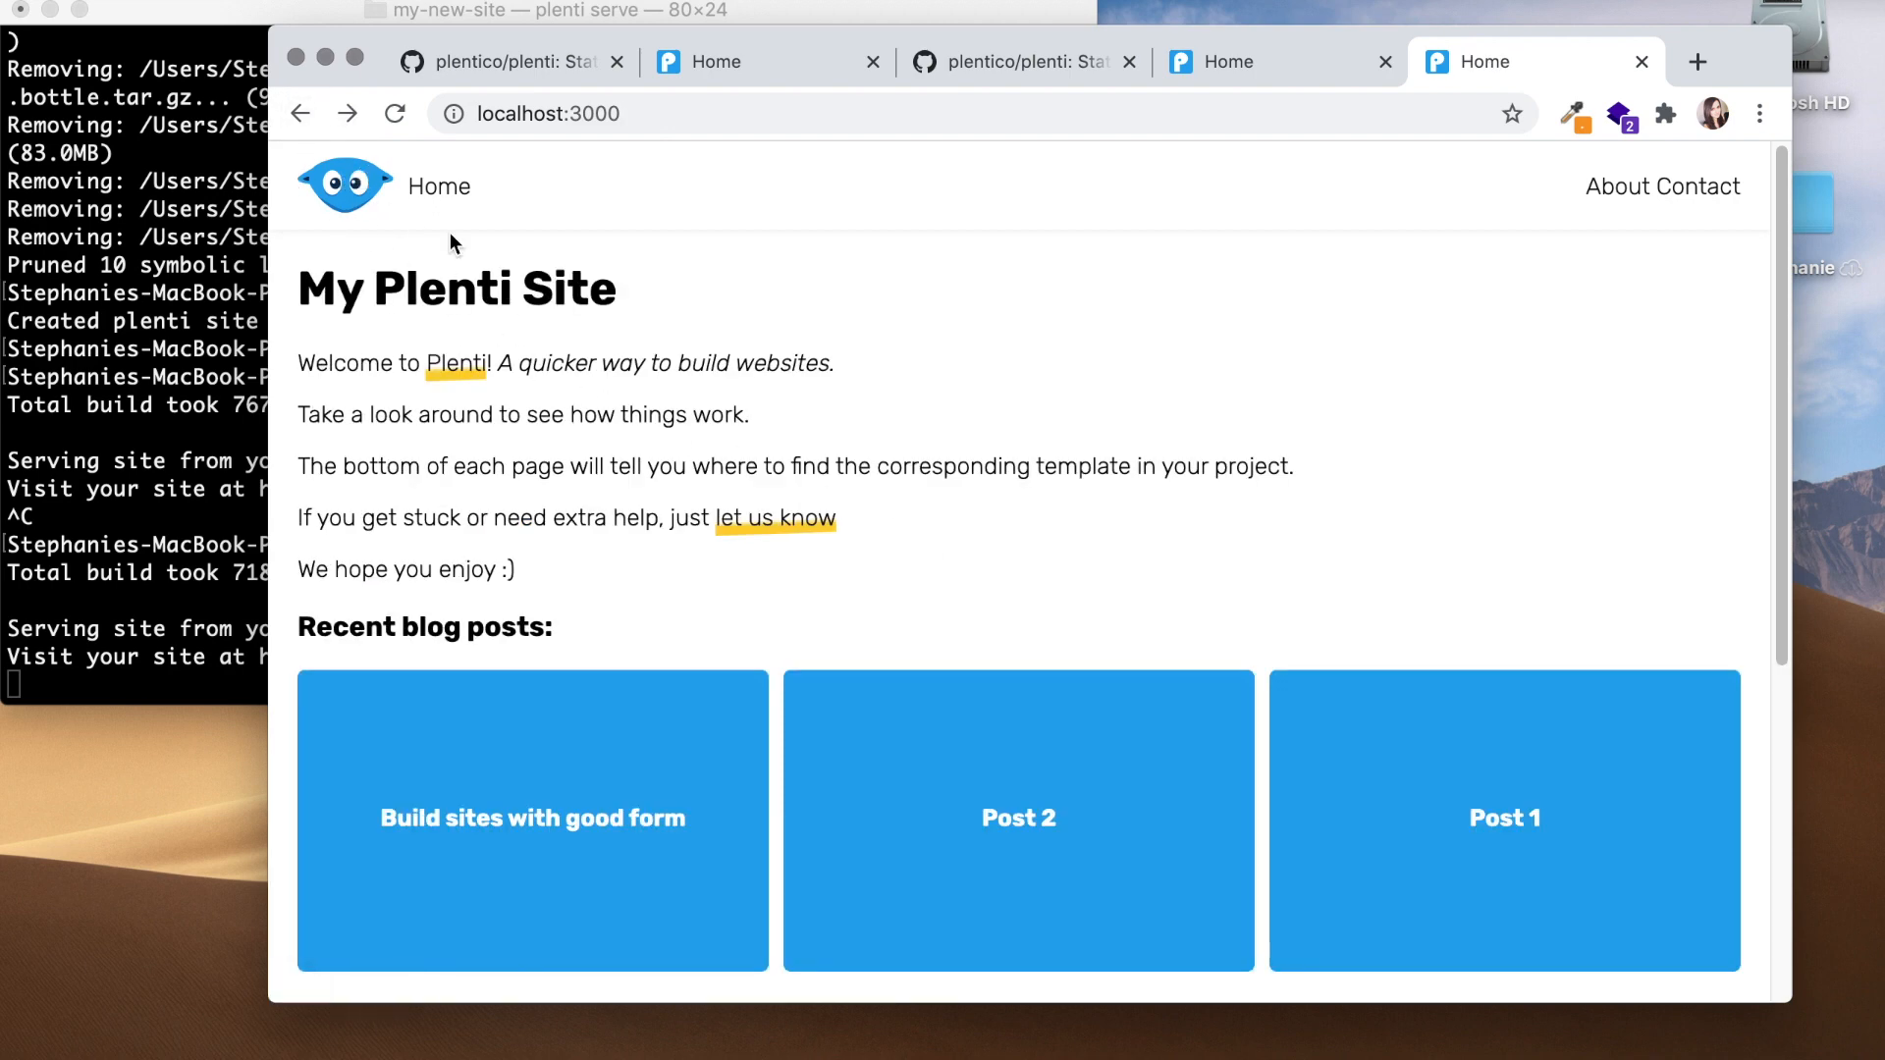
scroll("down", 3)
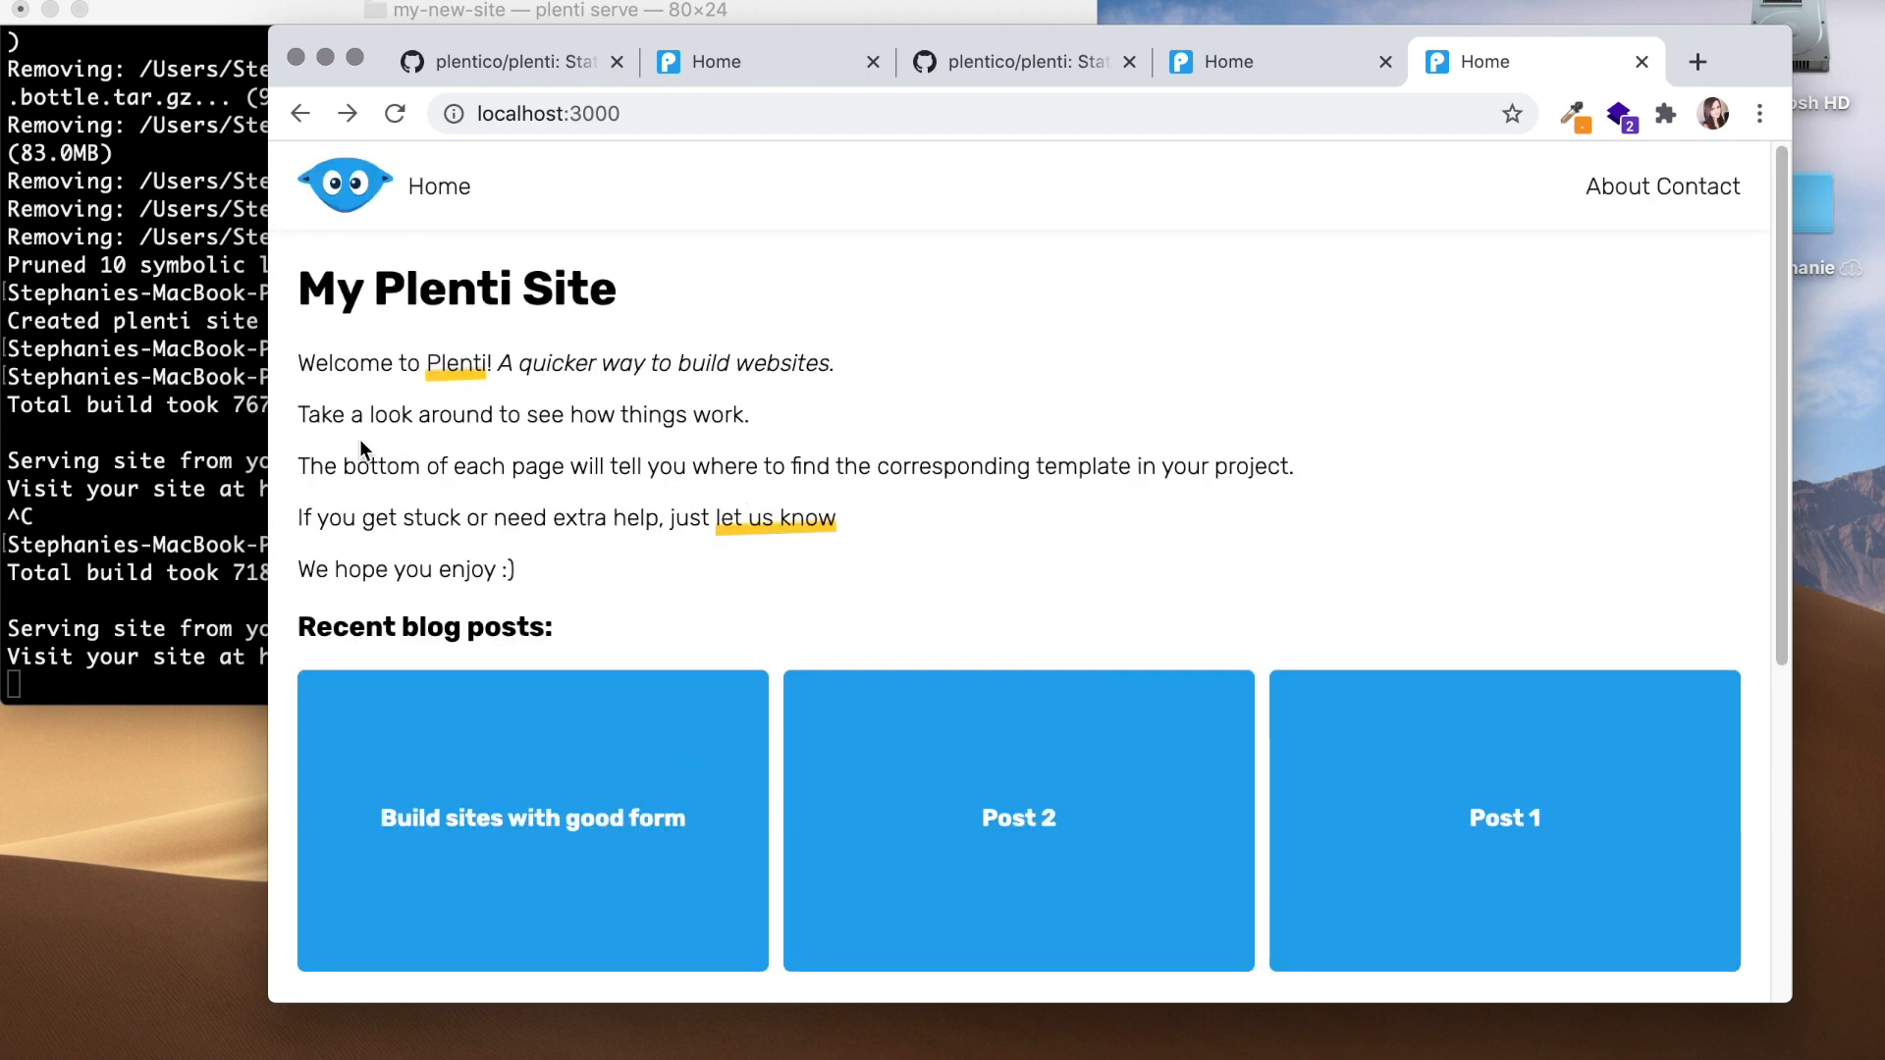
left_click(1502, 819)
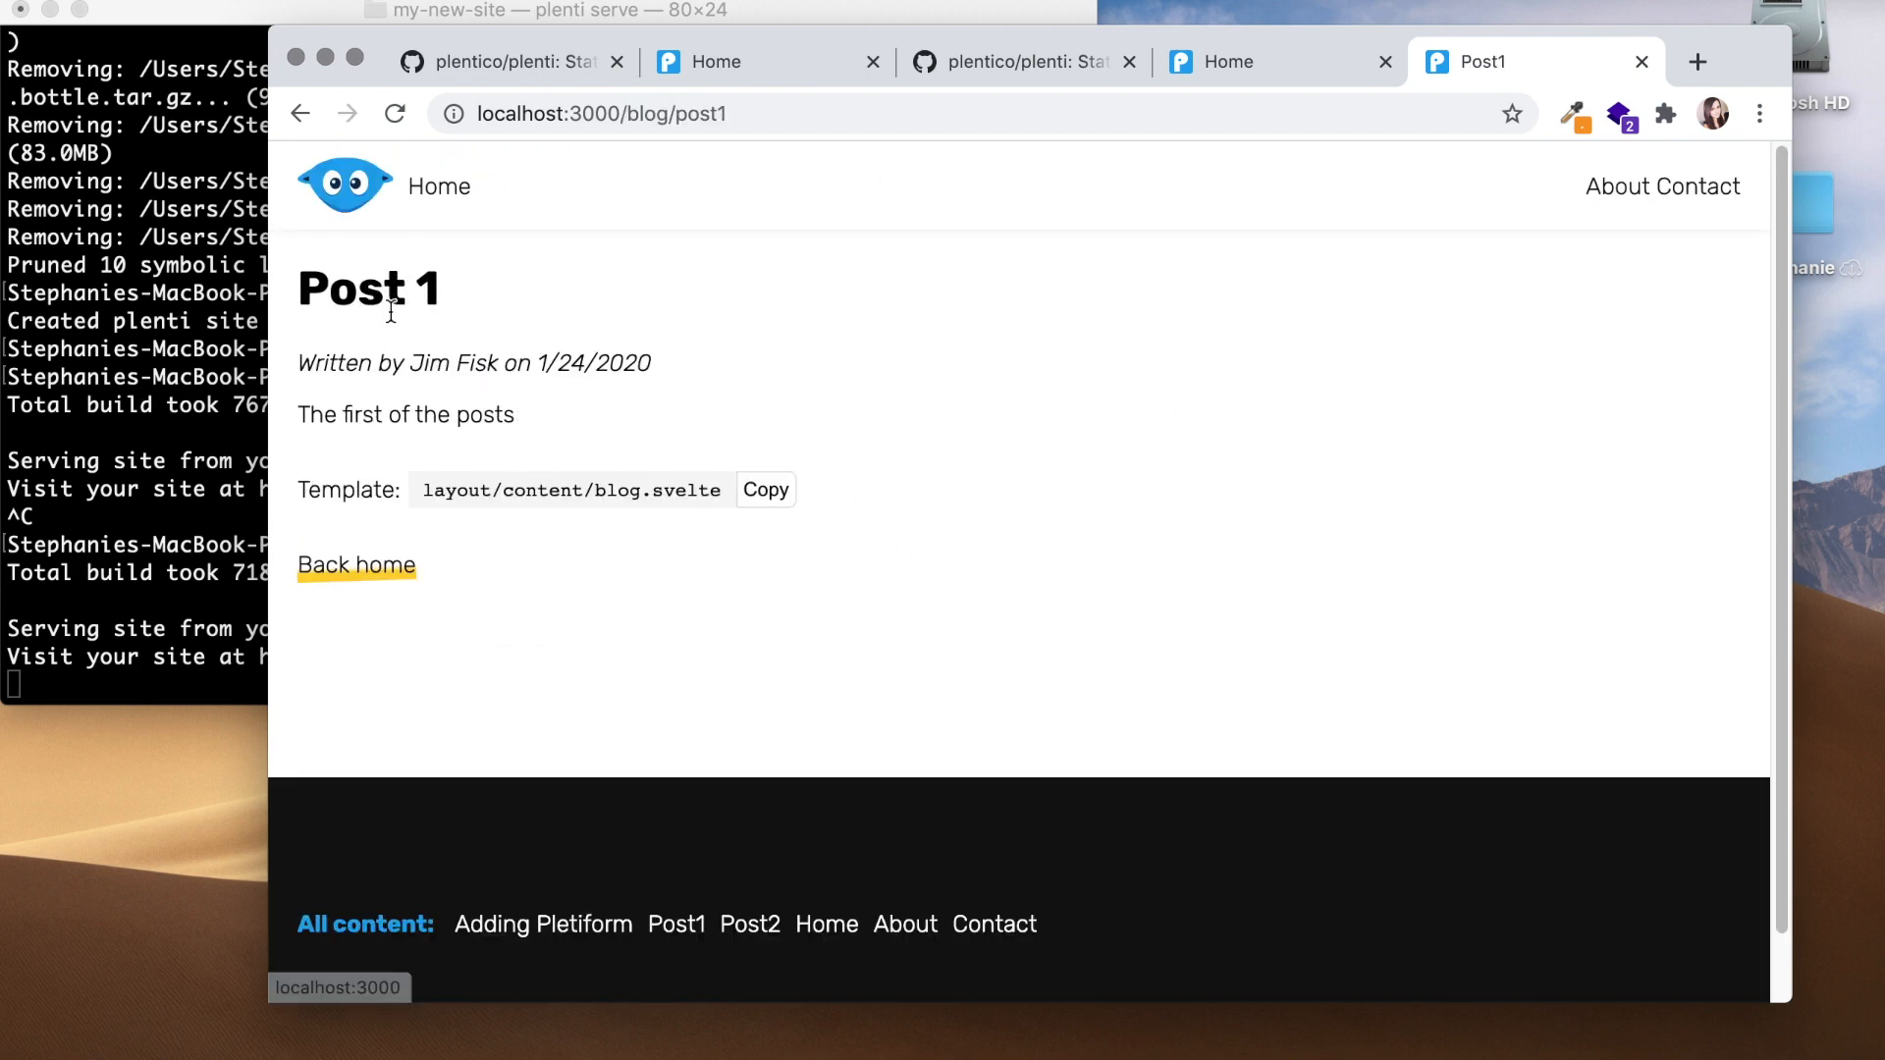
left_click(356, 566)
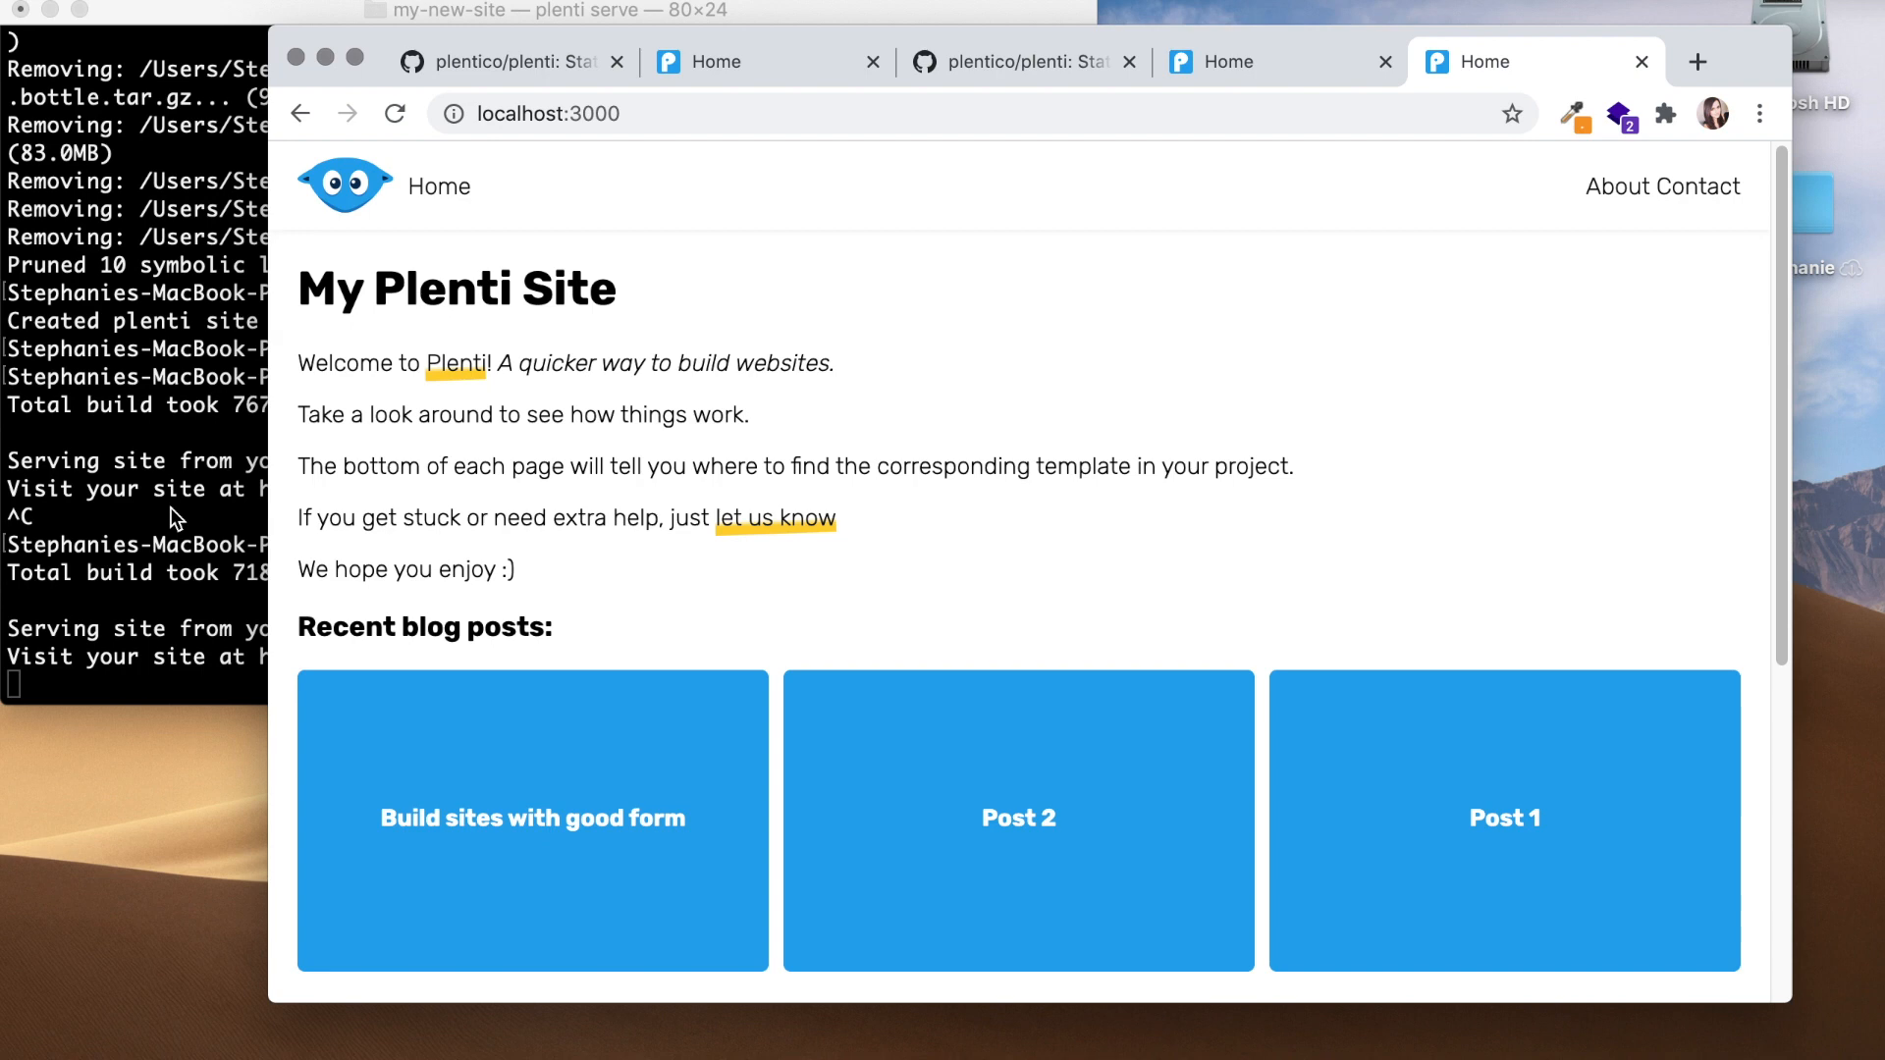
mouse_move(1349, 623)
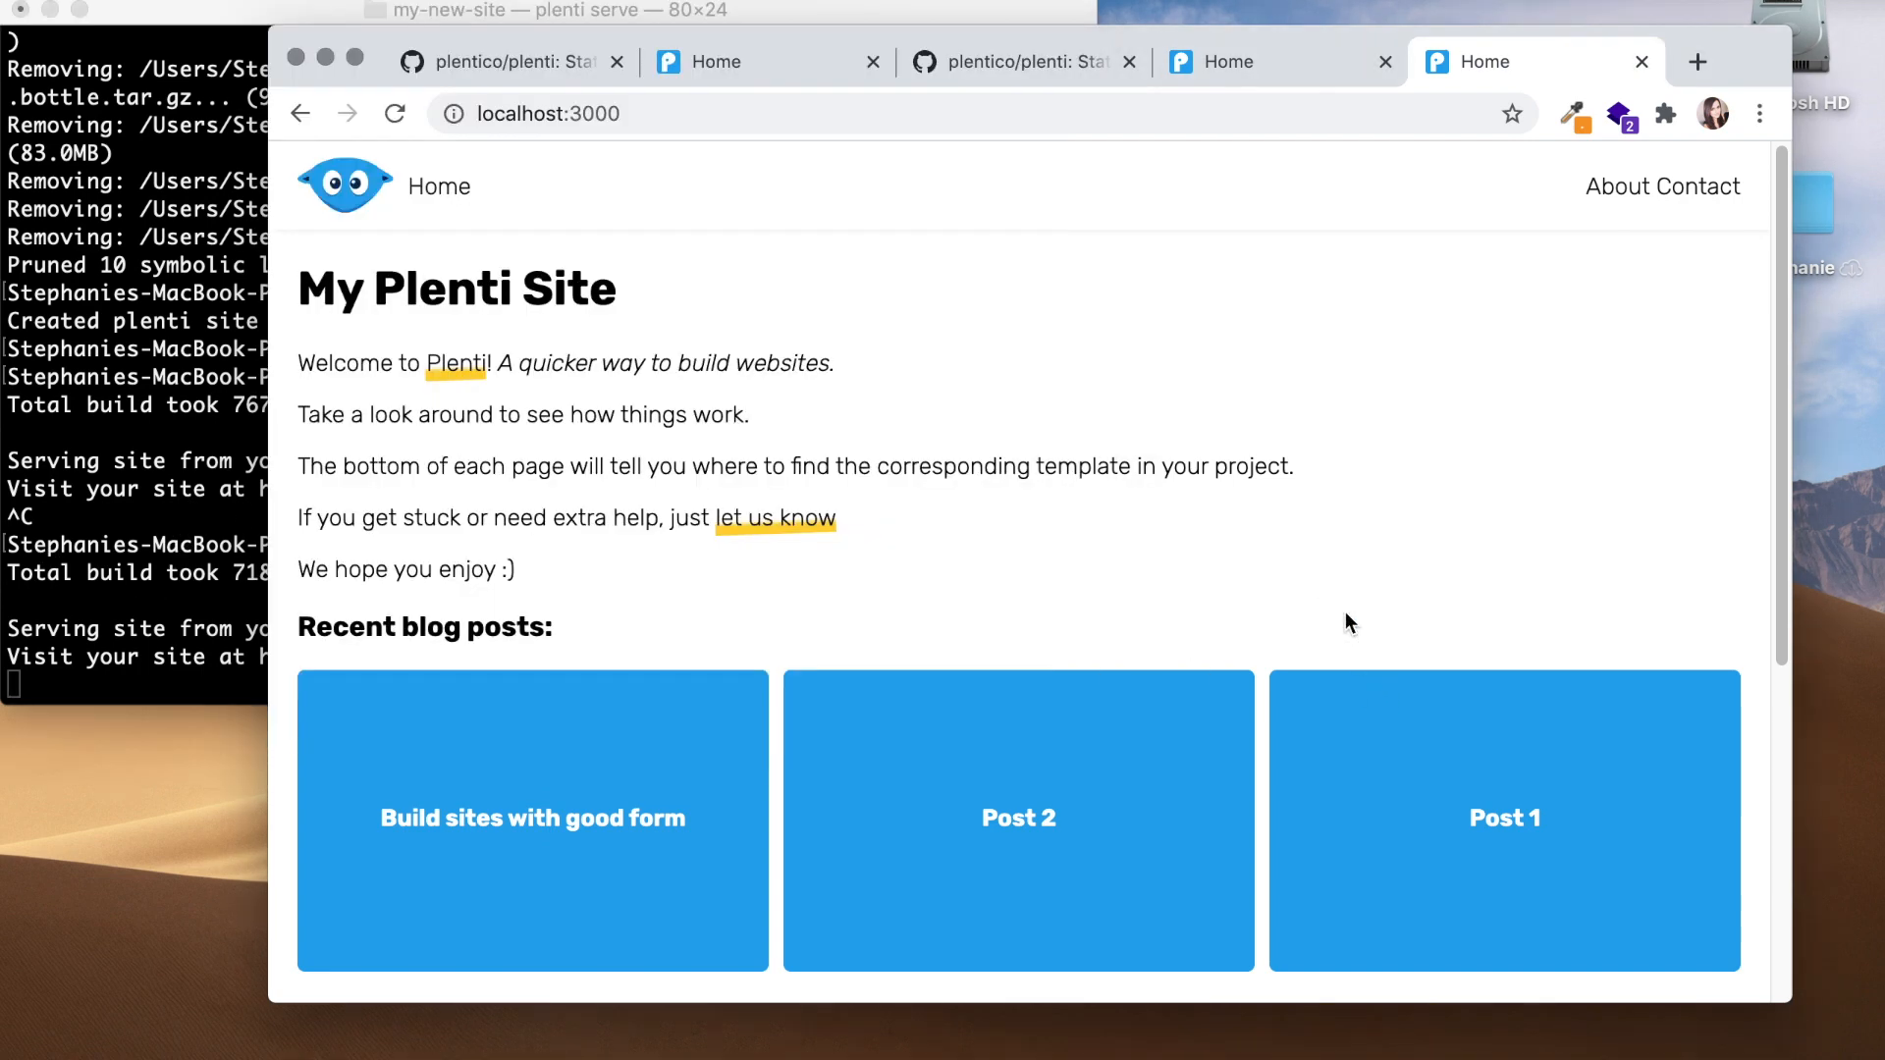
scroll("down", 3)
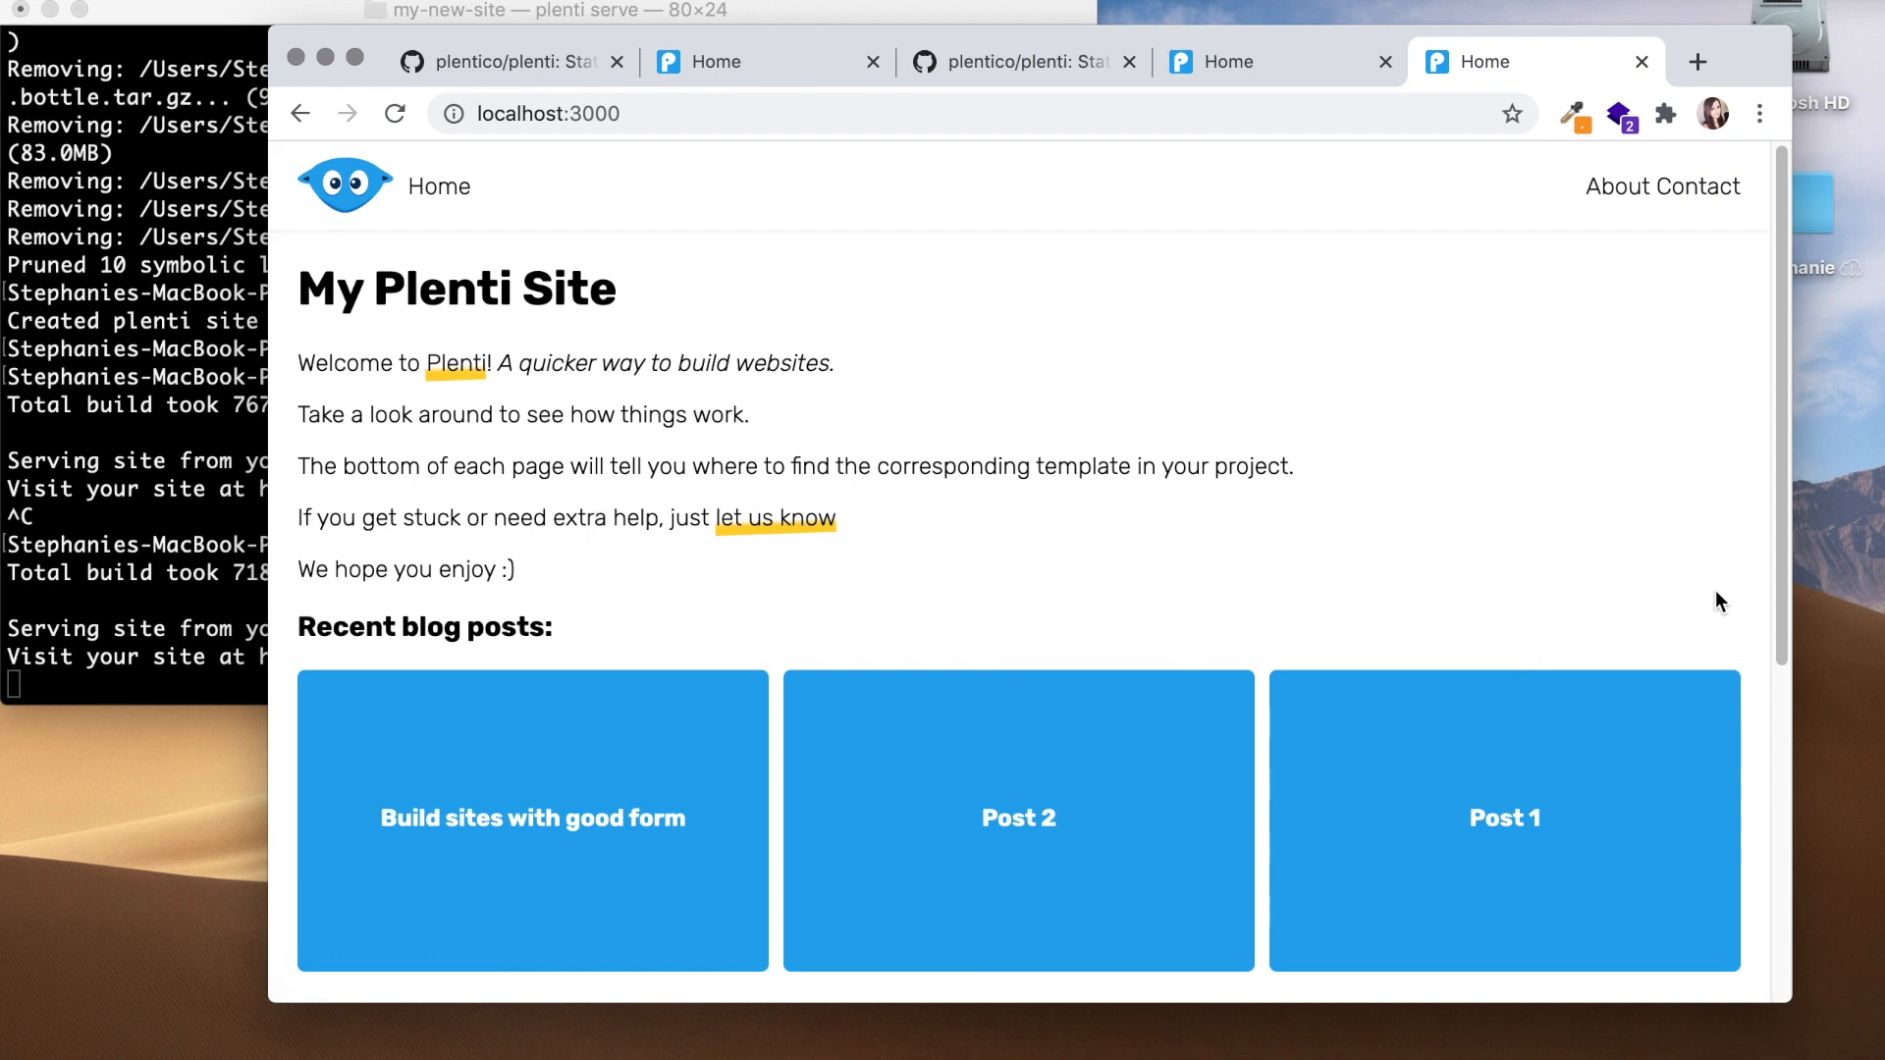
mouse_move(1656, 587)
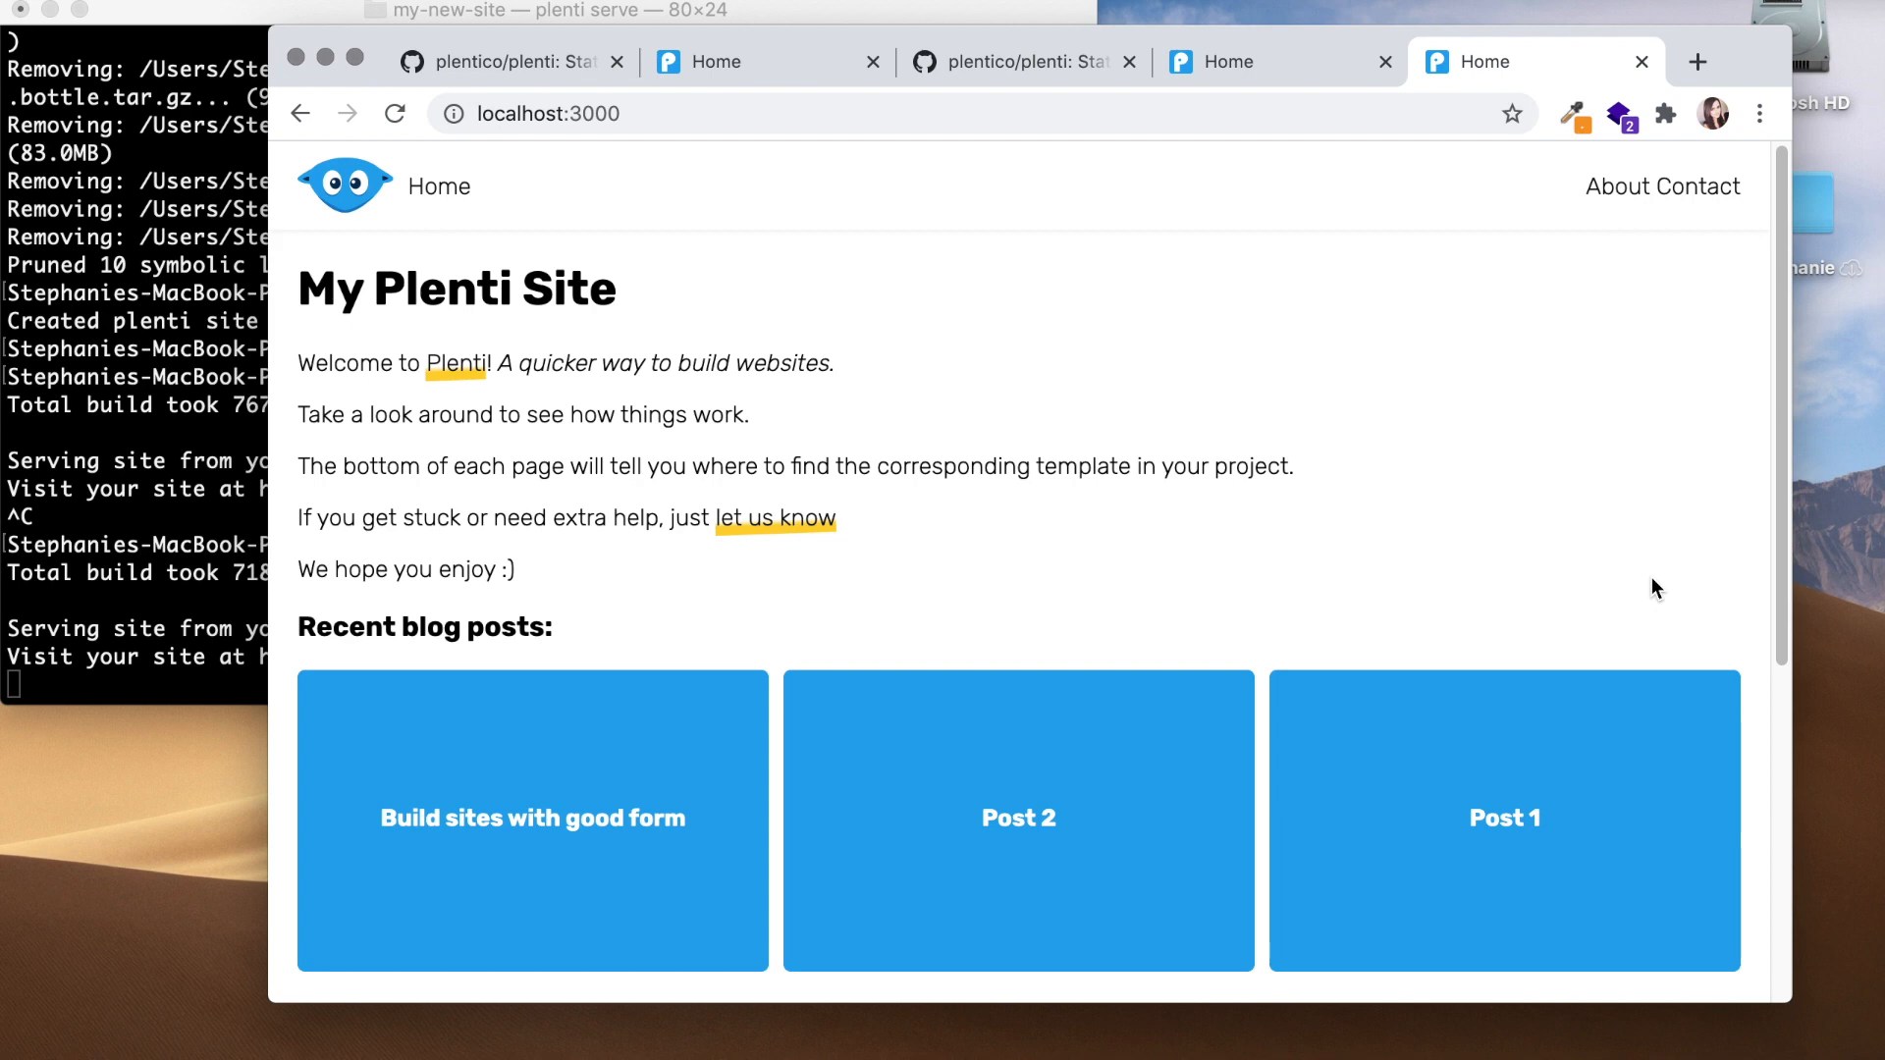